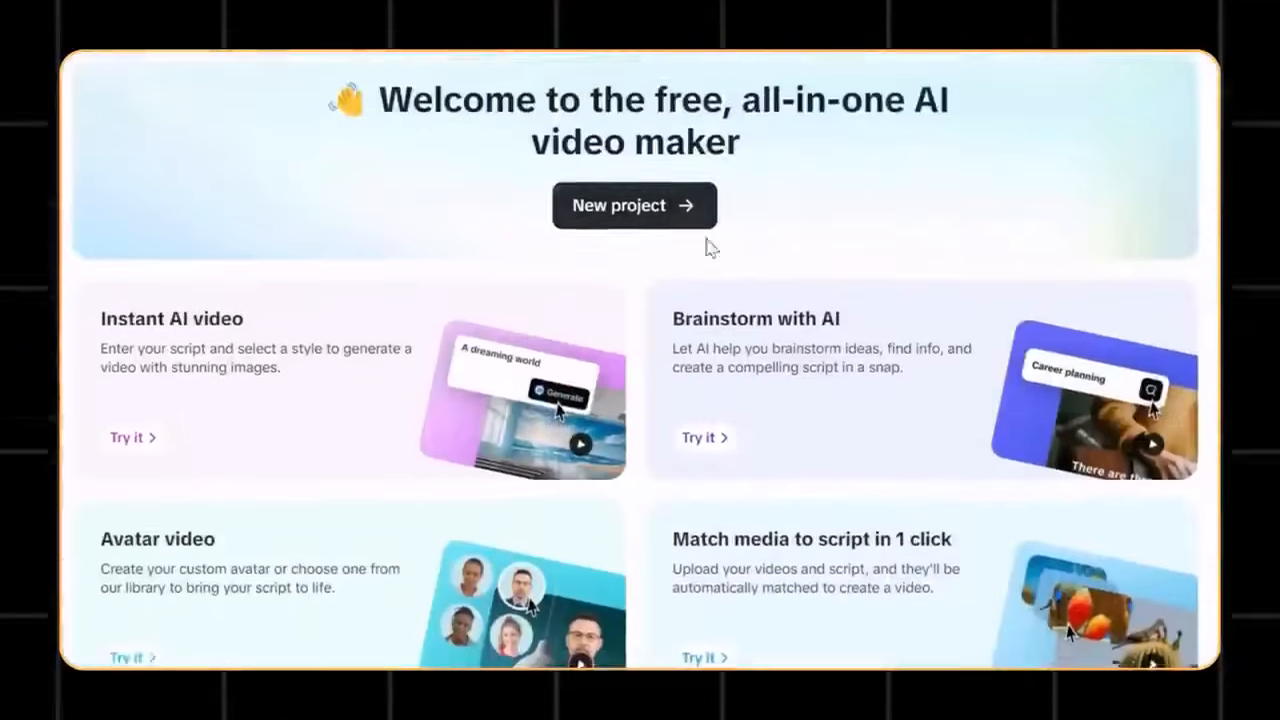
Scroll to the AI templates and view the Religious, Facts, Inspirational and News categories
scroll("down", 3)
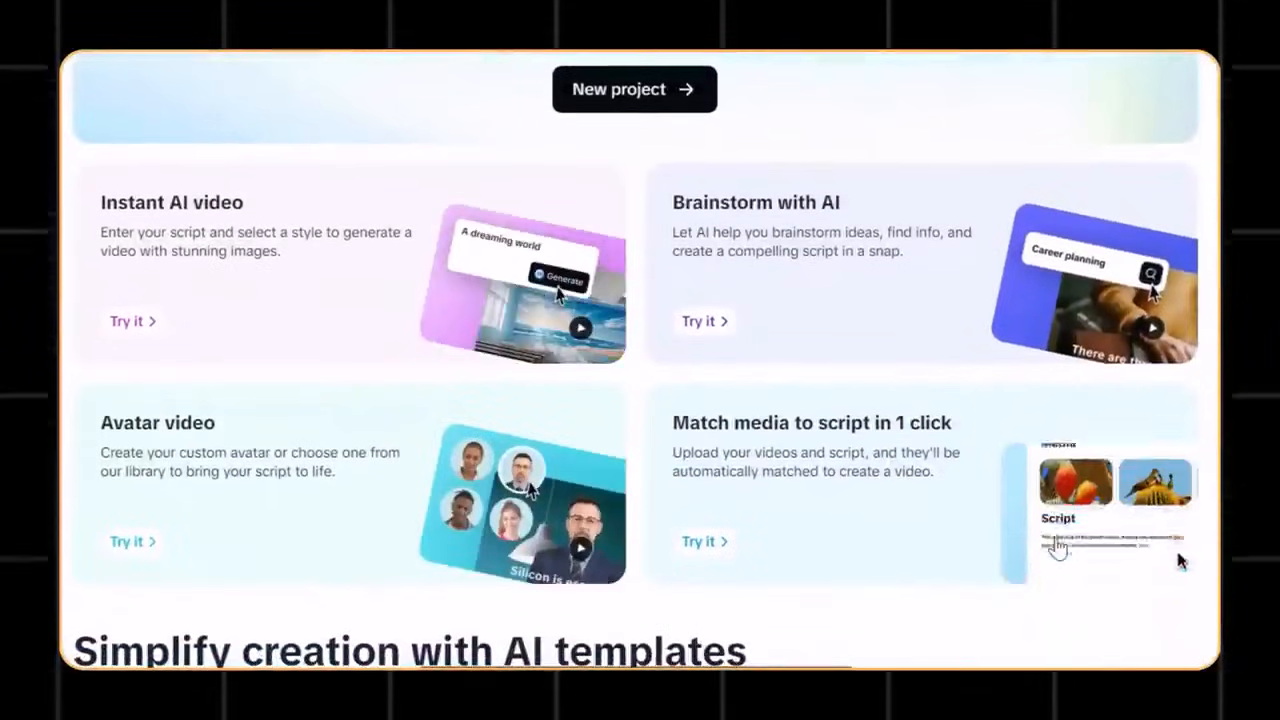
scroll("down", 3)
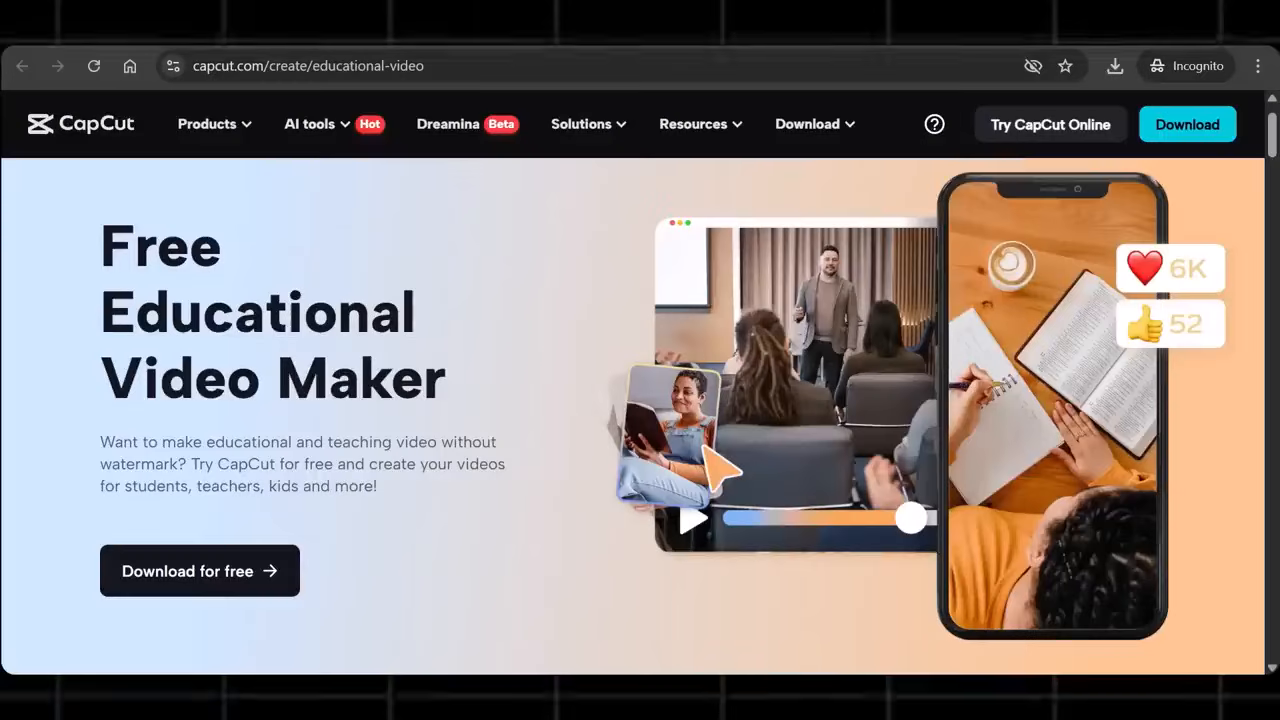
mouse_move(1197, 540)
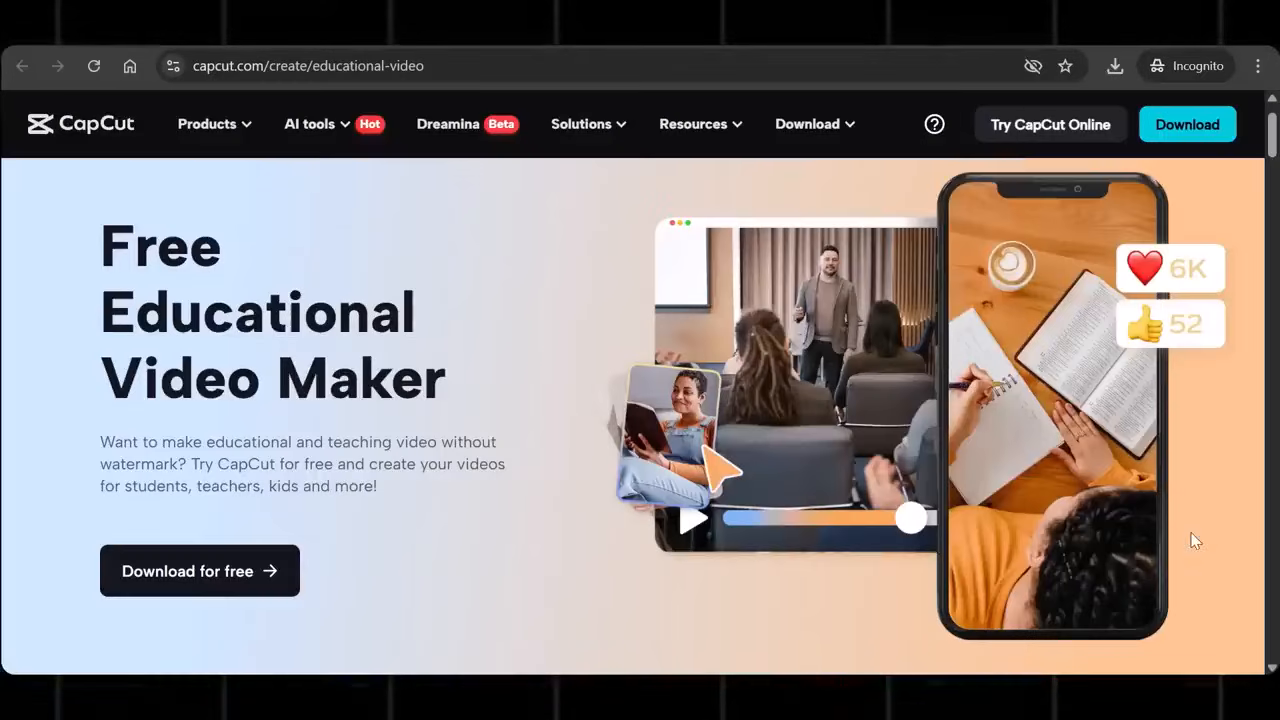
scroll("down", 3)
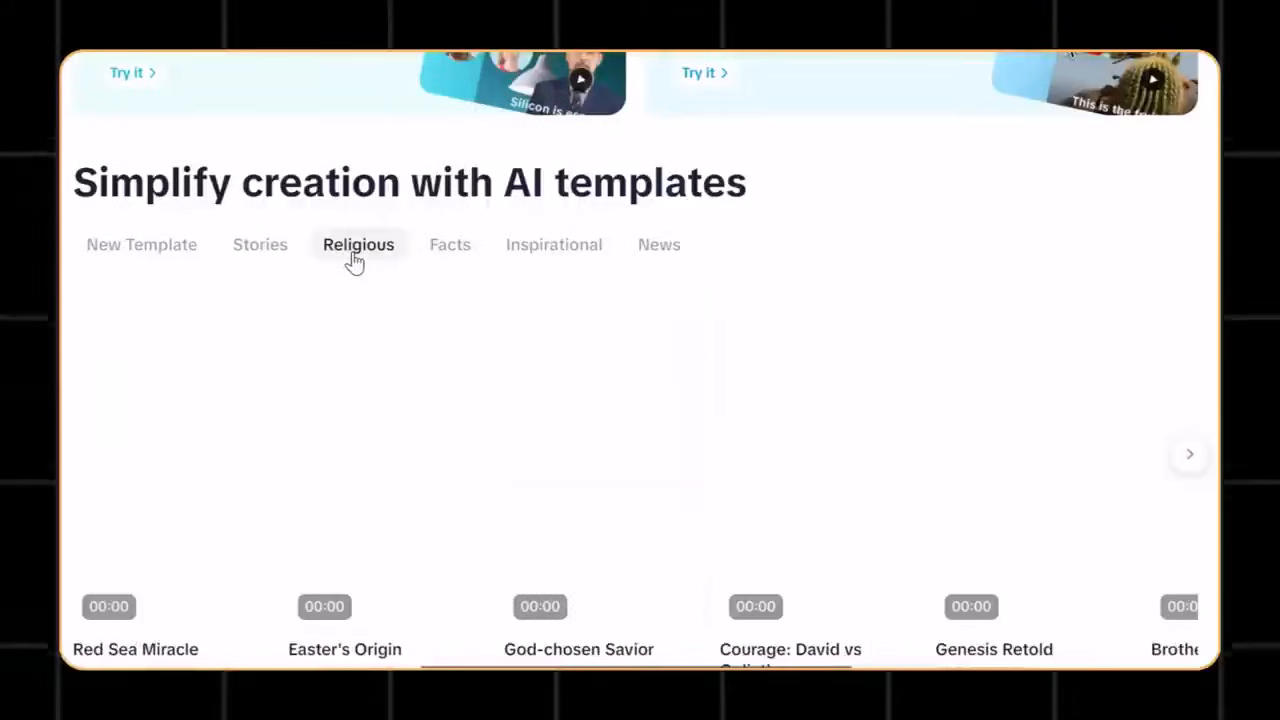
left_click(358, 244)
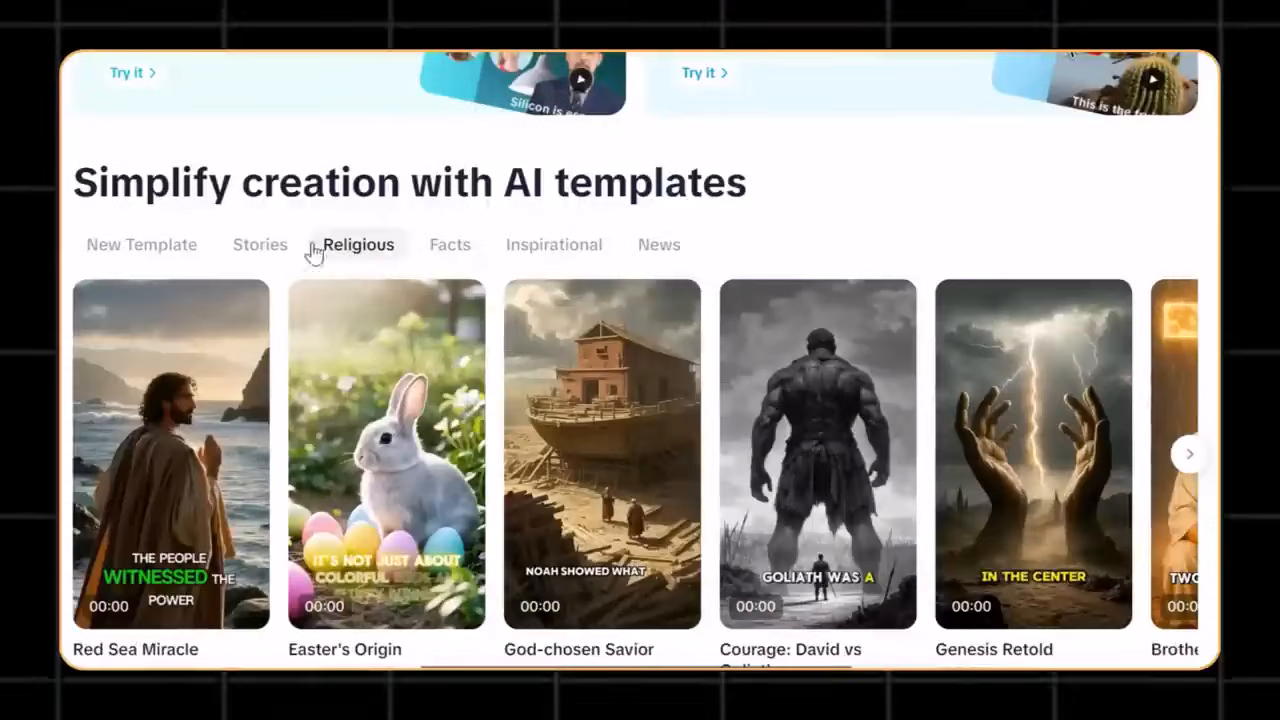
left_click(449, 244)
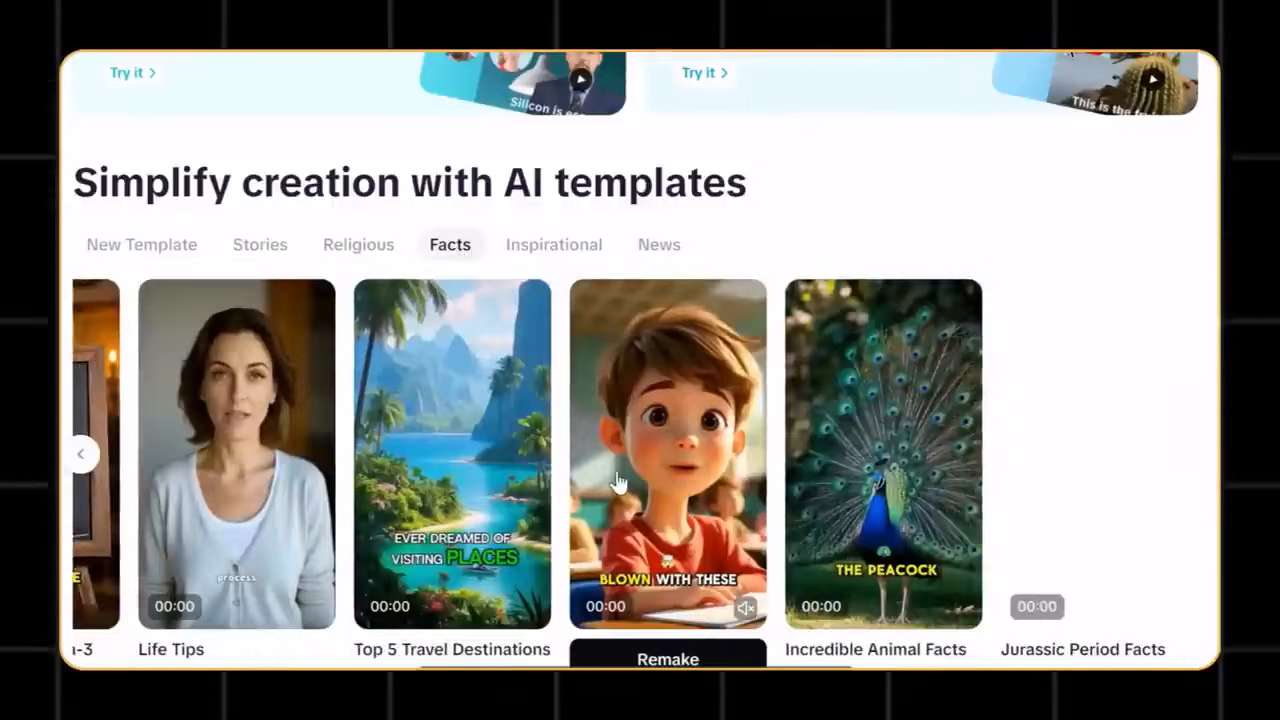
left_click(553, 244)
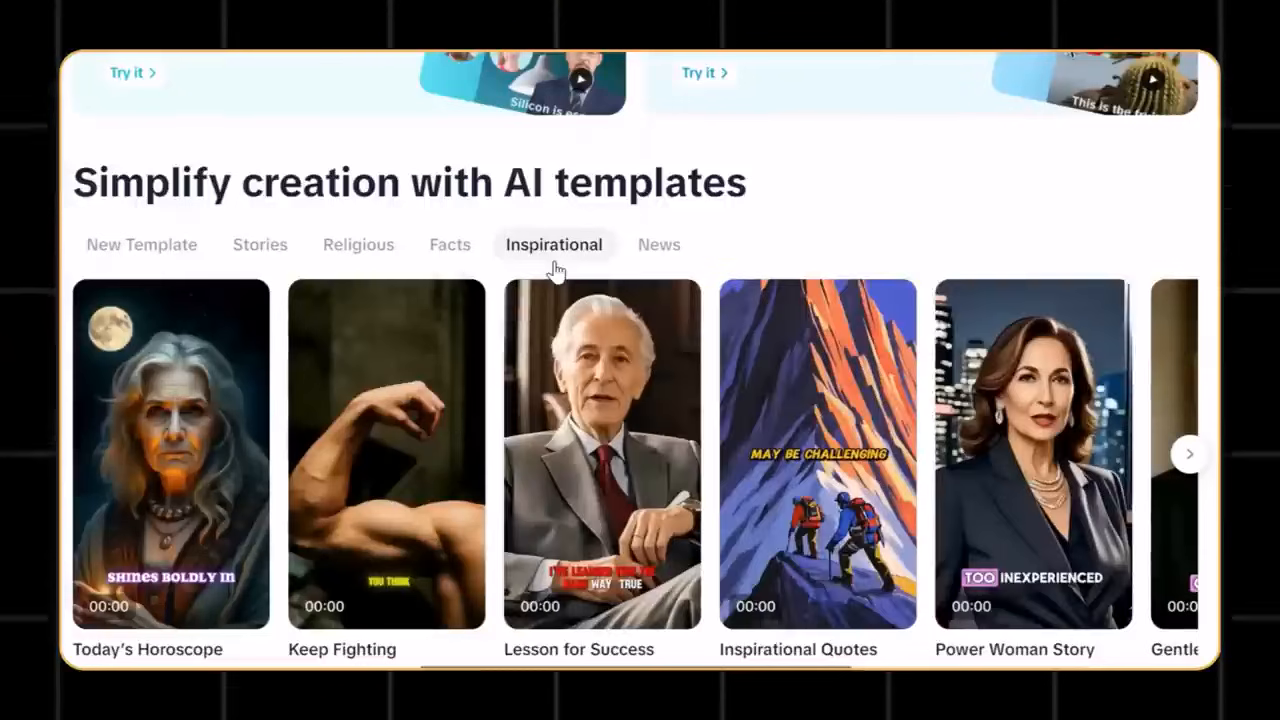
mouse_move(659, 250)
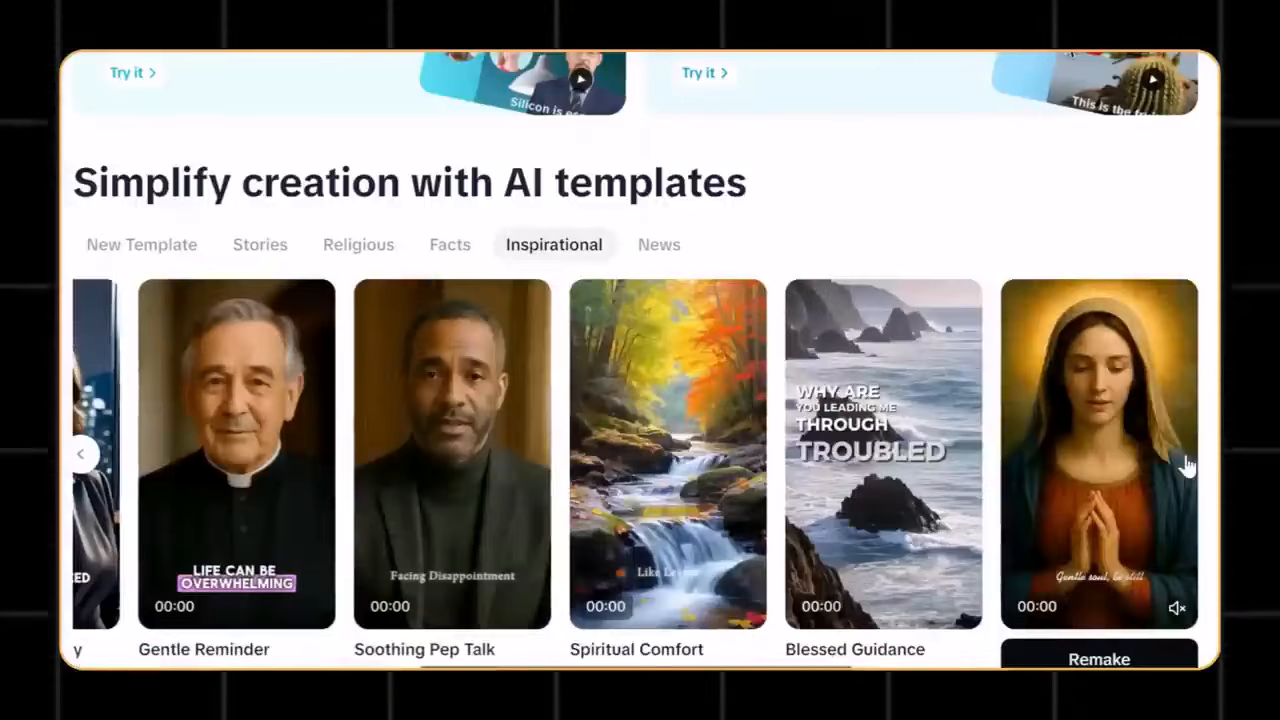
left_click(659, 244)
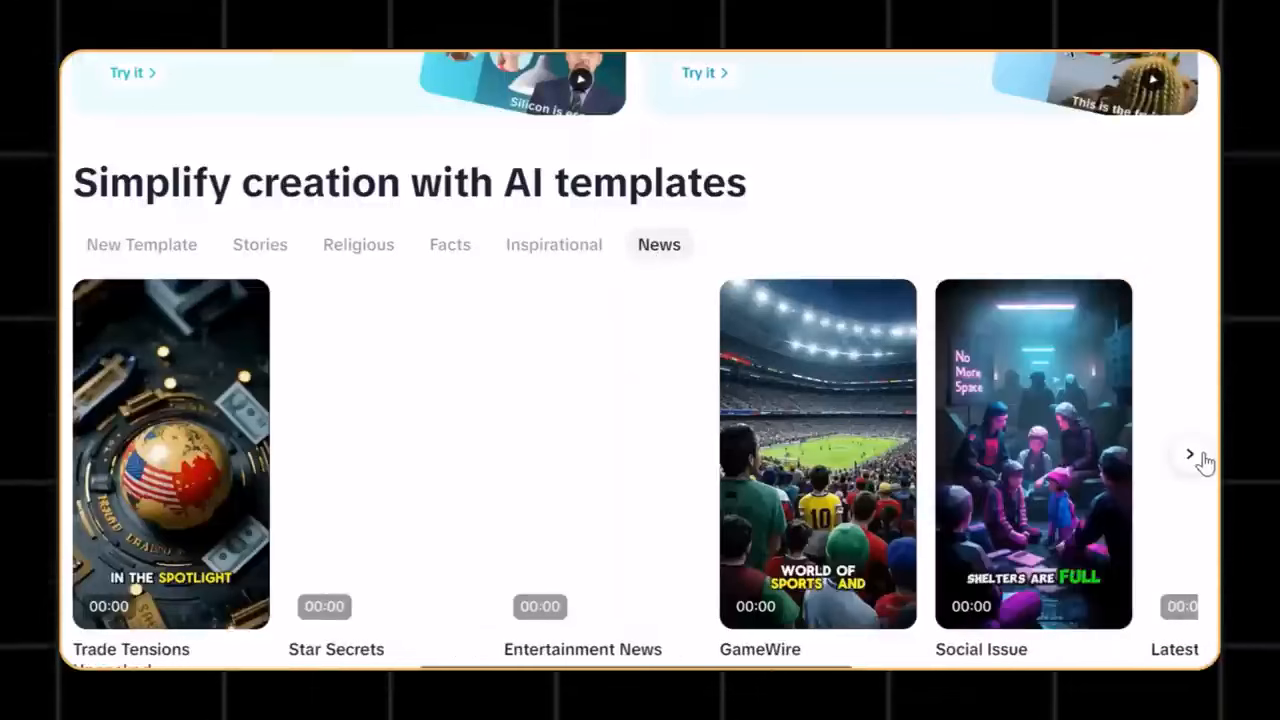
left_click(1190, 453)
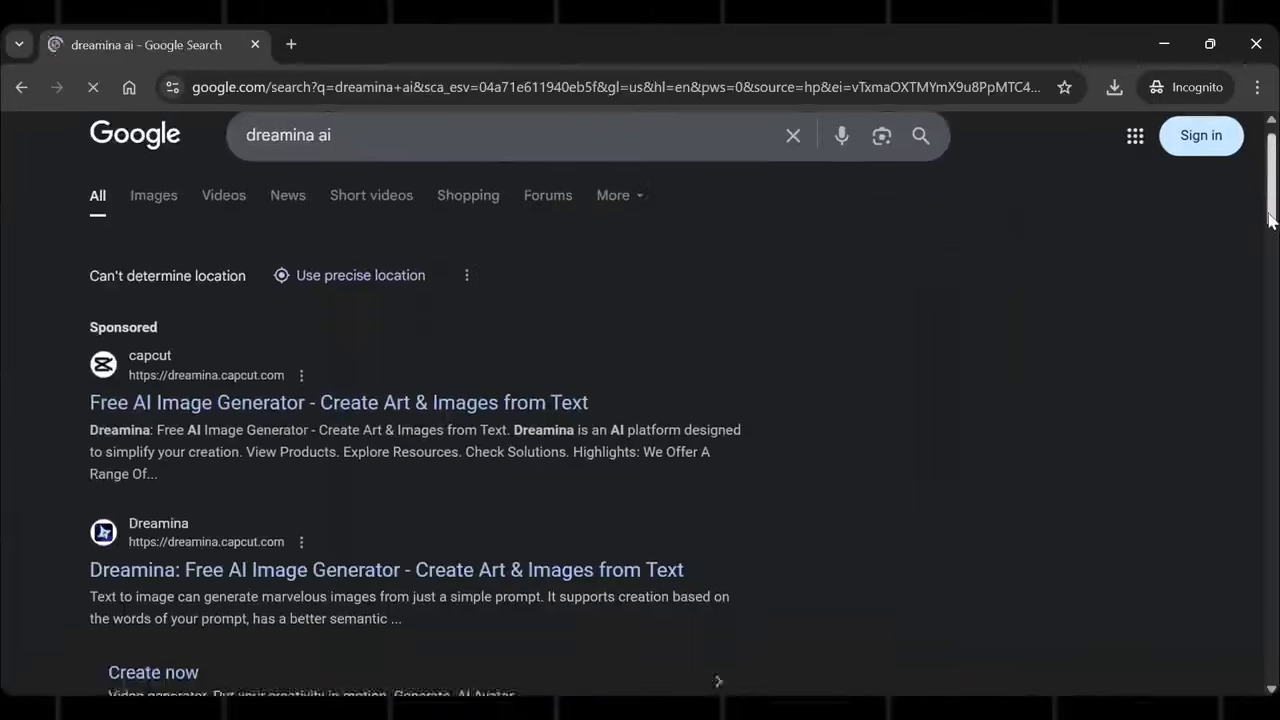
Open the Dreamina website from the search results and enter its creation workspace
scroll("down", 3)
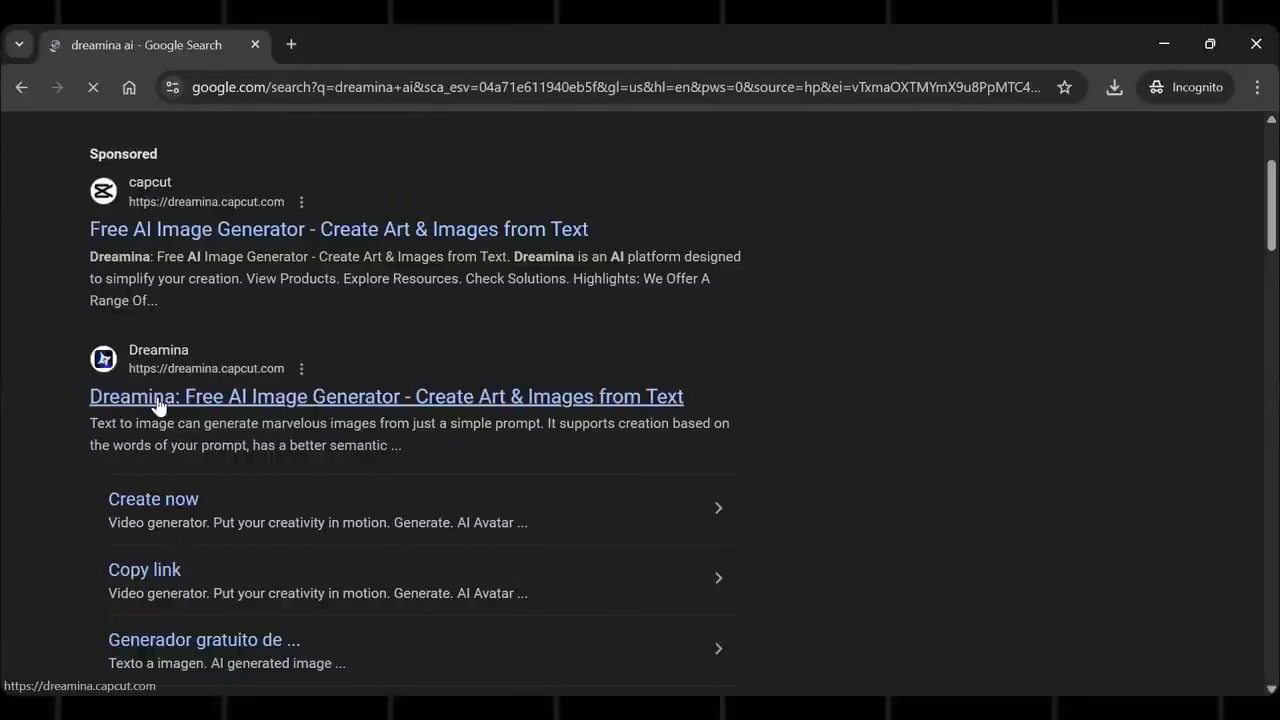
left_click(386, 396)
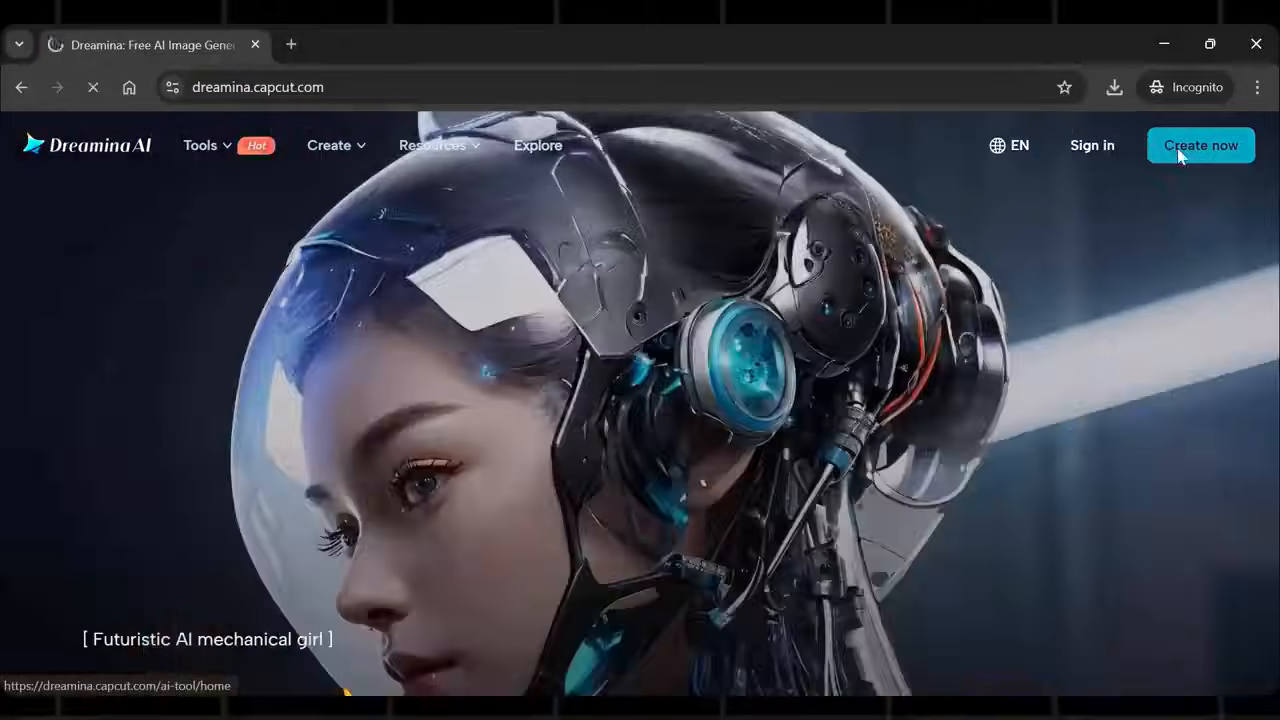
left_click(1200, 145)
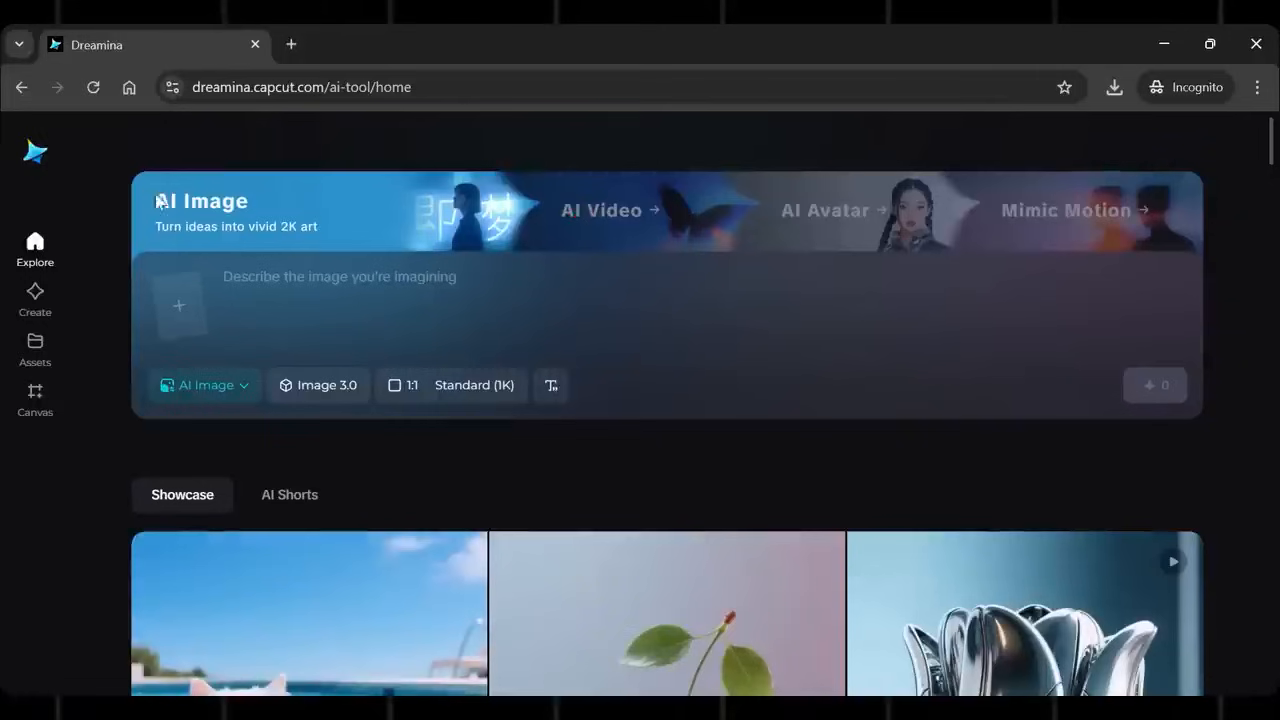
mouse_move(769, 235)
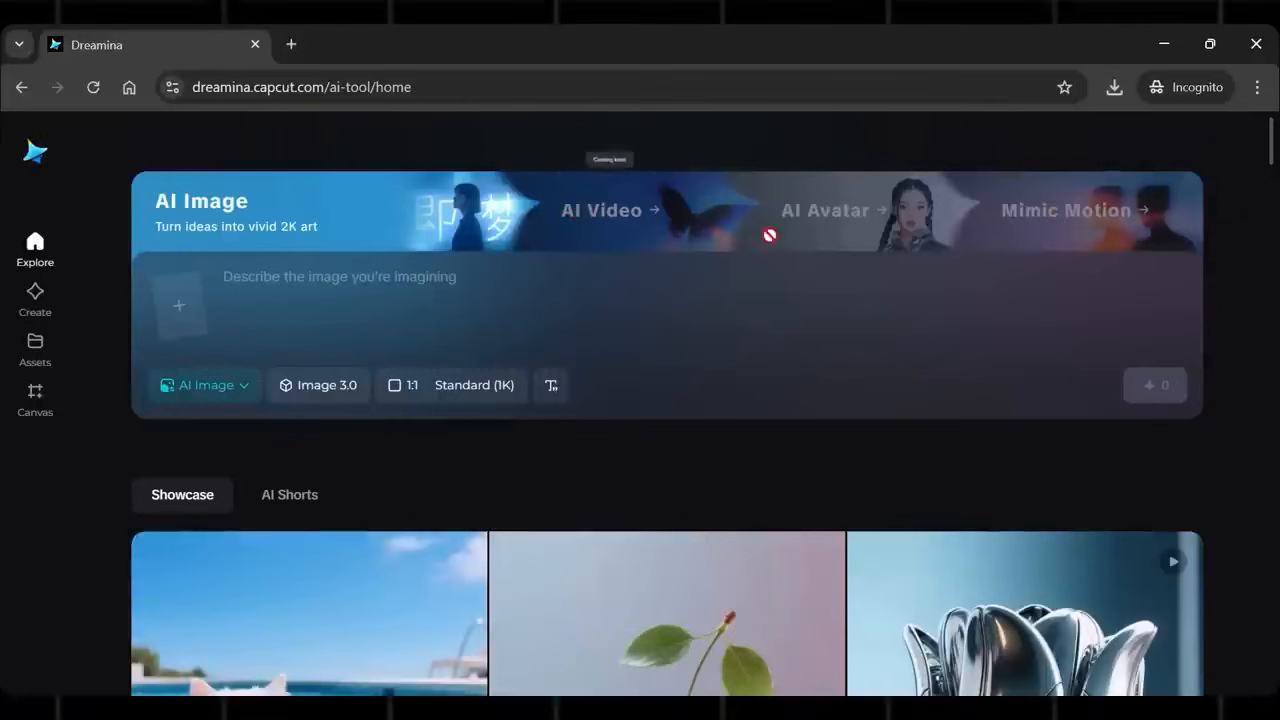
Show the AI Shorts showcase on the Dreamina home page
scroll("down", 3)
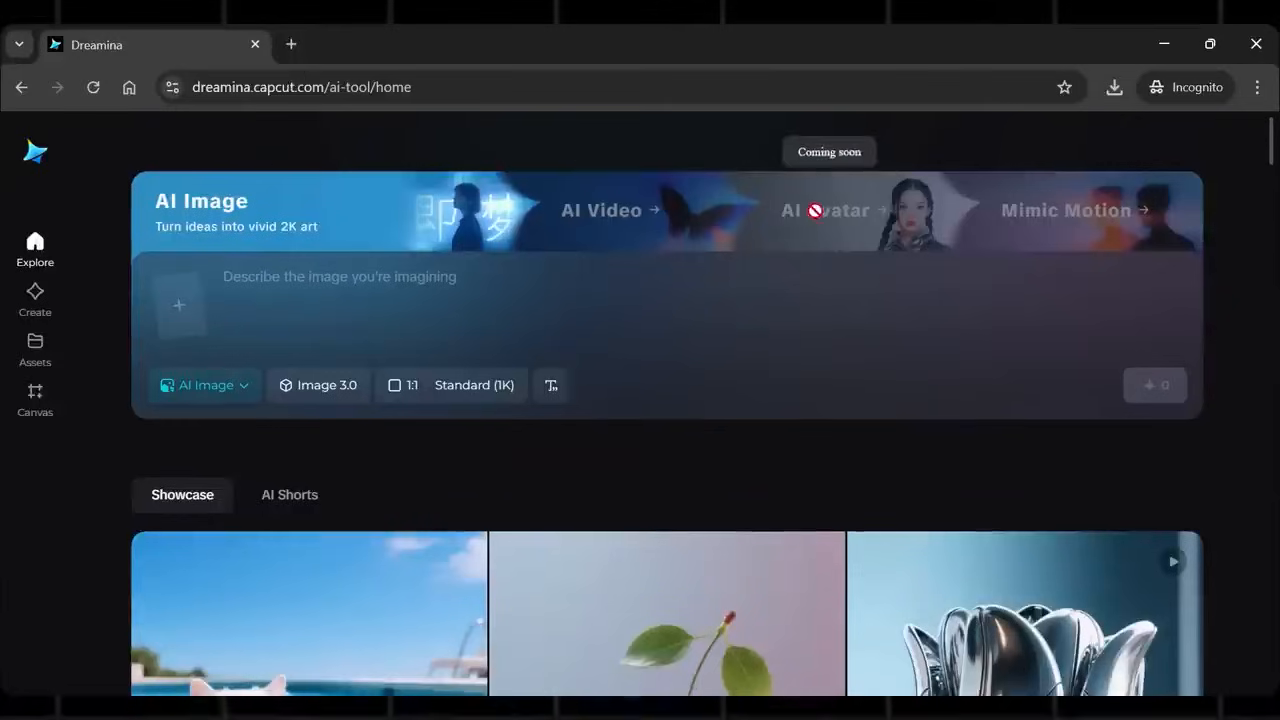
left_click(289, 494)
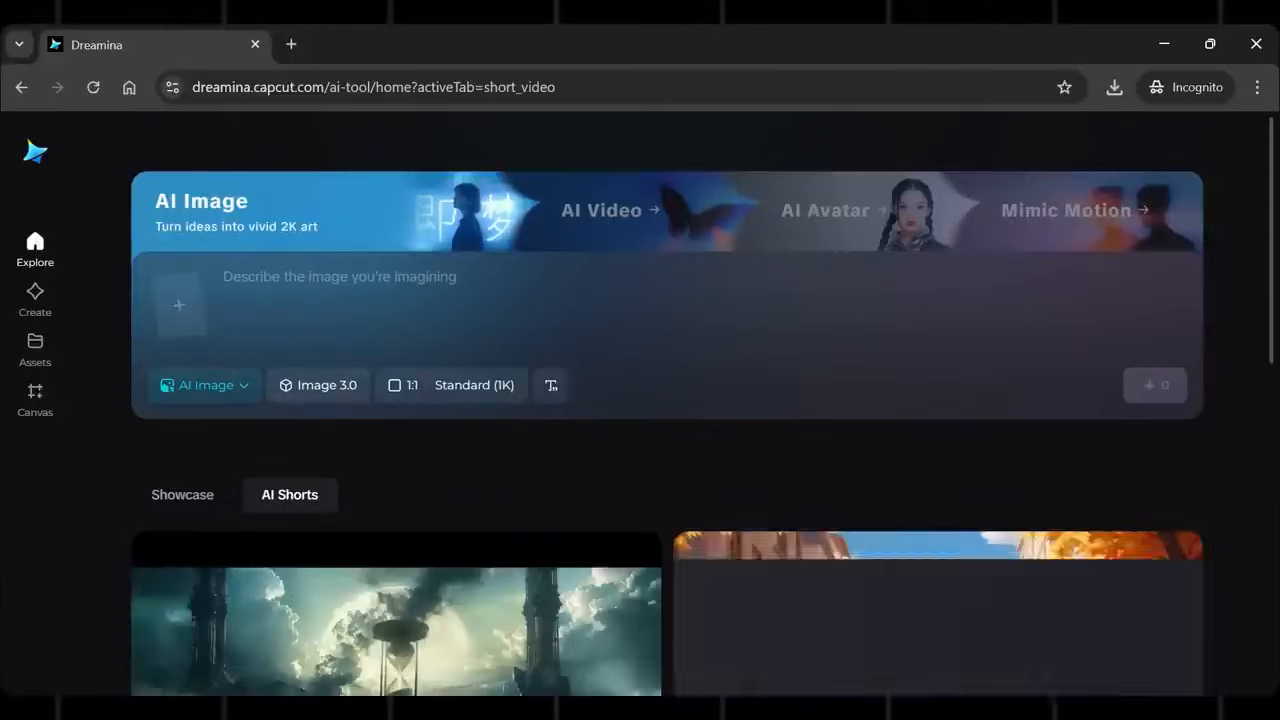
scroll("down", 3)
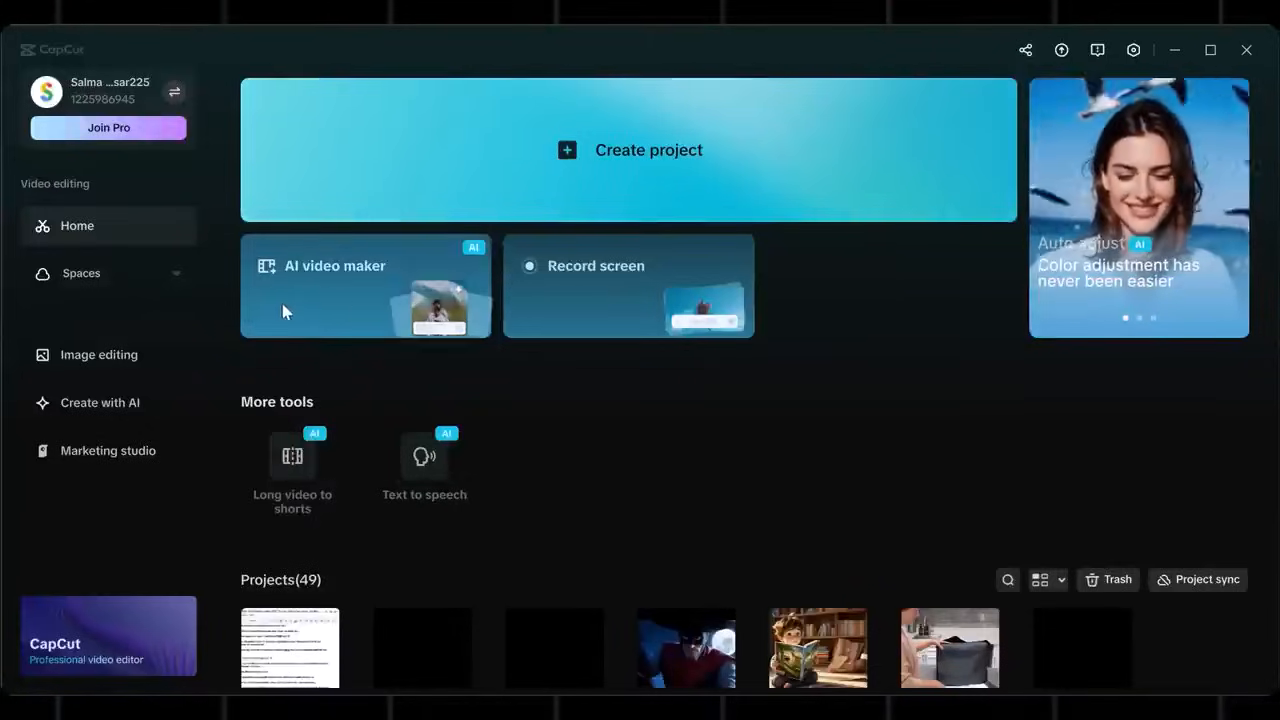
mouse_move(139, 138)
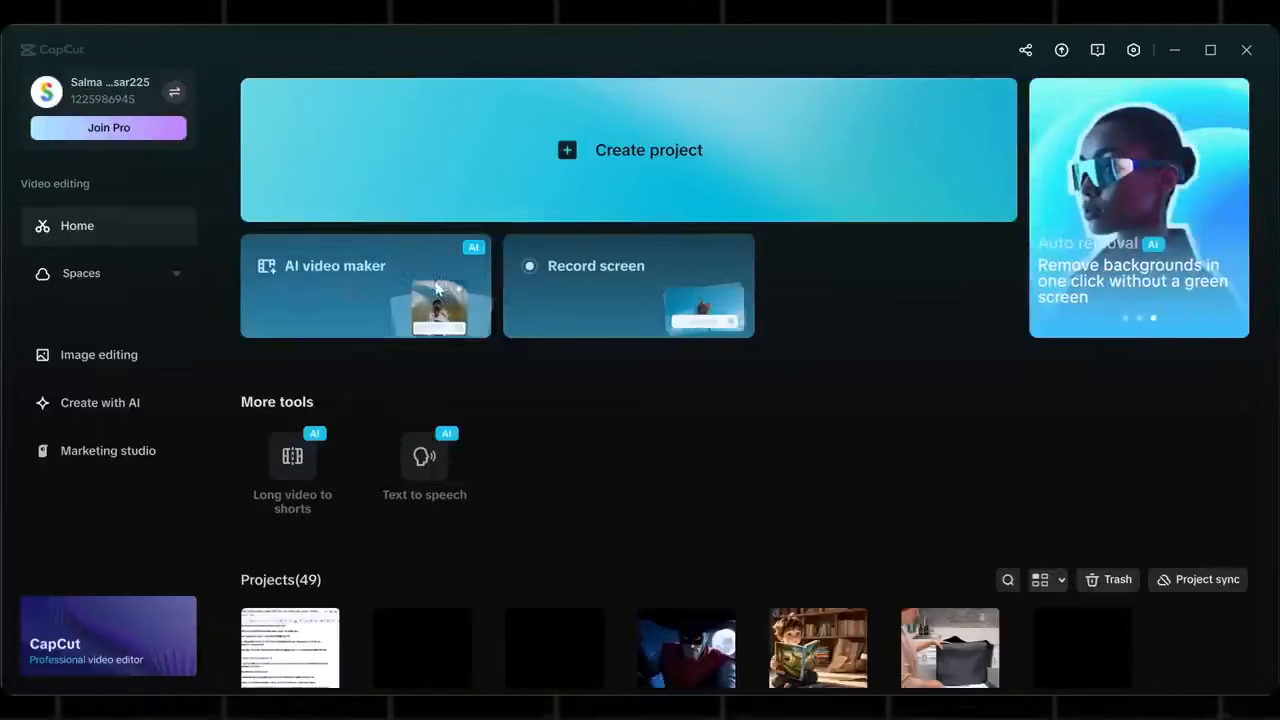
mouse_move(418, 256)
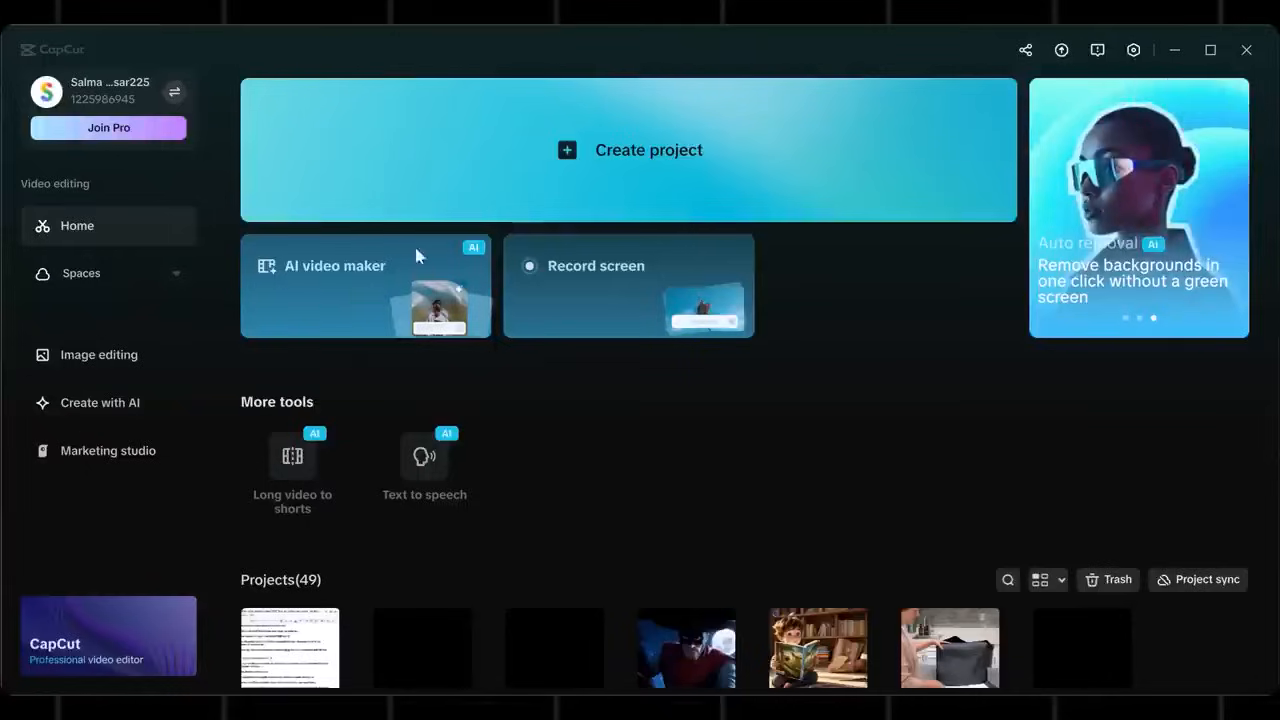
Open the AI video maker card on CapCut's desktop Home screen
left_click(335, 265)
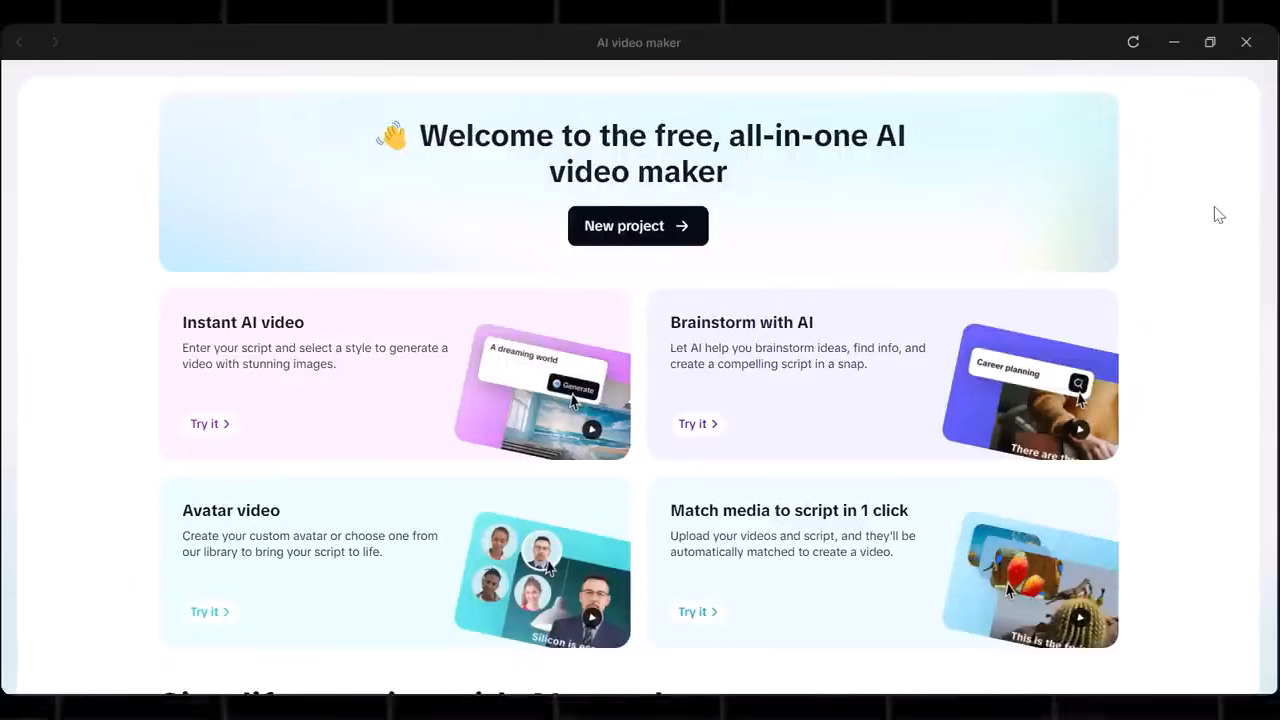
scroll("down", 3)
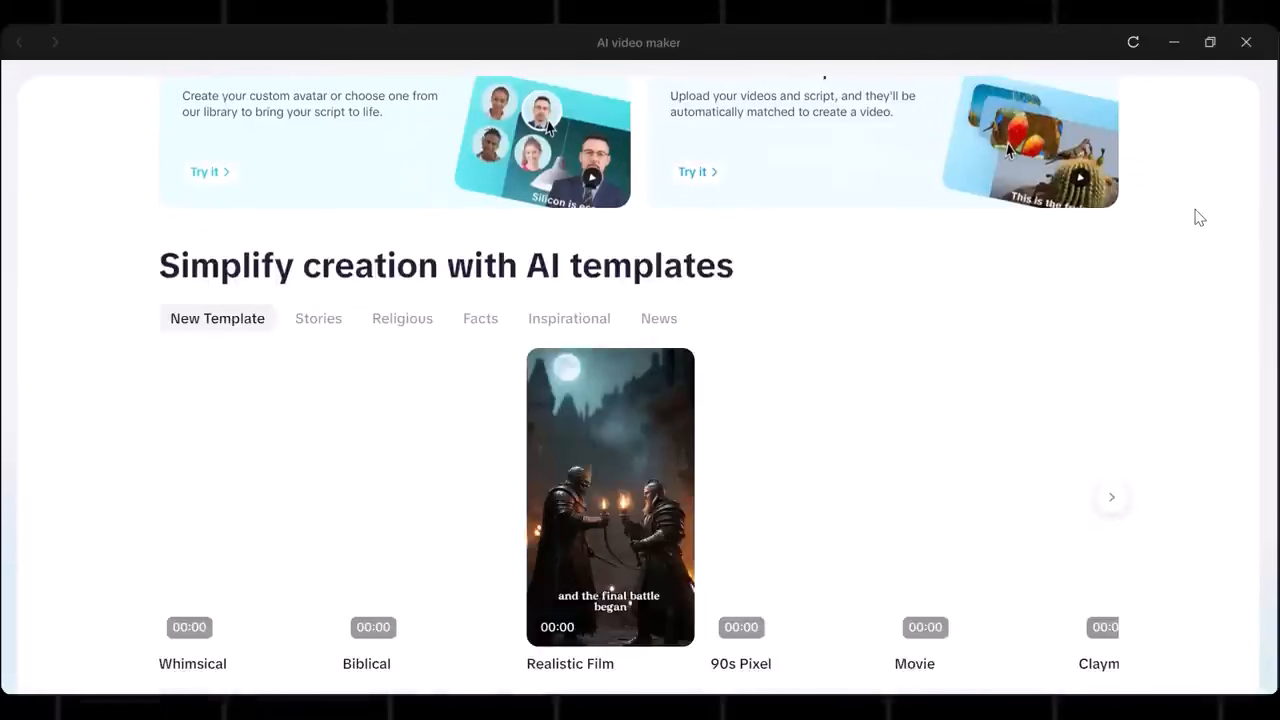
scroll("down", 3)
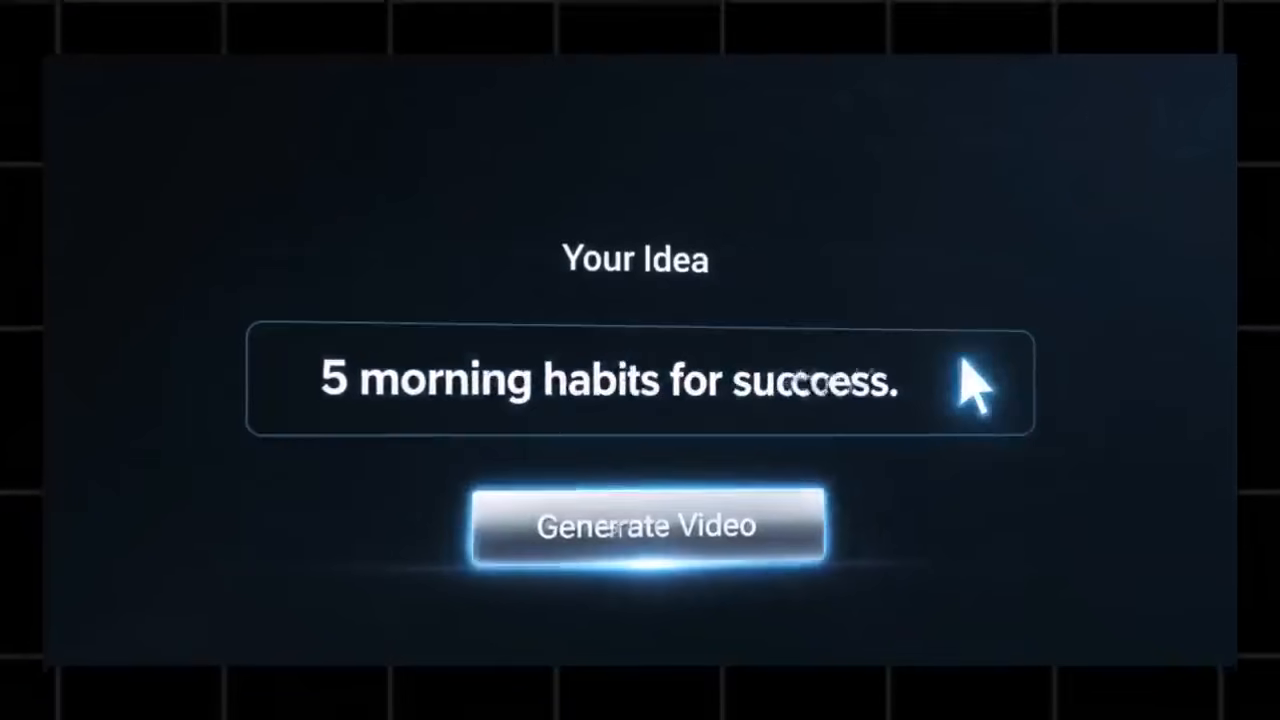
left_click(648, 525)
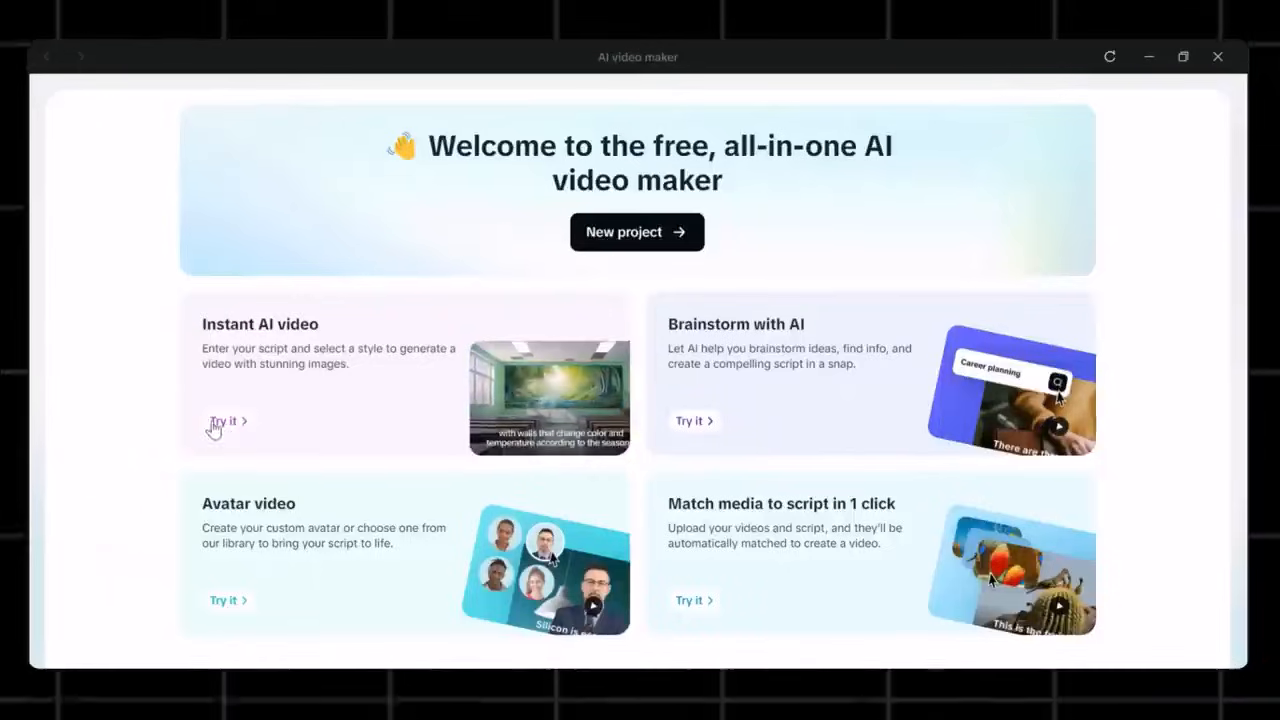
mouse_move(225, 428)
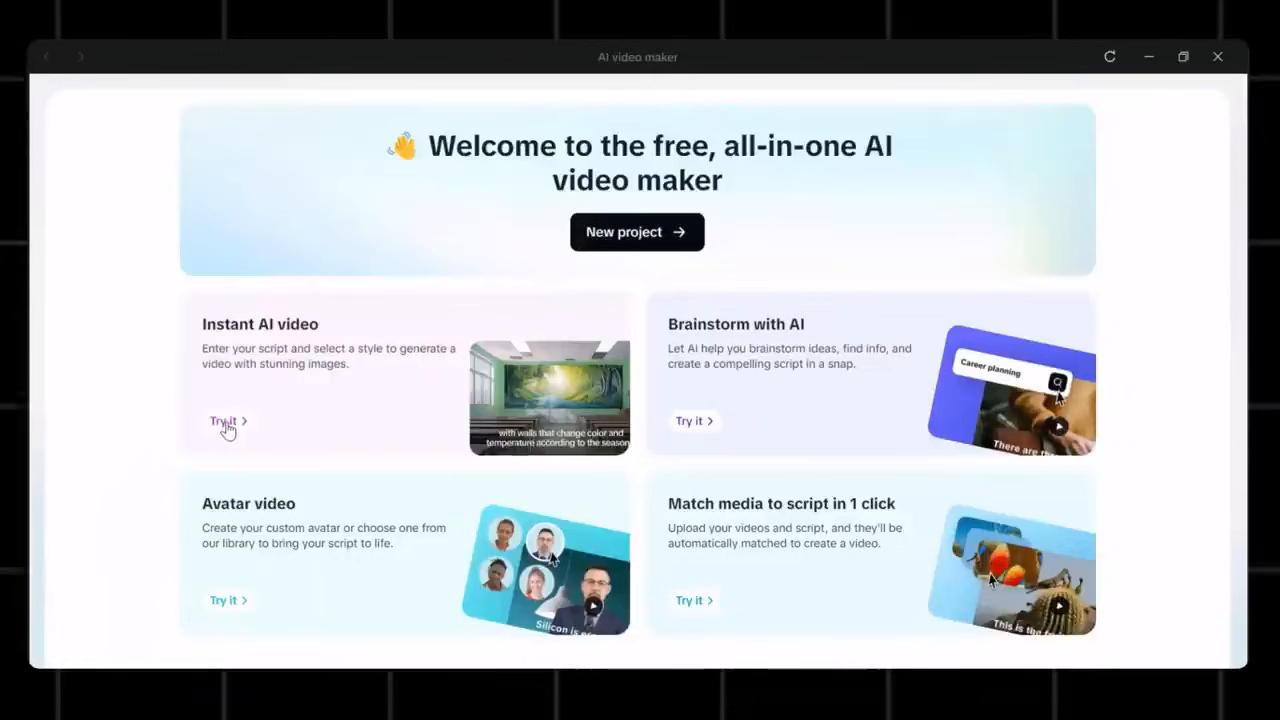
Start an Instant AI video and browse through the visual style carousel
left_click(222, 420)
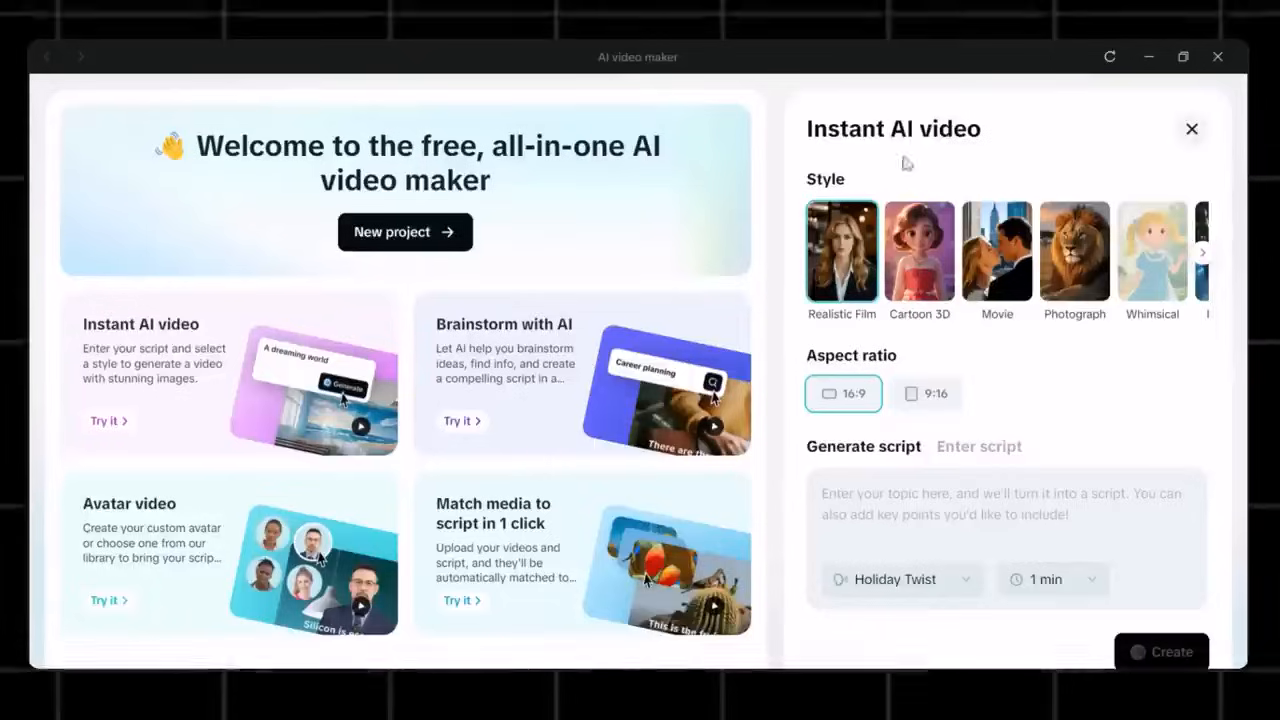
mouse_move(970, 143)
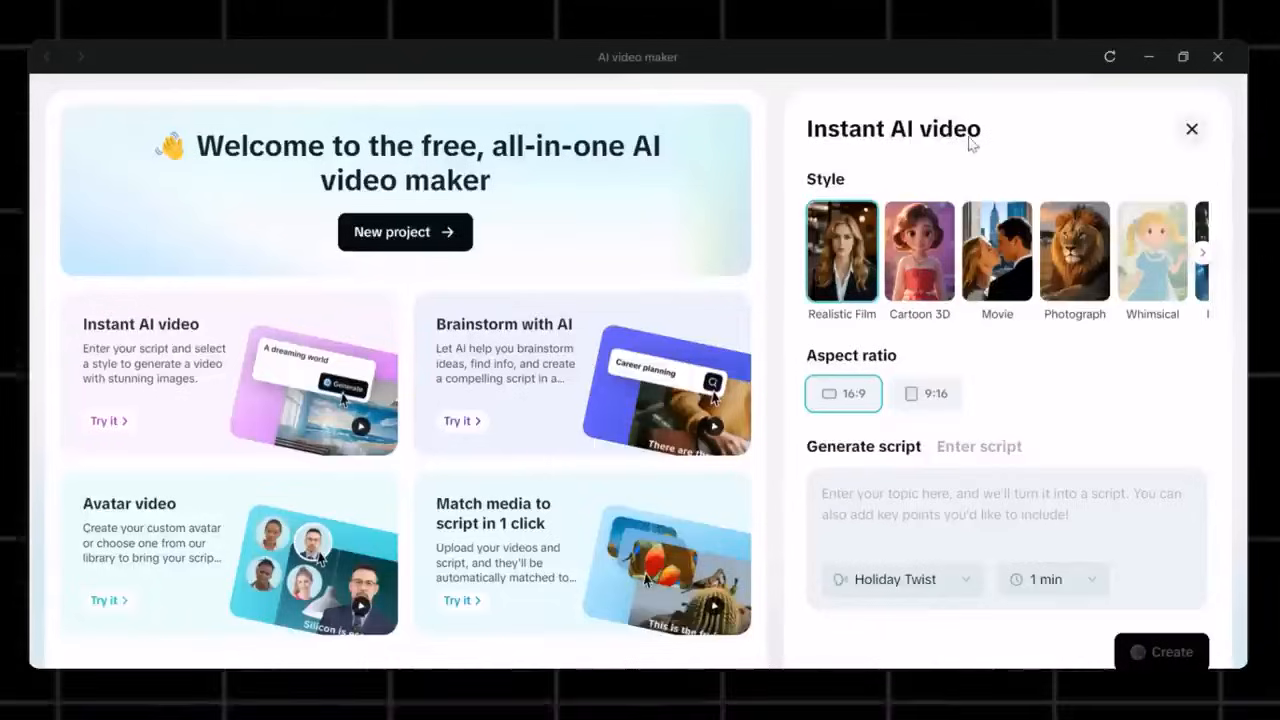
mouse_move(1009, 145)
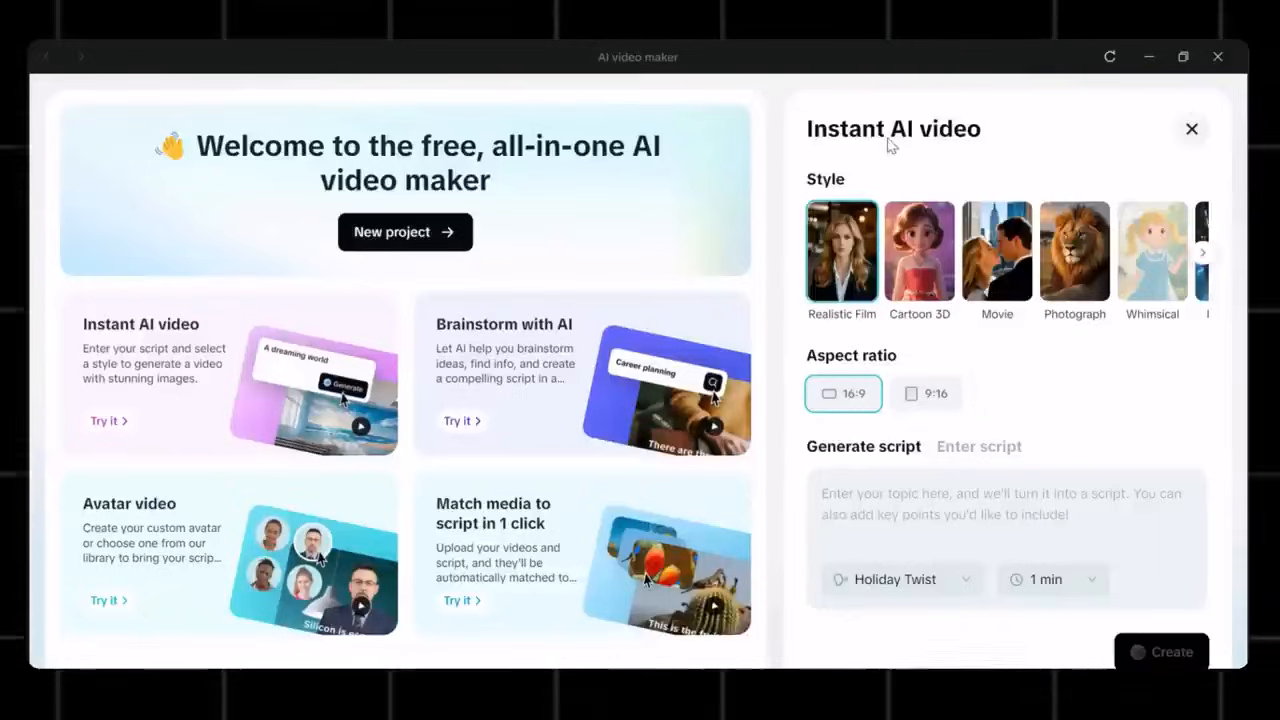
mouse_move(818, 193)
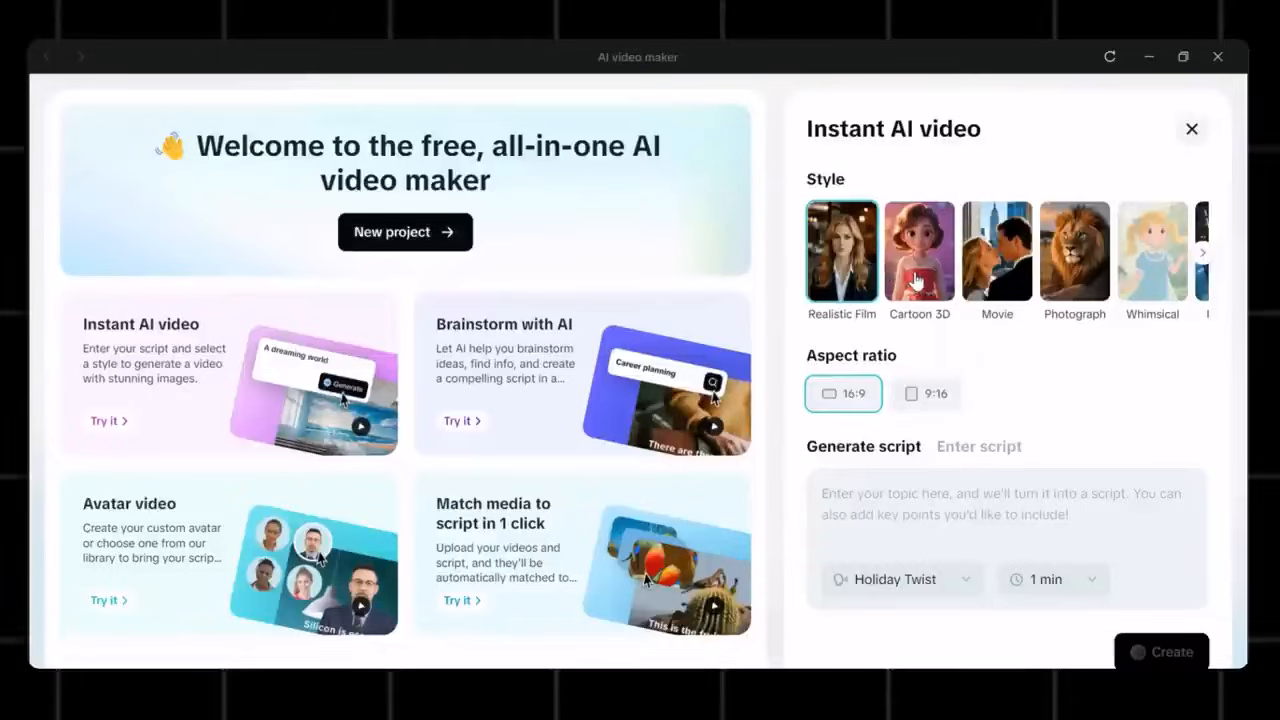
left_click(1202, 252)
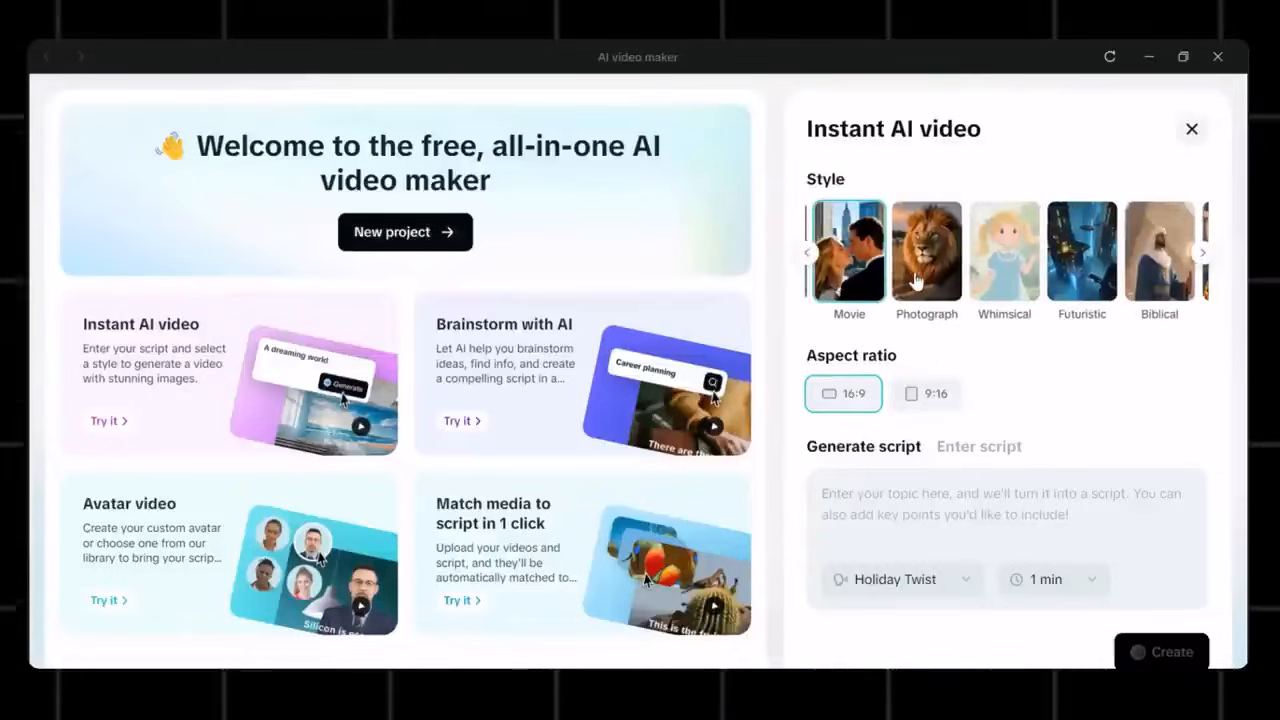
left_click(1201, 252)
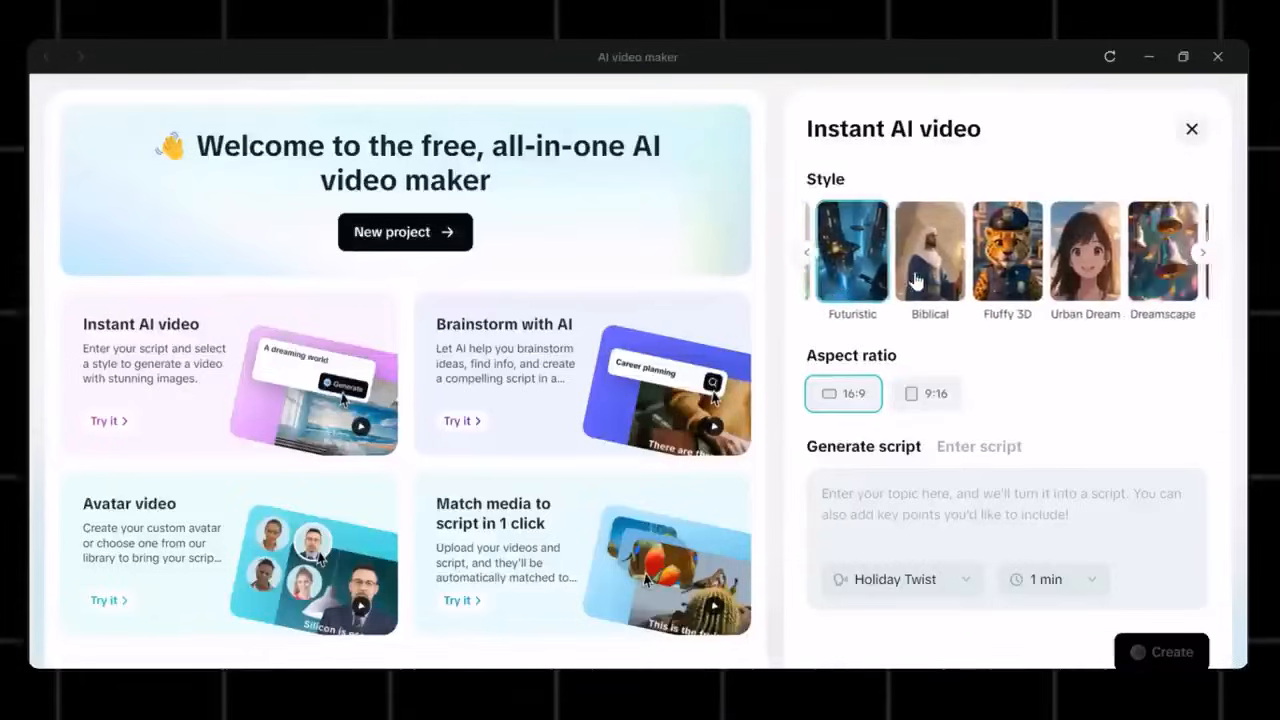
left_click(1201, 252)
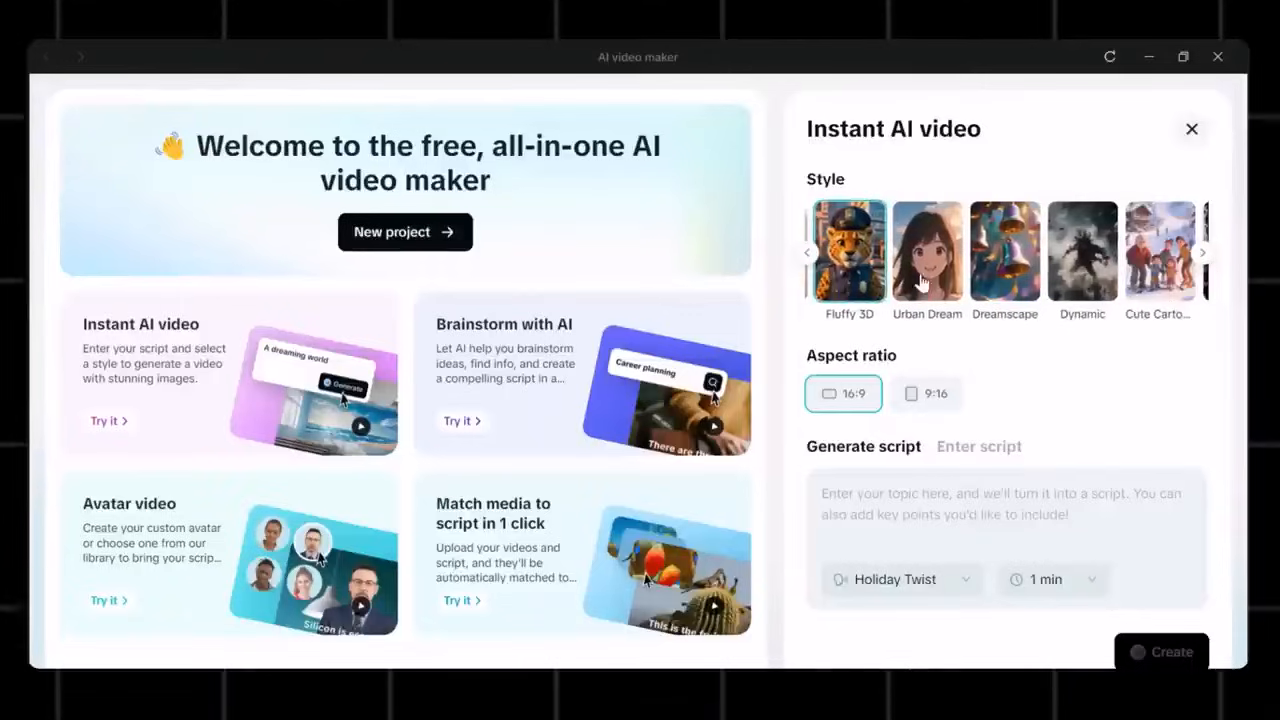
left_click(1202, 252)
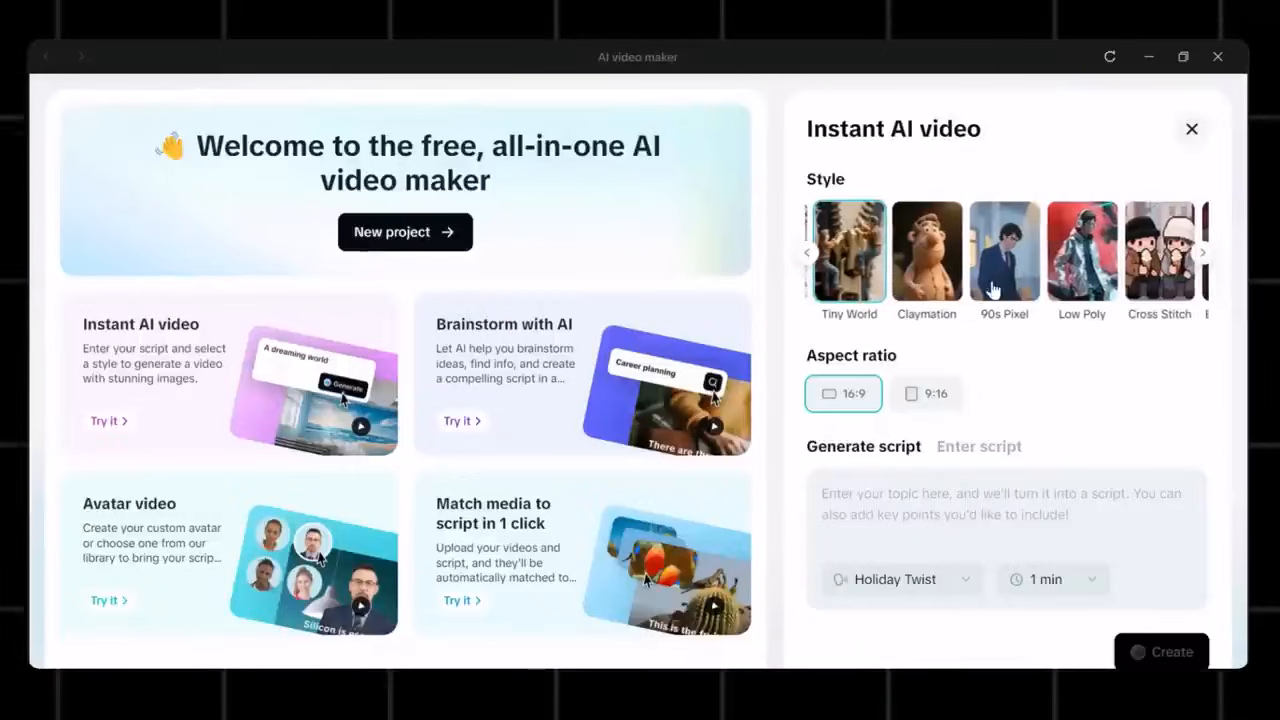
left_click(1202, 252)
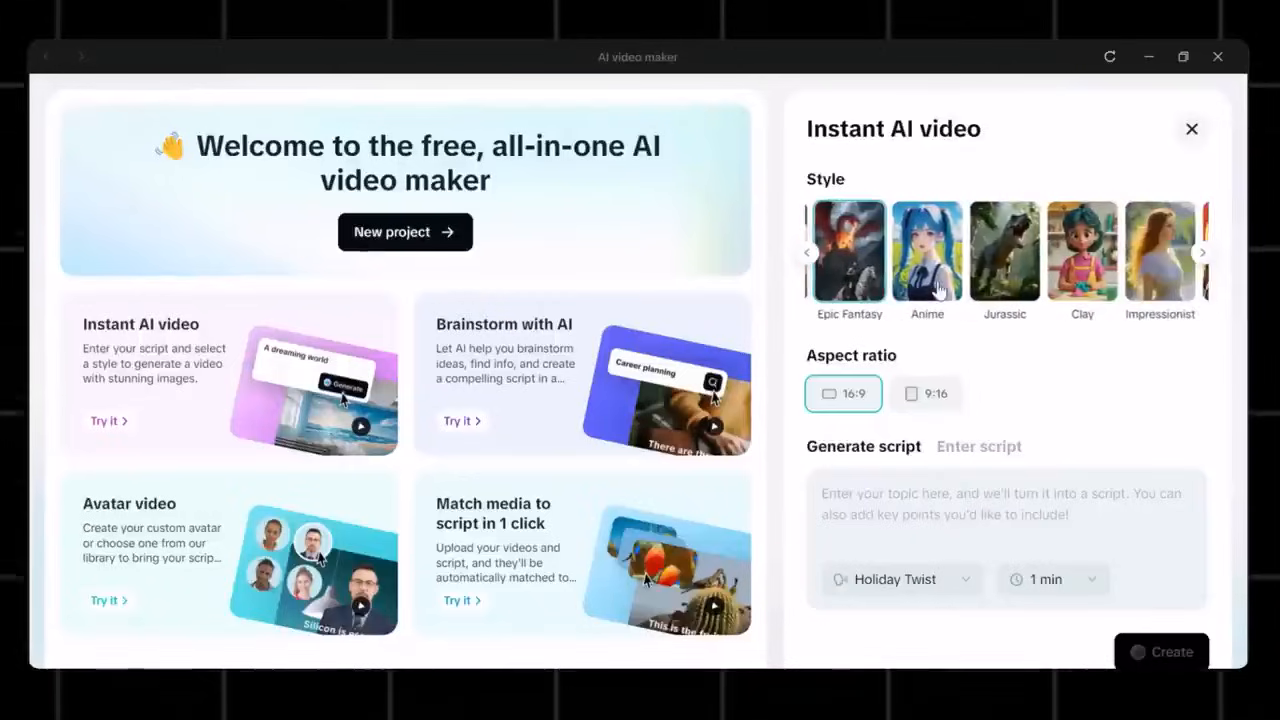
left_click(1201, 252)
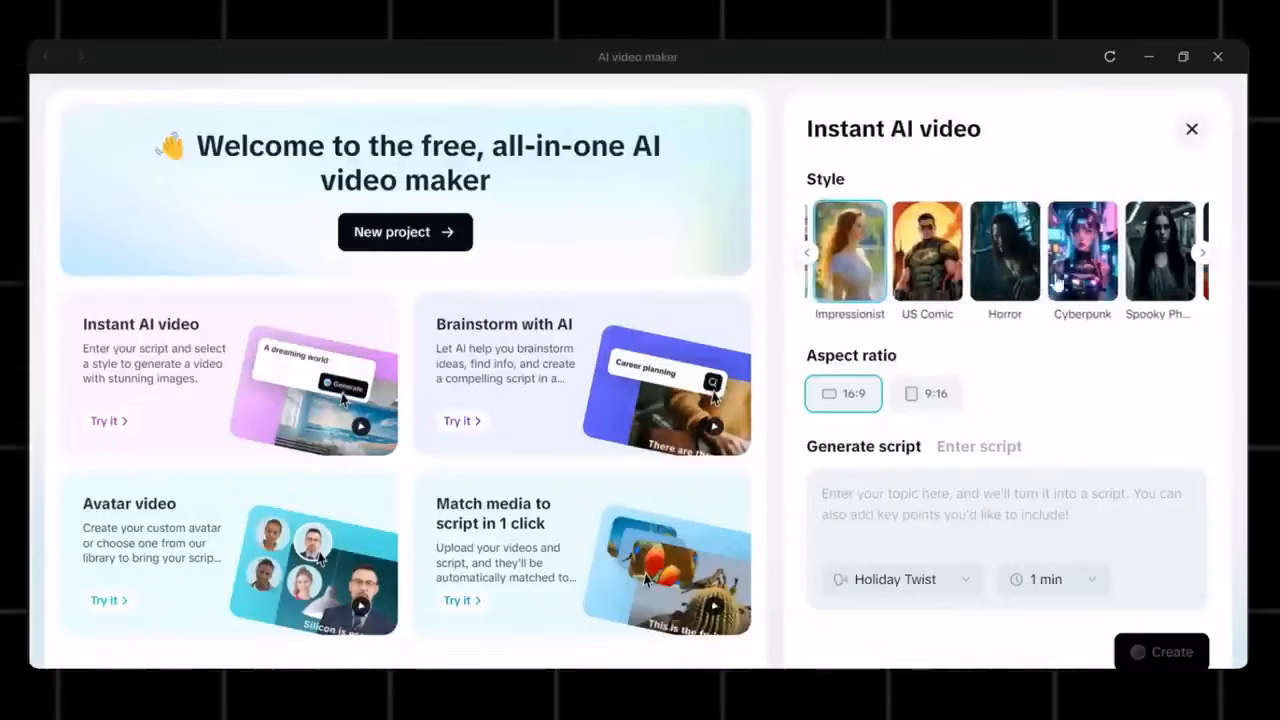
left_click(1201, 252)
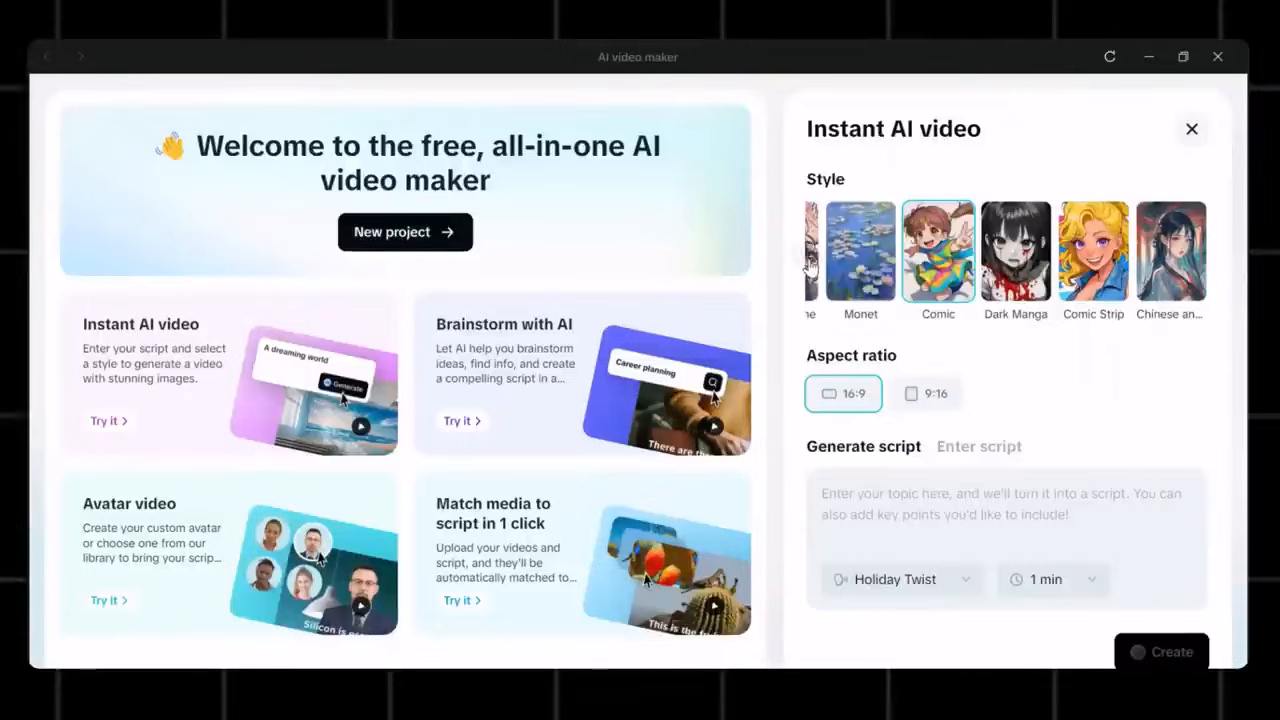
left_click(1202, 252)
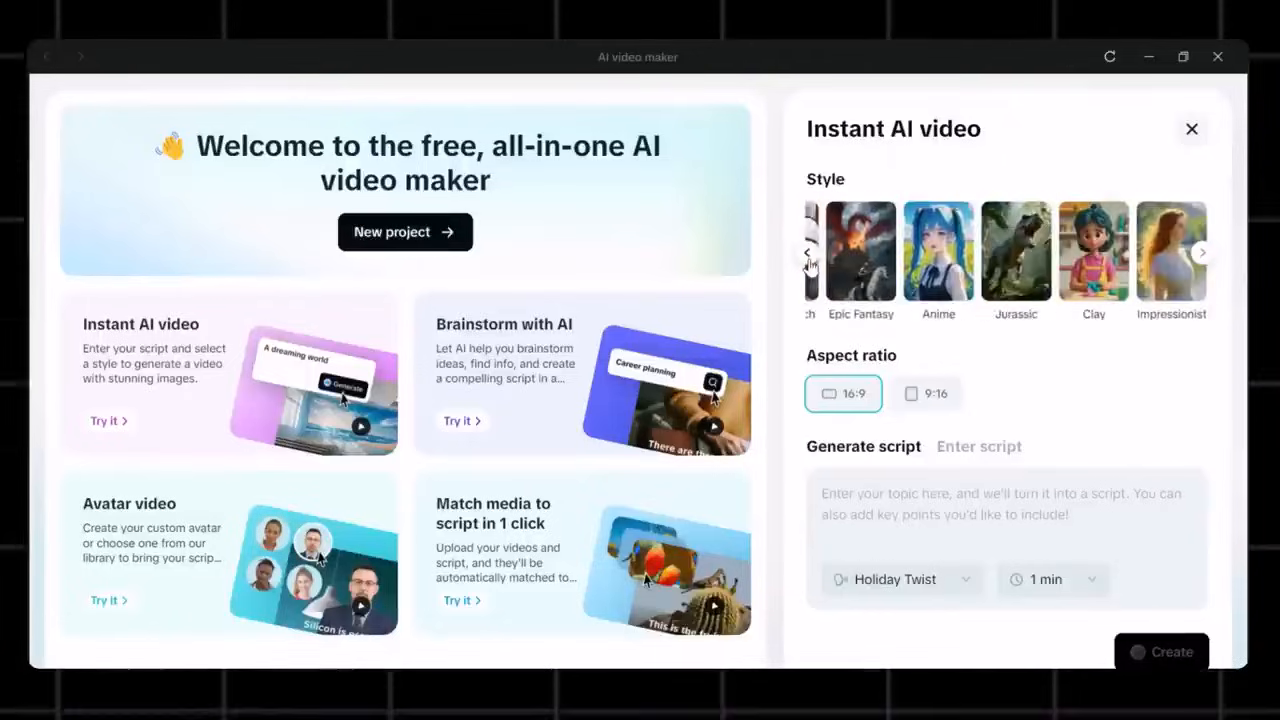
left_click(1202, 252)
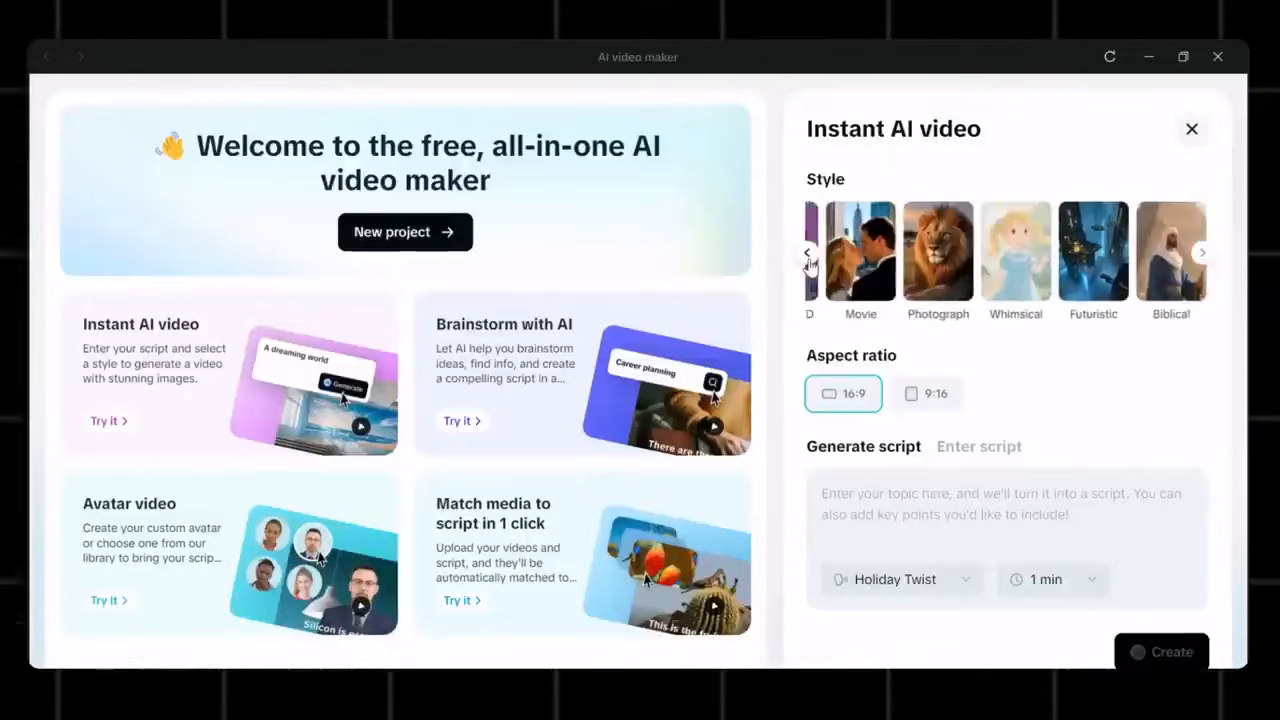
left_click(1201, 252)
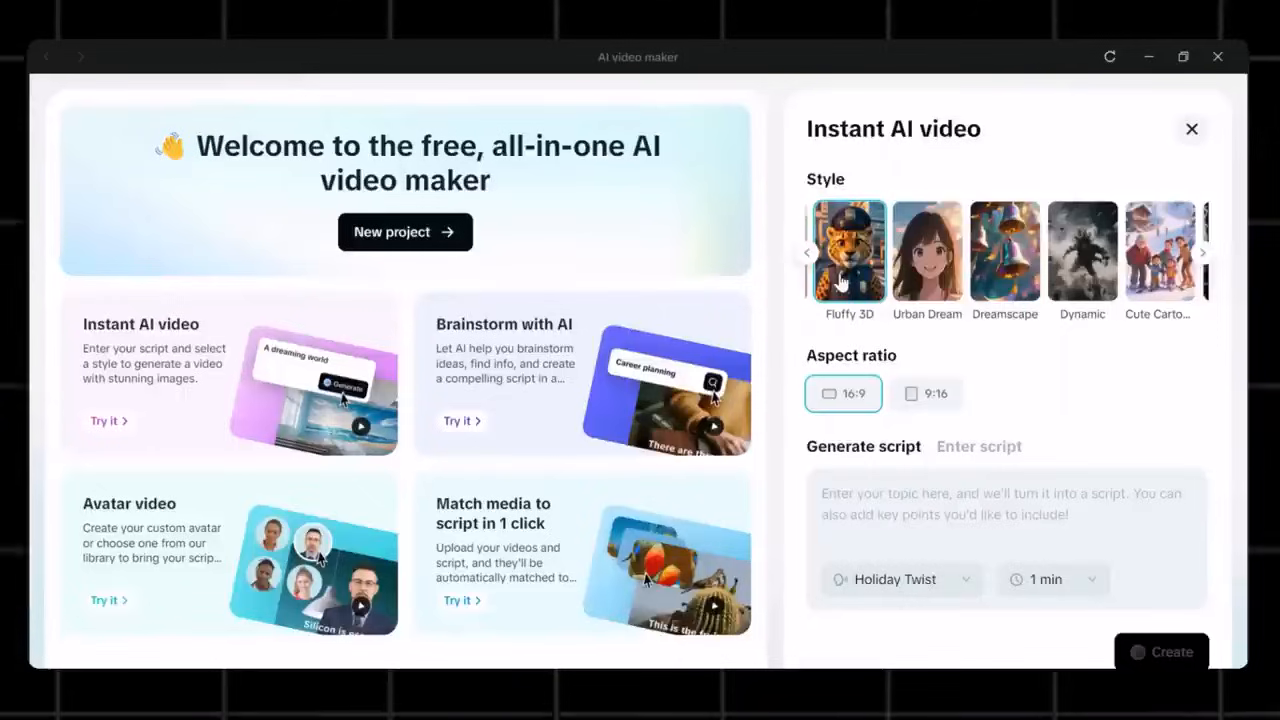
mouse_move(820, 300)
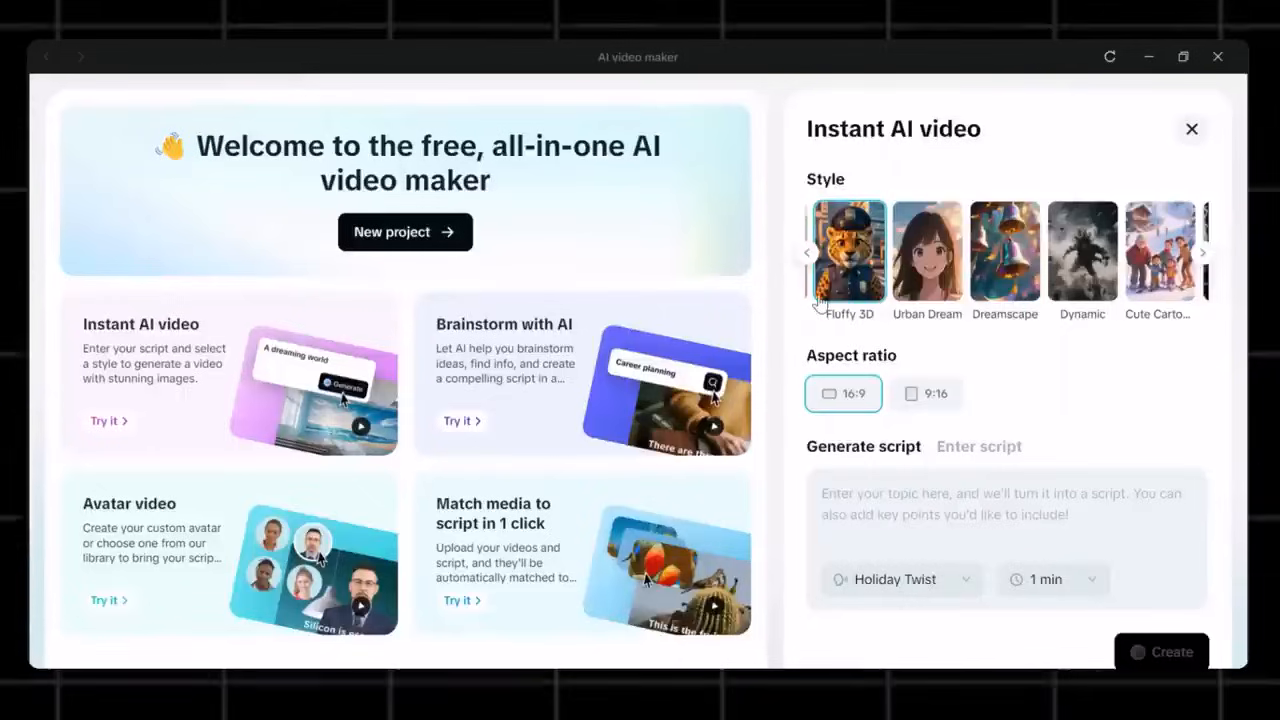
Generate a 9:16 Fluffy 3D video from the topic 'create an animal story video'
left_click(925, 393)
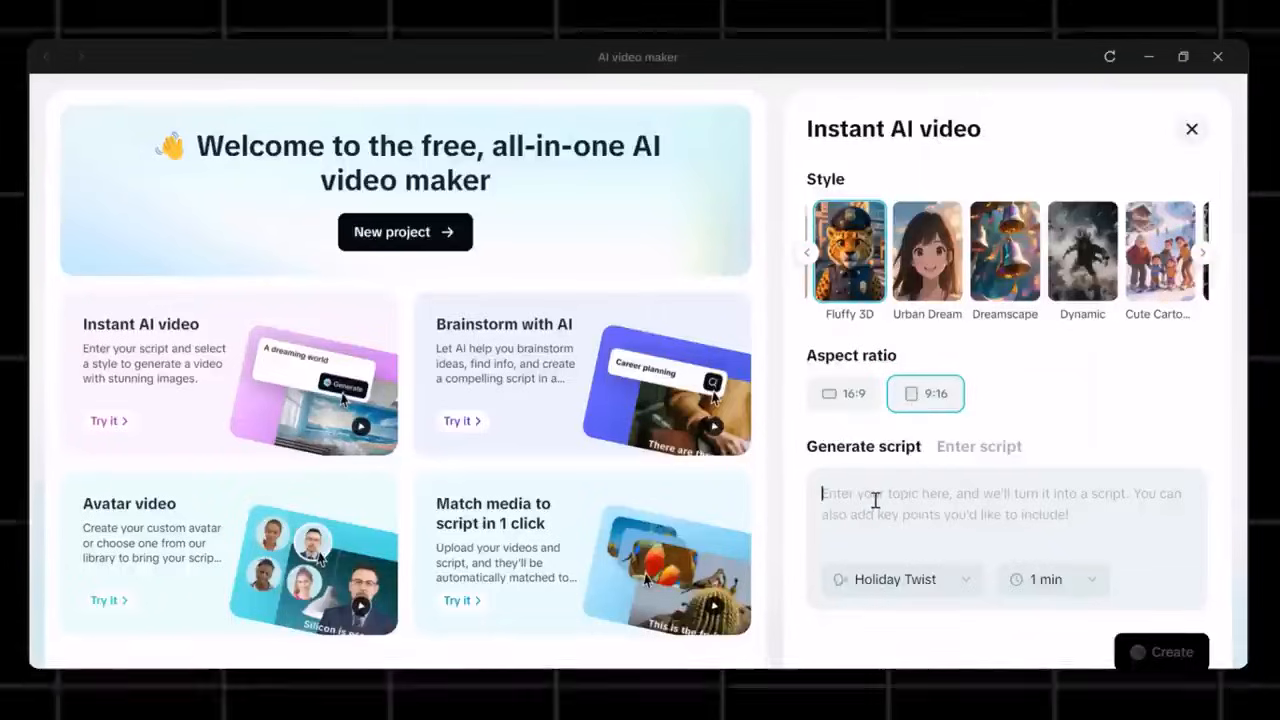
type("create an animal story video")
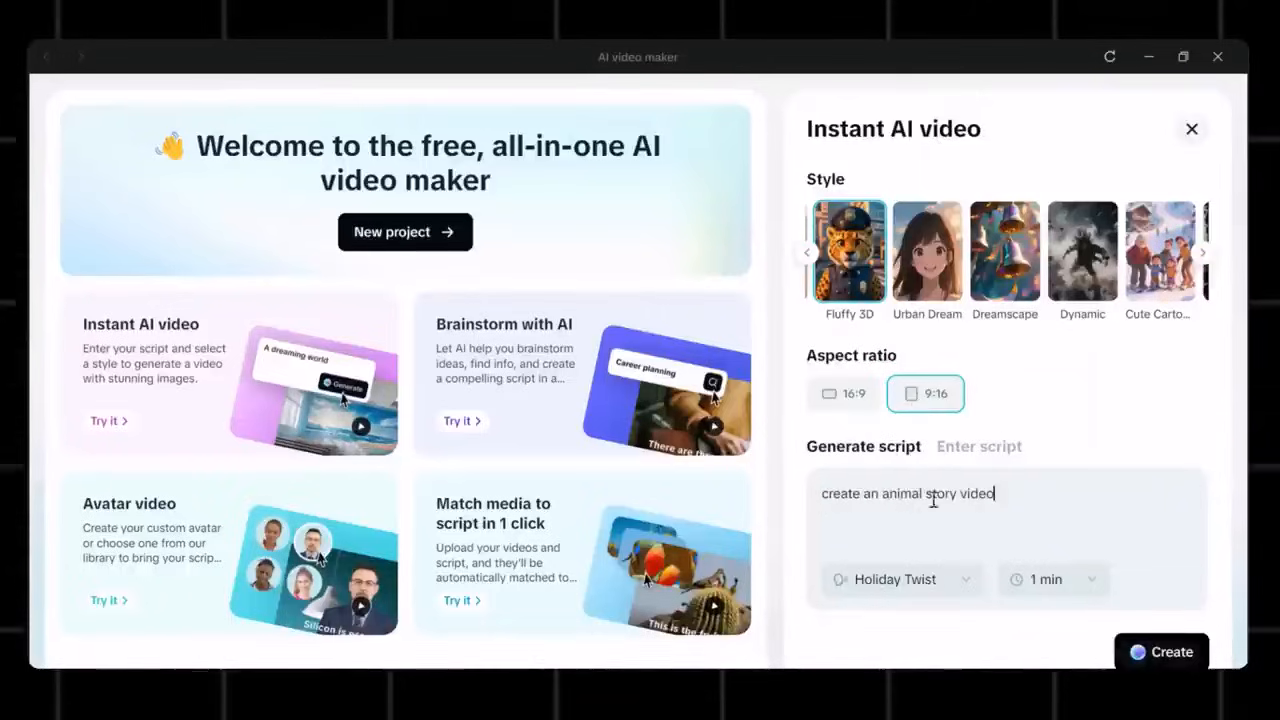
left_click(895, 579)
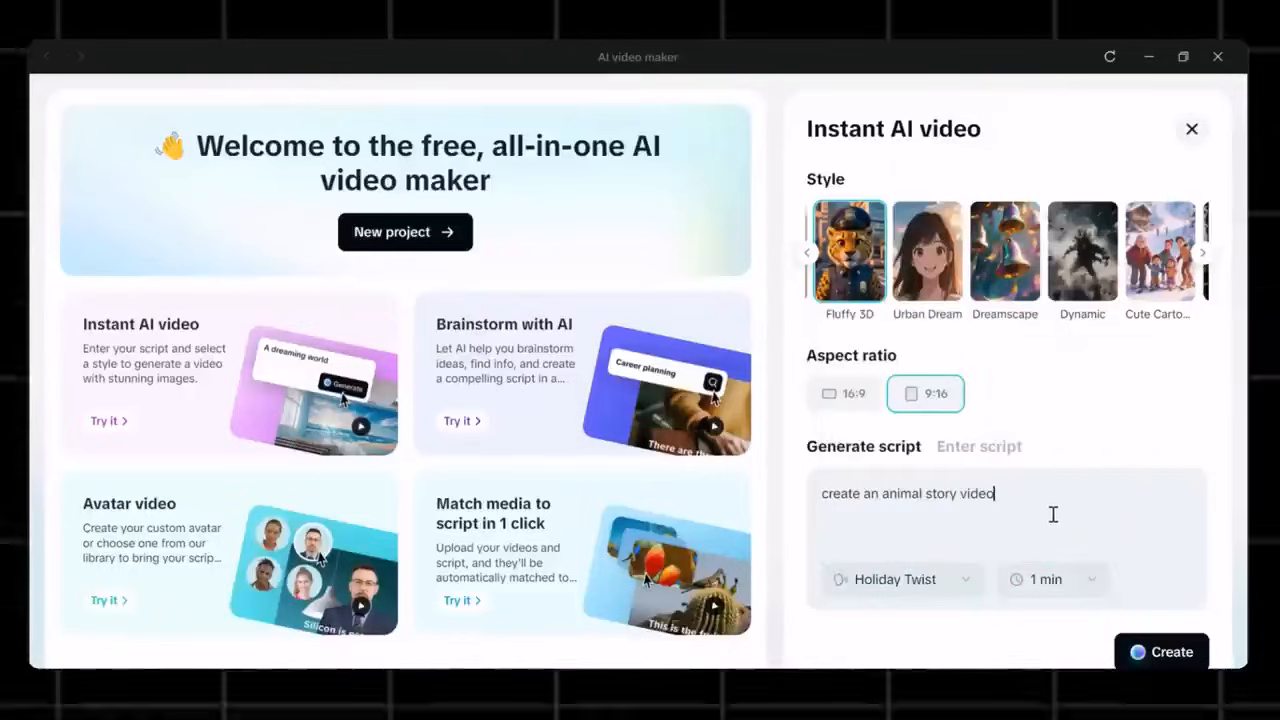
left_click(1161, 651)
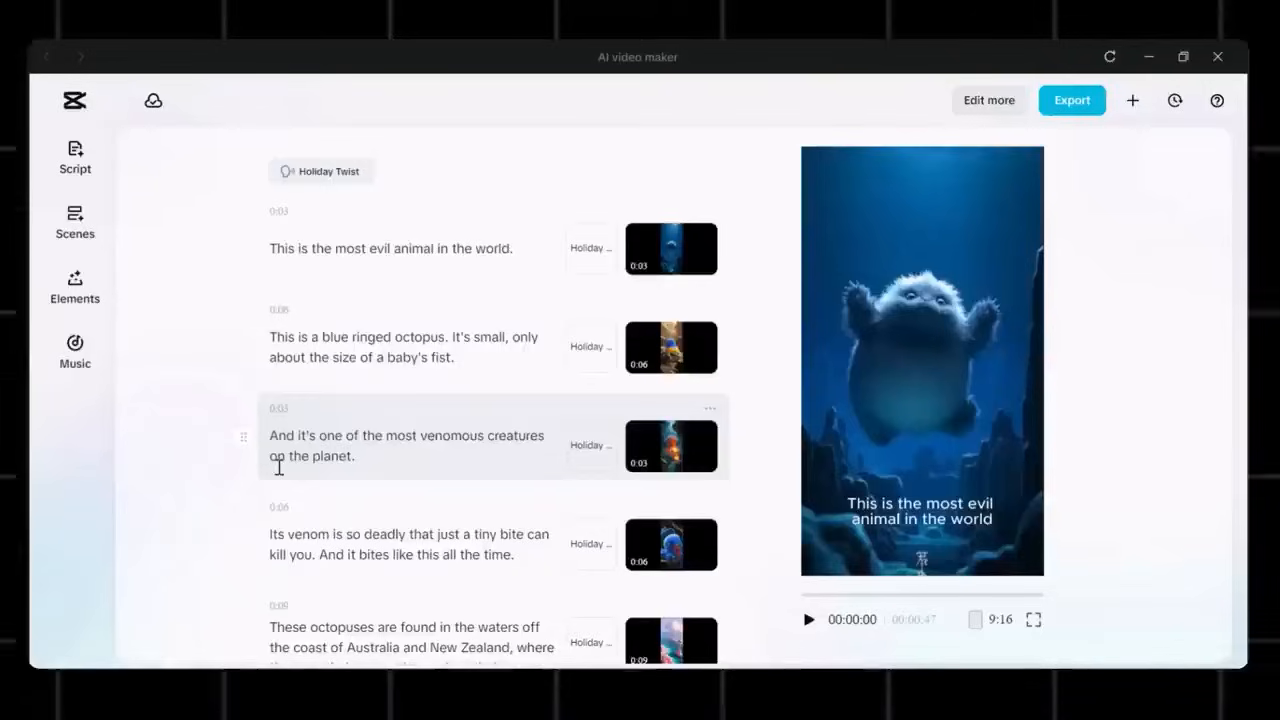
mouse_move(1148, 258)
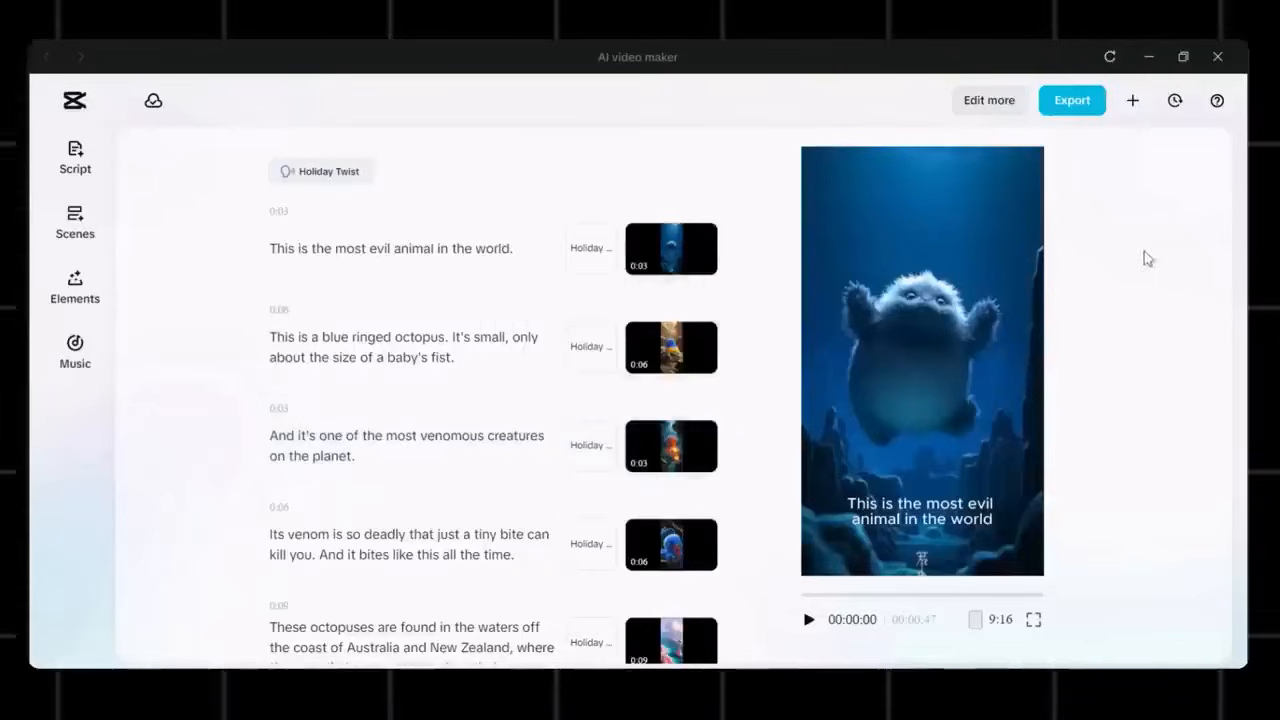
mouse_move(810, 623)
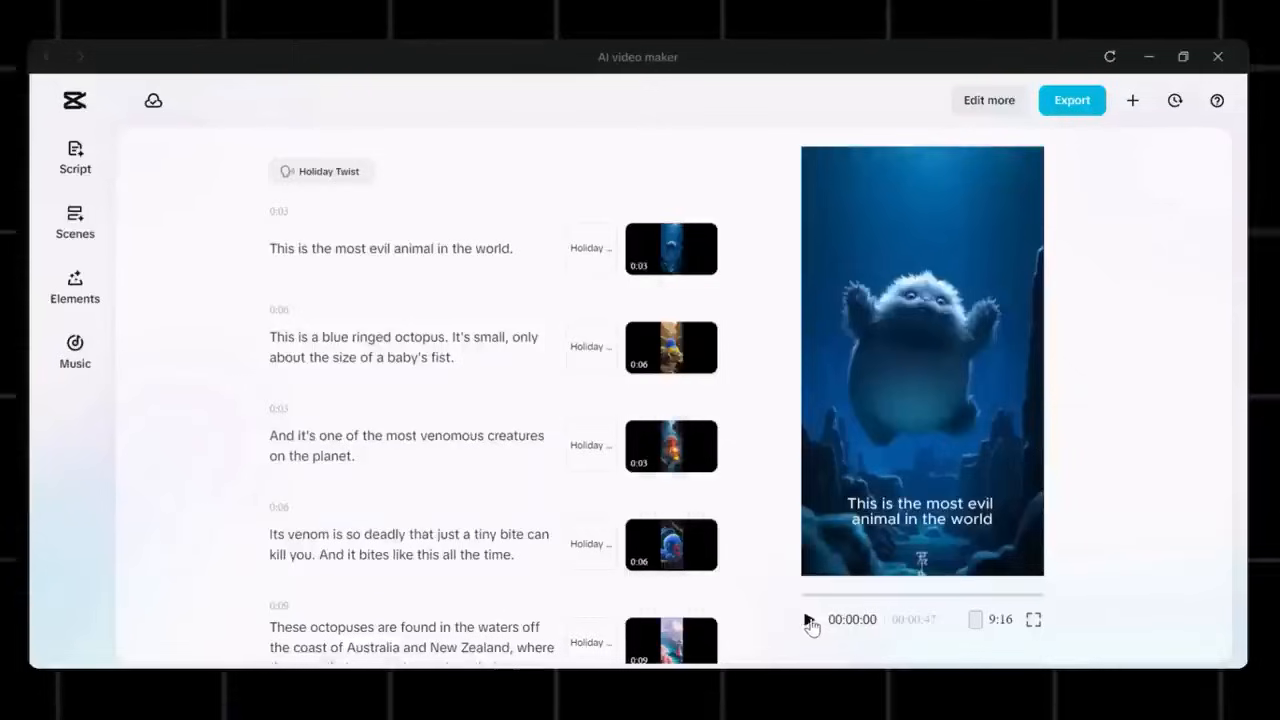
Play and then pause the generated octopus story video preview
left_click(809, 619)
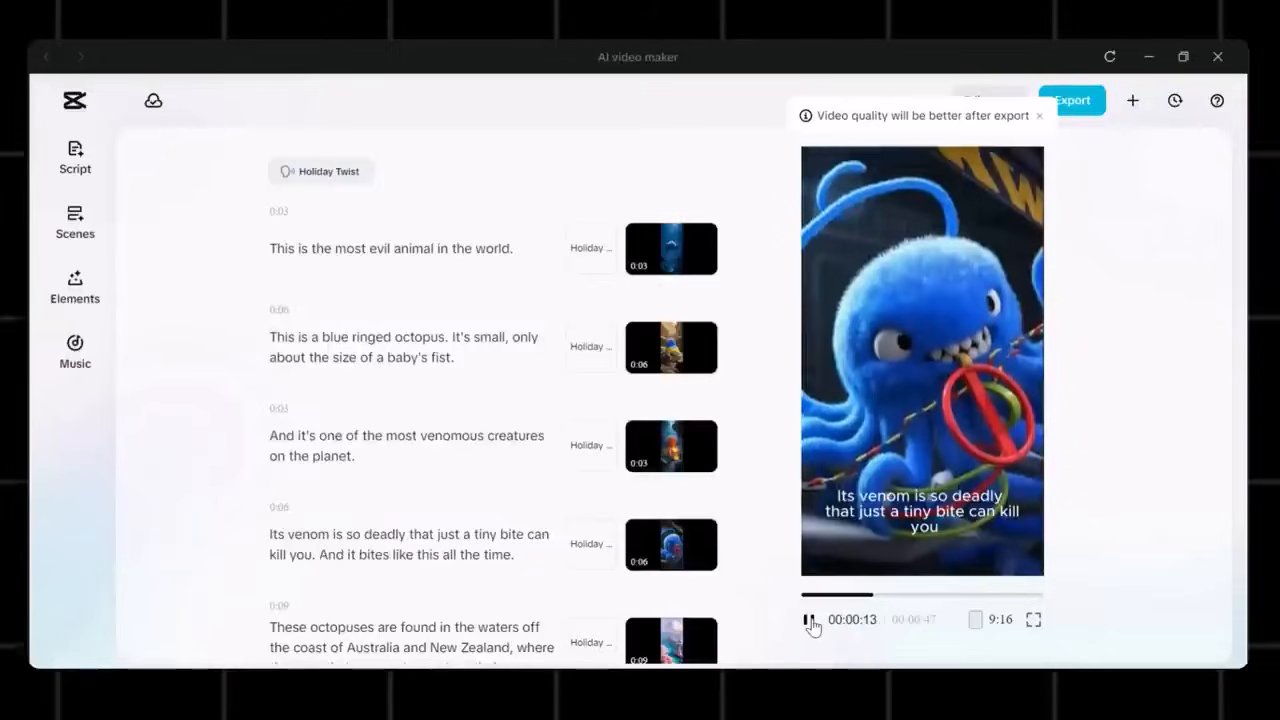
left_click(809, 619)
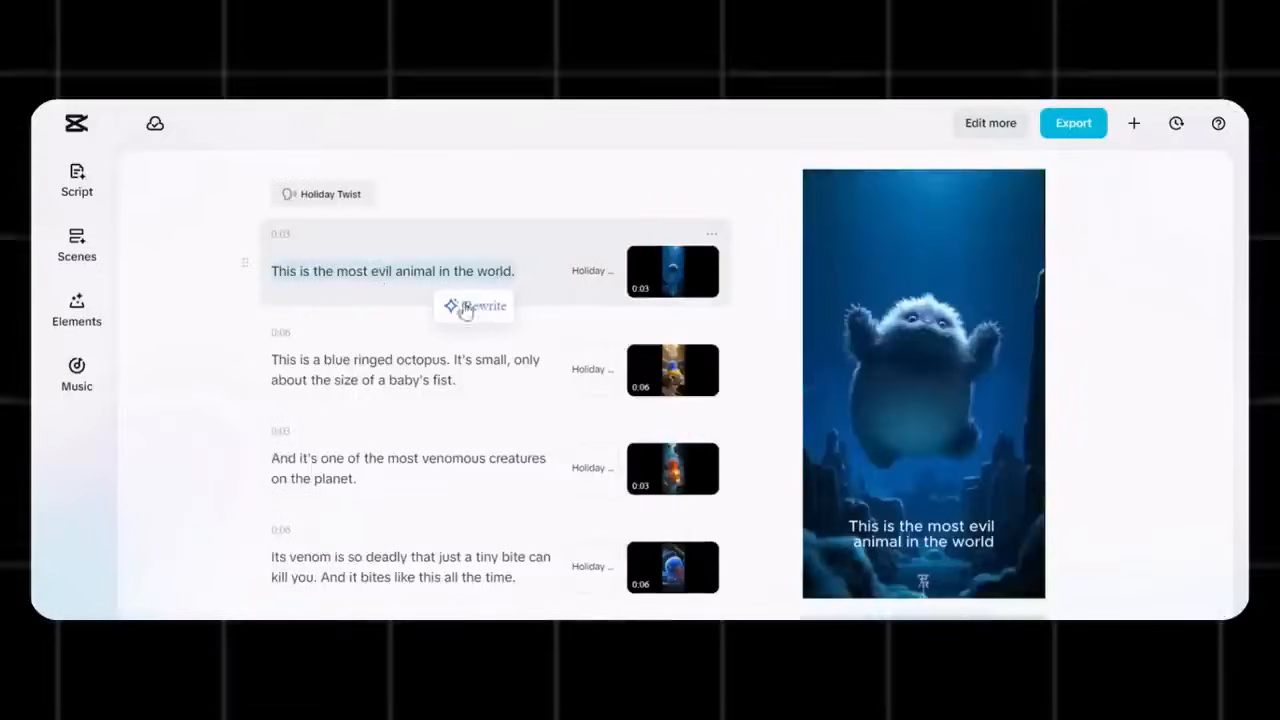
Select the first script line, view scene media options, and select the opening caption
left_click(480, 306)
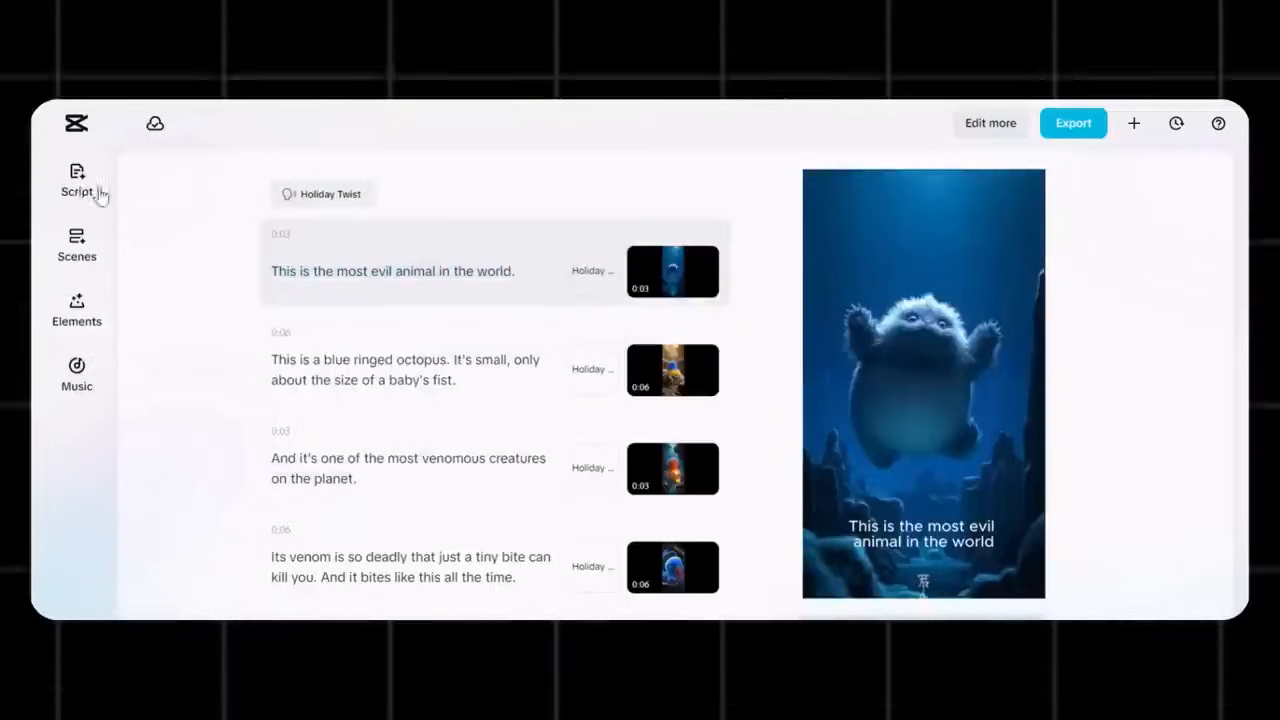
left_click(77, 245)
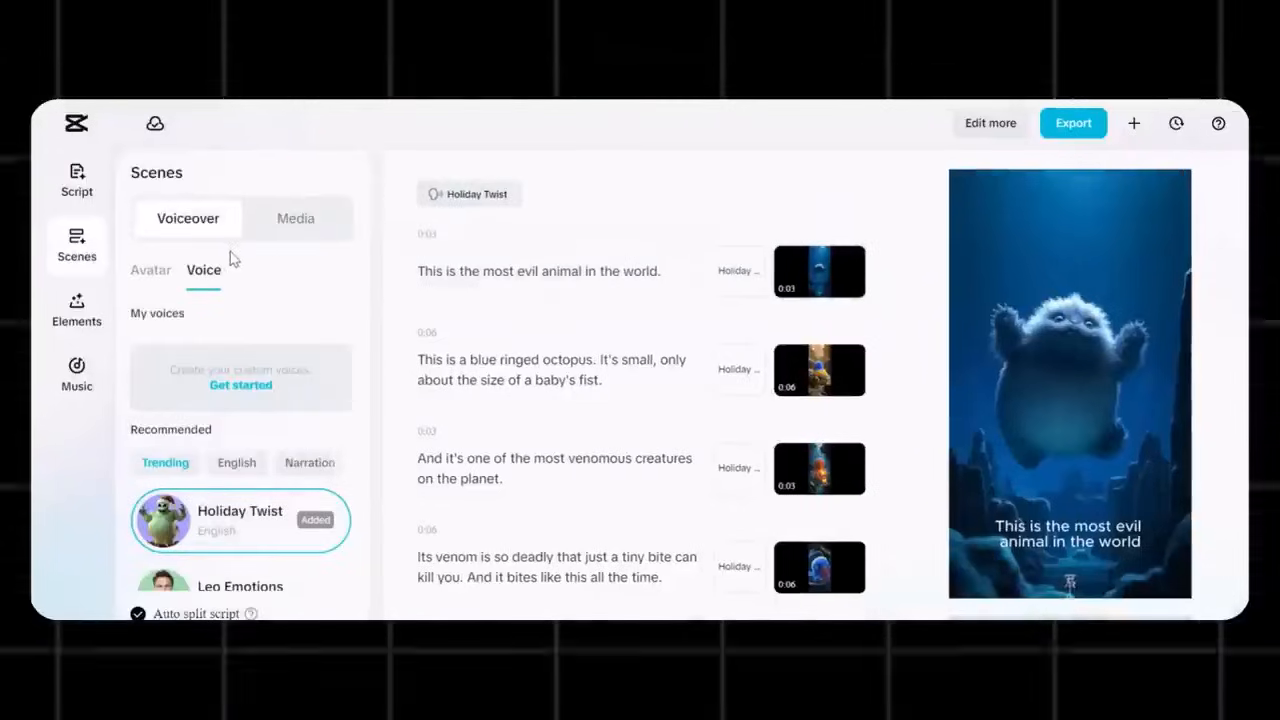
left_click(295, 218)
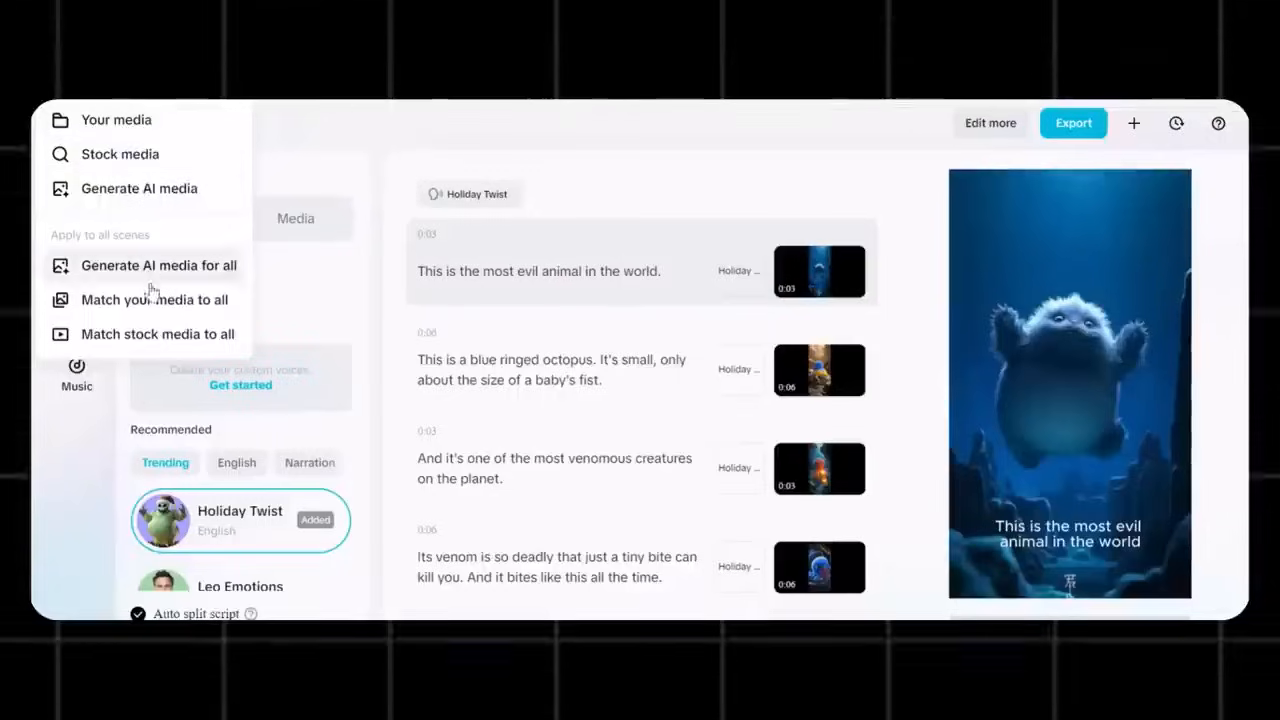
mouse_move(387, 138)
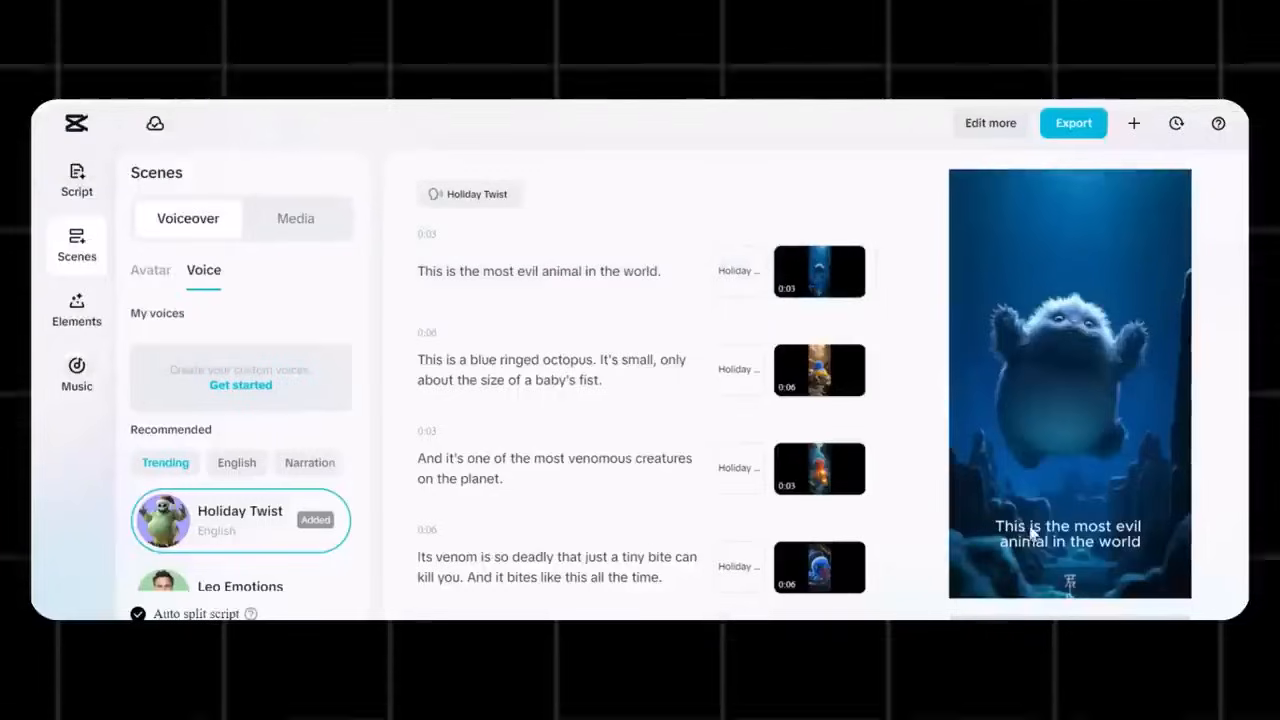
left_click(1069, 533)
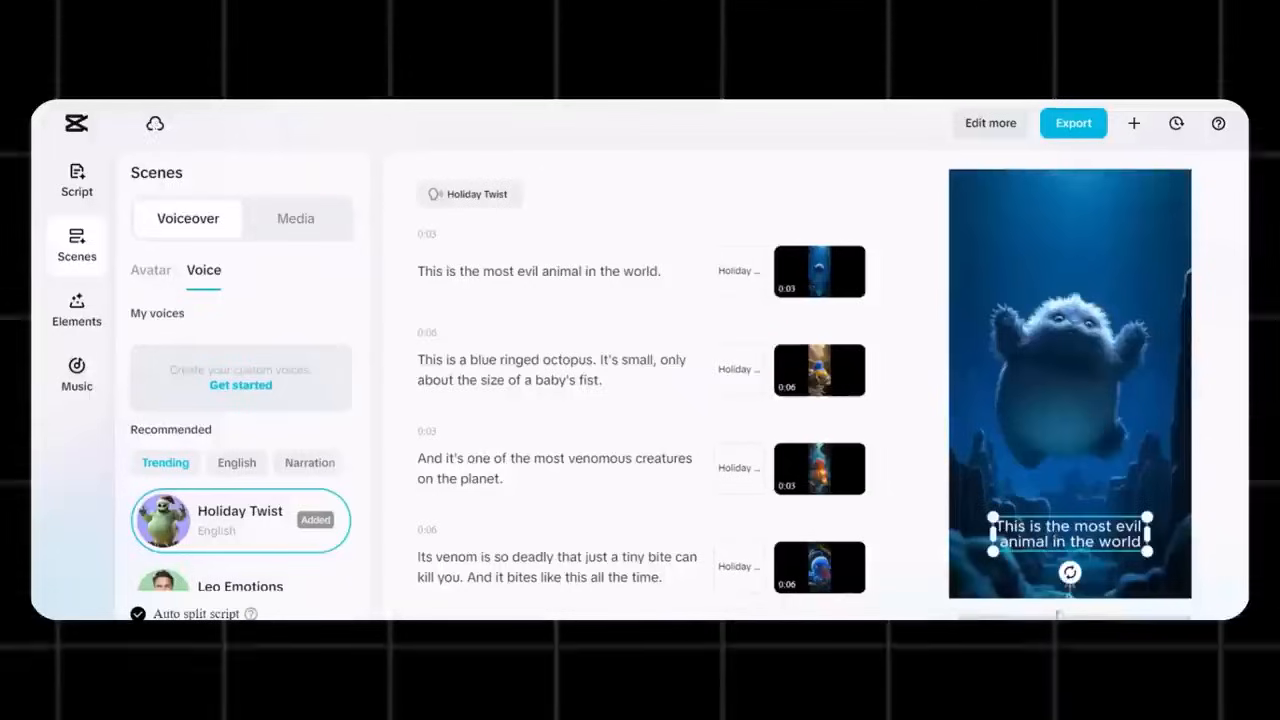
left_click(76, 310)
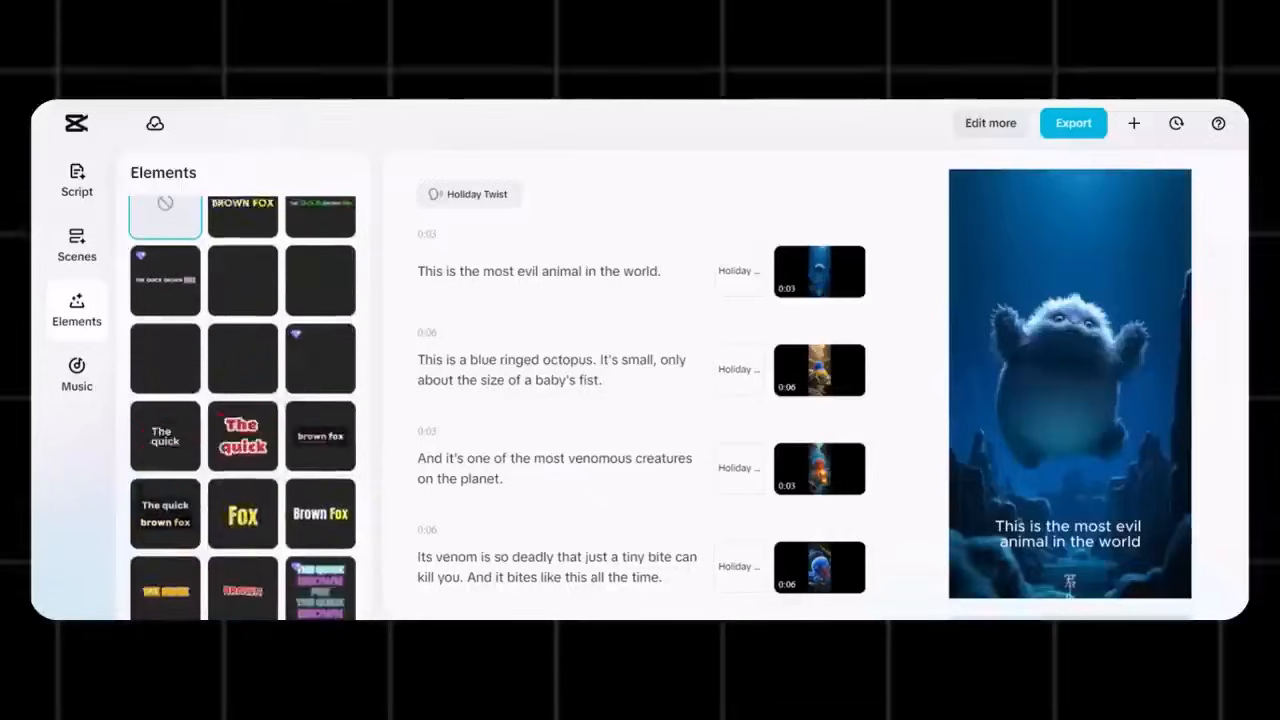
Apply the yellow Fox caption style, then the bold Brown style, to the captions
left_click(242, 513)
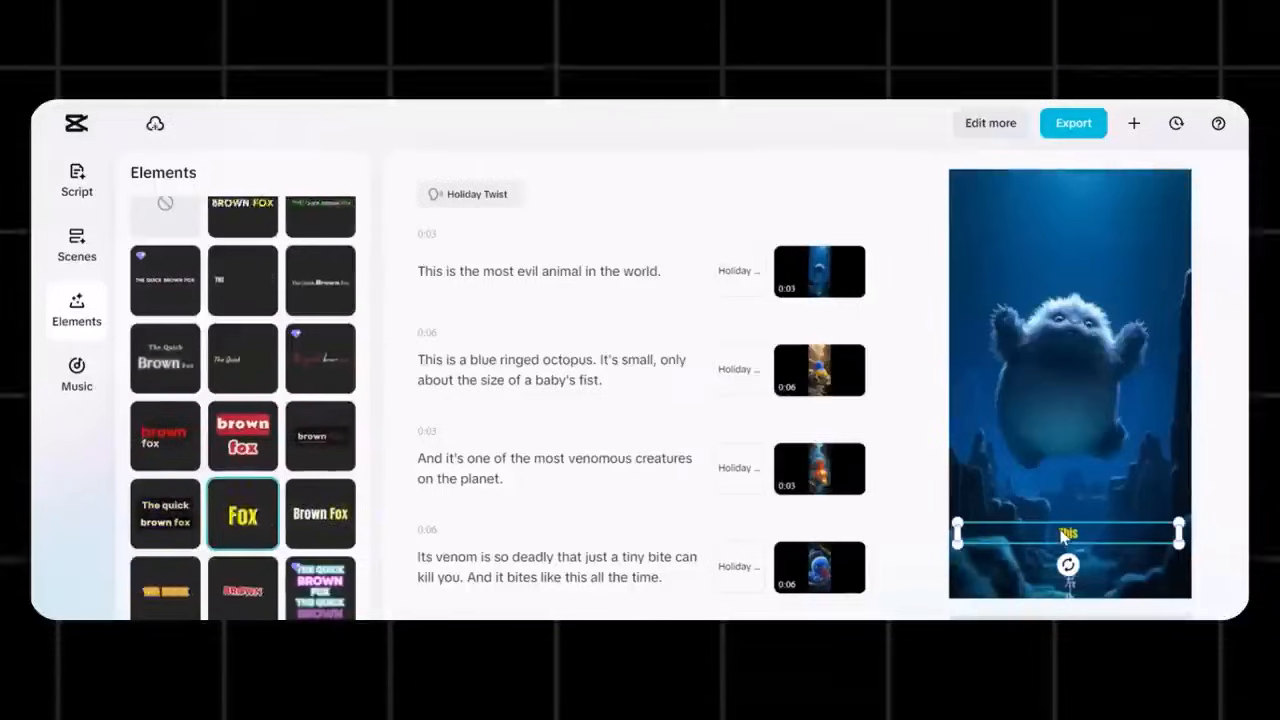
left_click(1073, 123)
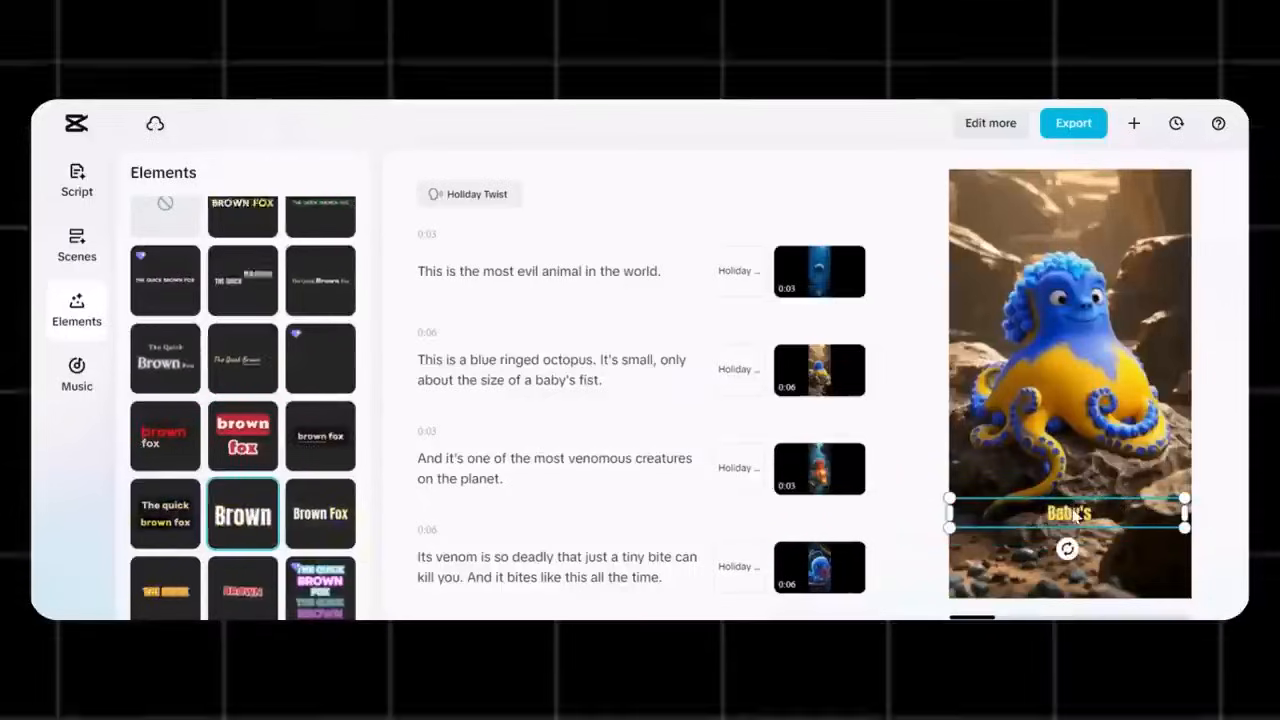
left_click(1072, 123)
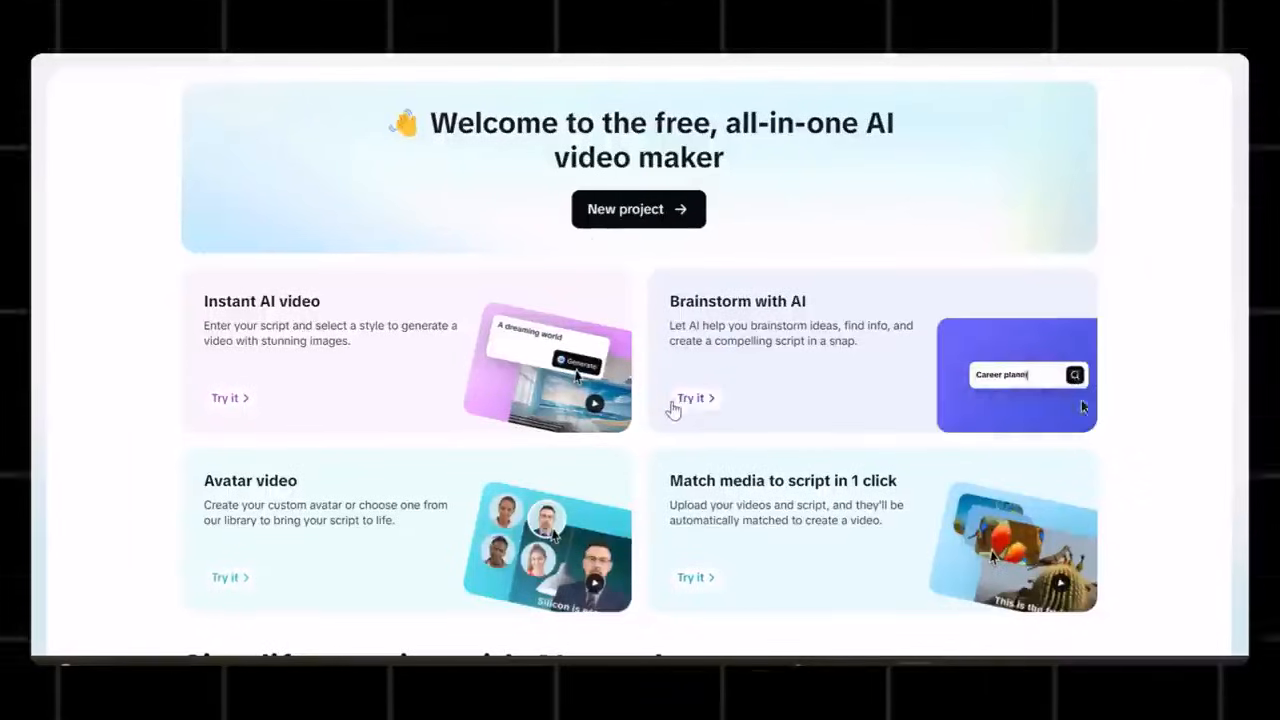
Submit 'history of roman empire' to the Brainstorm with AI tool for topic suggestions
left_click(691, 398)
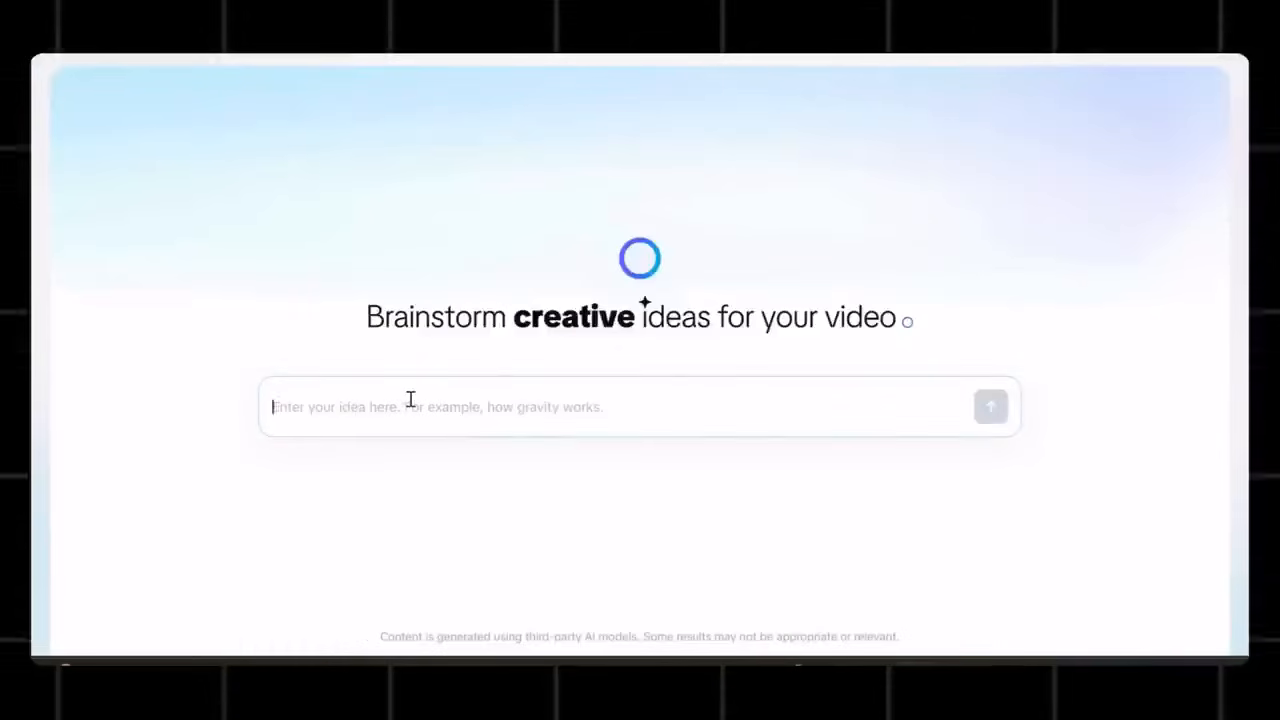
type("history of roman emp")
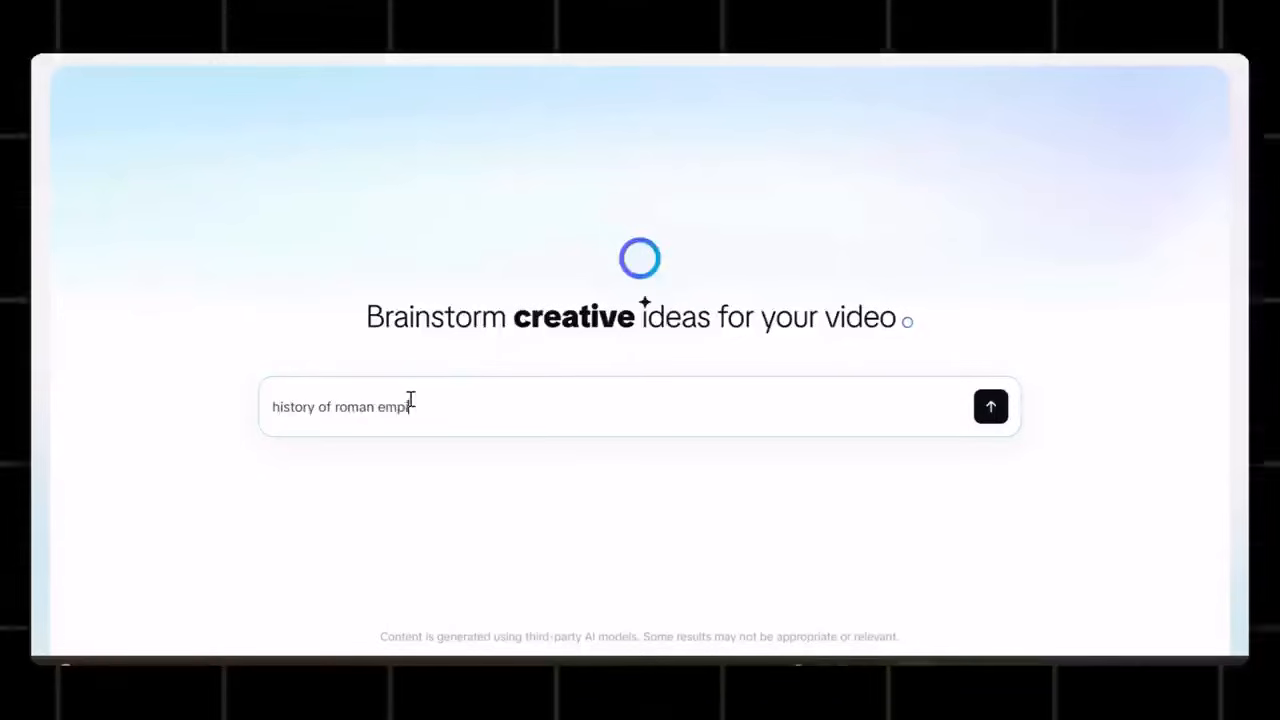
left_click(990, 406)
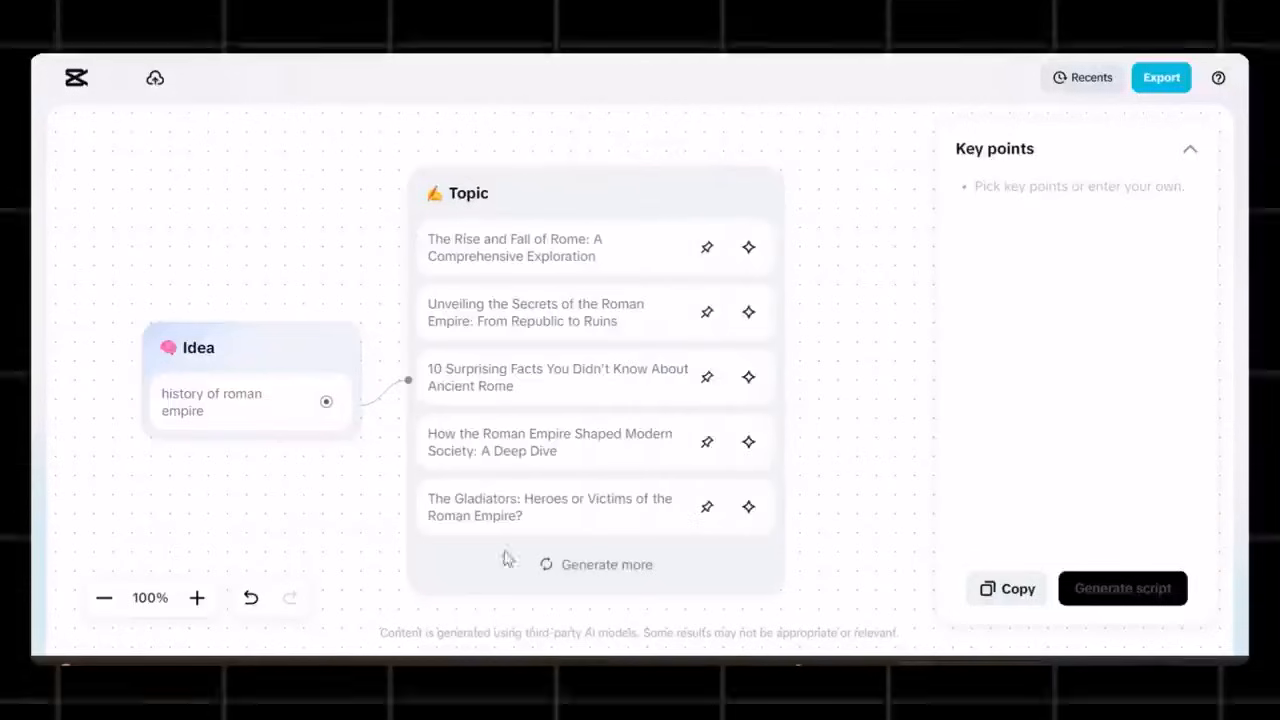
mouse_move(462, 395)
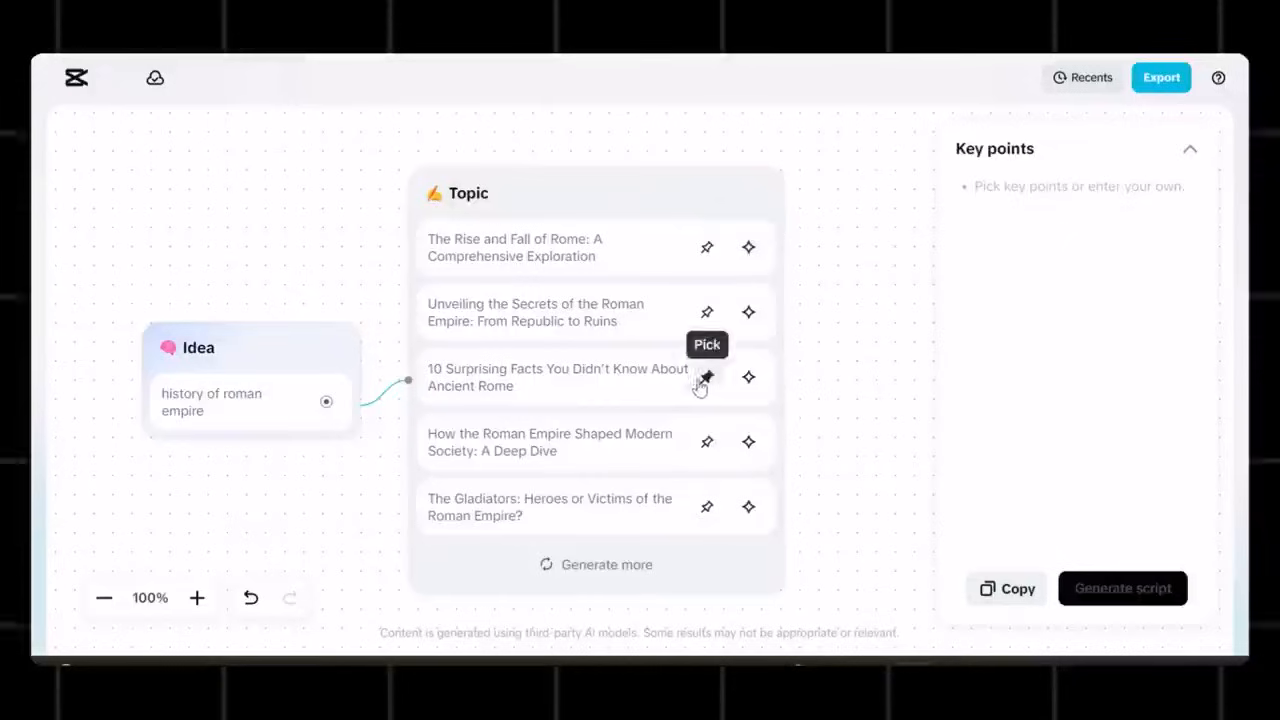
Pin '10 Surprising Facts', generate more topics, then pin 'Top 5 Myths' as key points
left_click(707, 377)
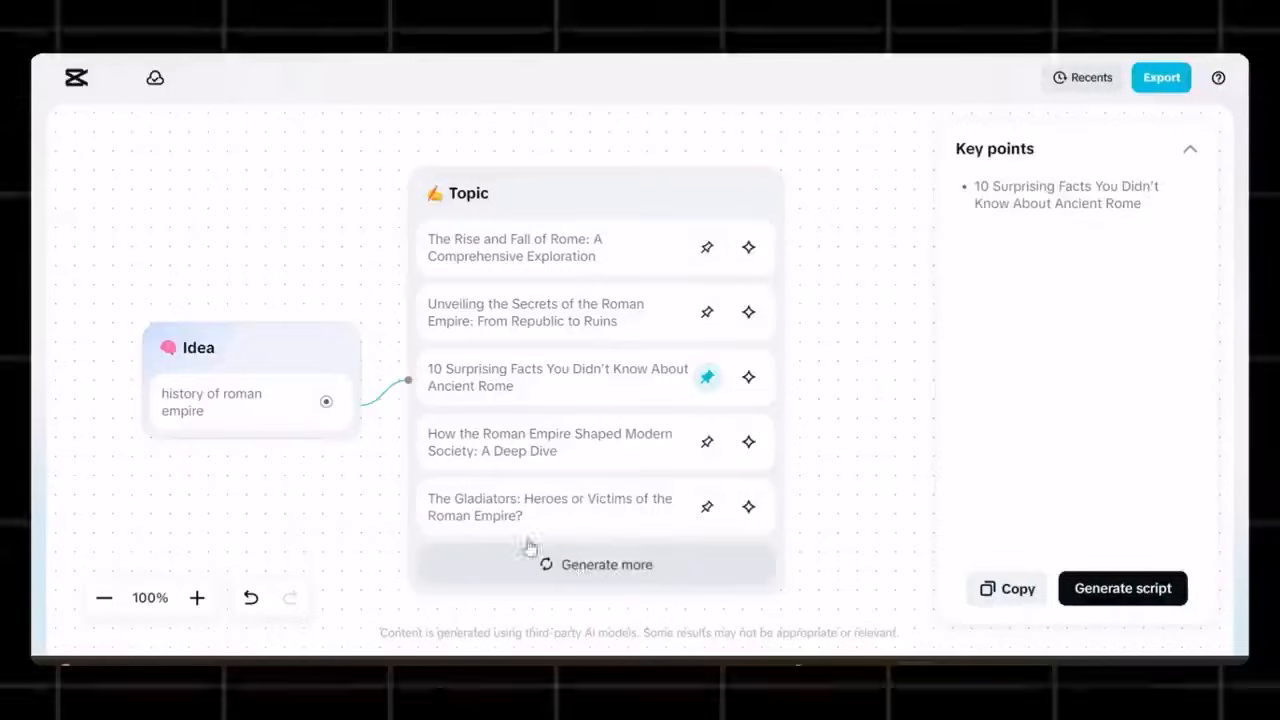
left_click(605, 564)
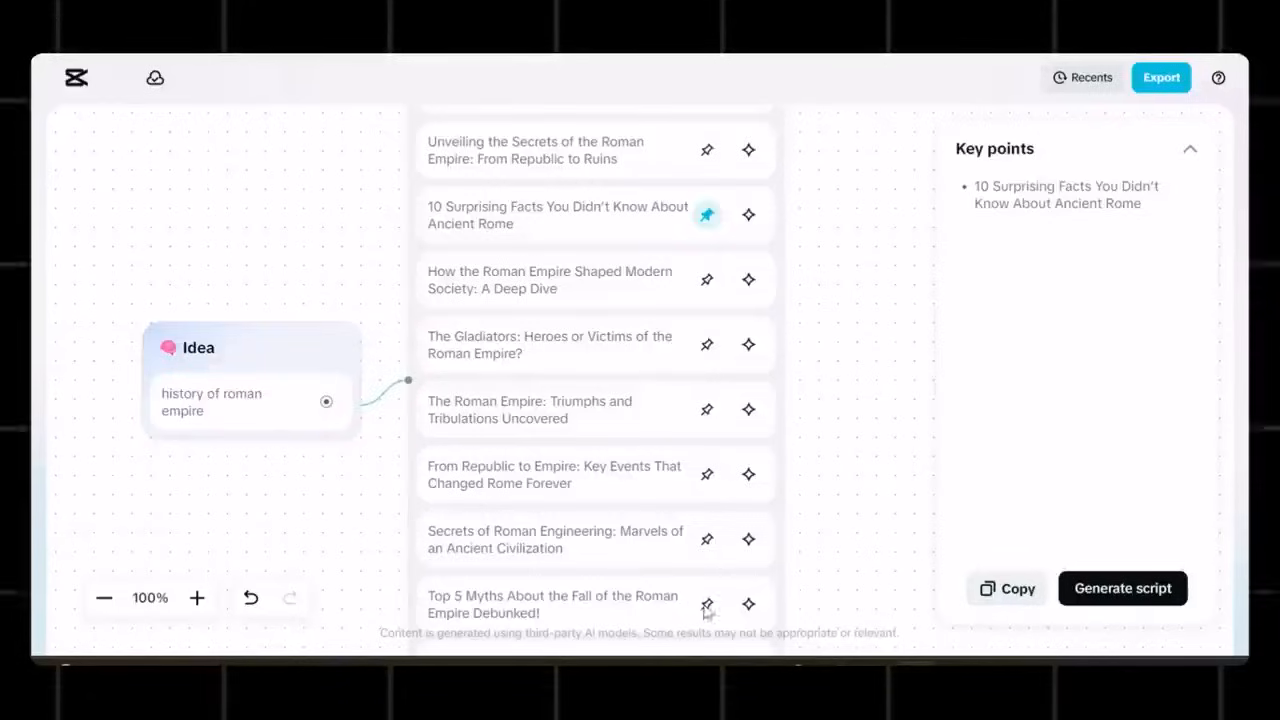
left_click(707, 604)
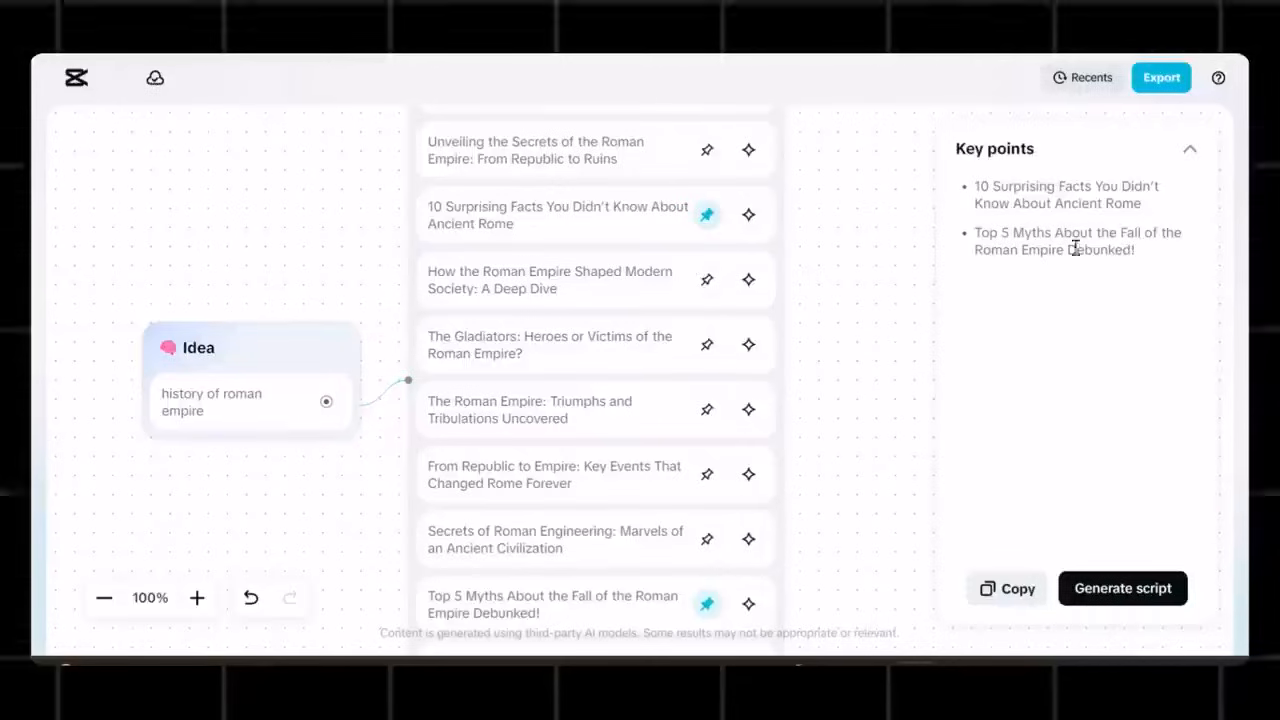
Generate a 5-minute script from the key points with a Roman Empire history requirement
left_click(1122, 588)
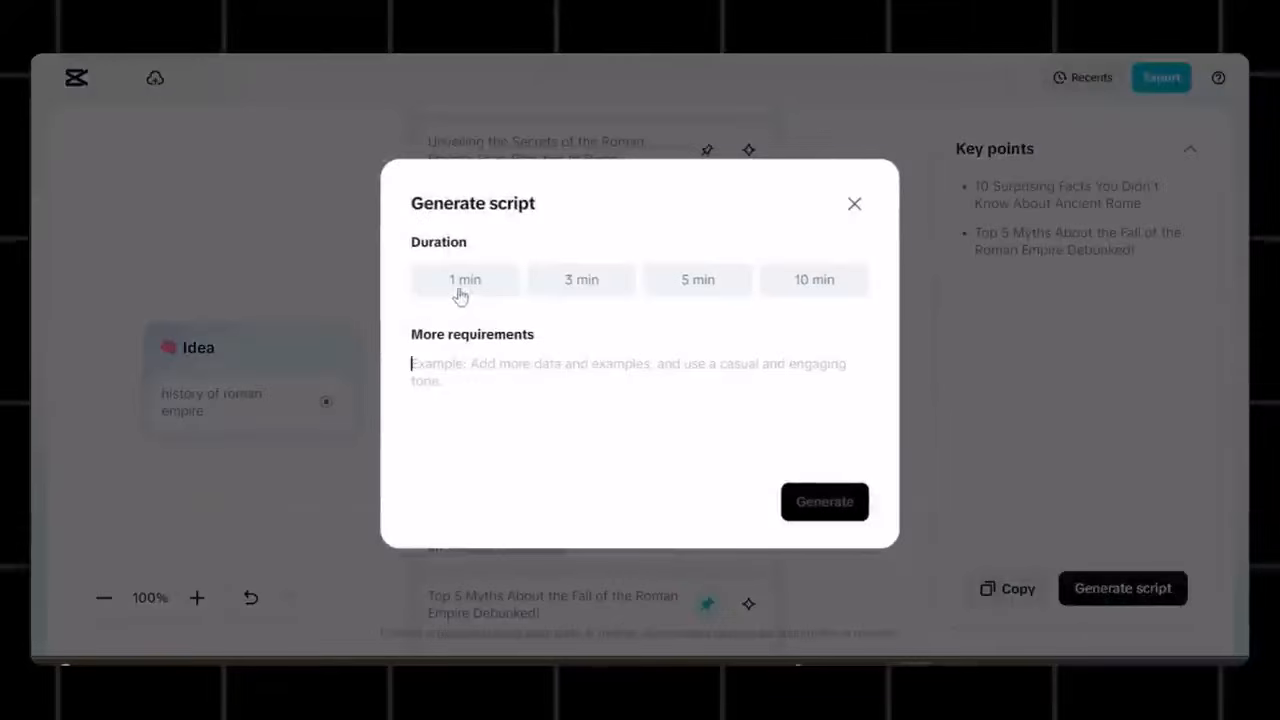
mouse_move(734, 301)
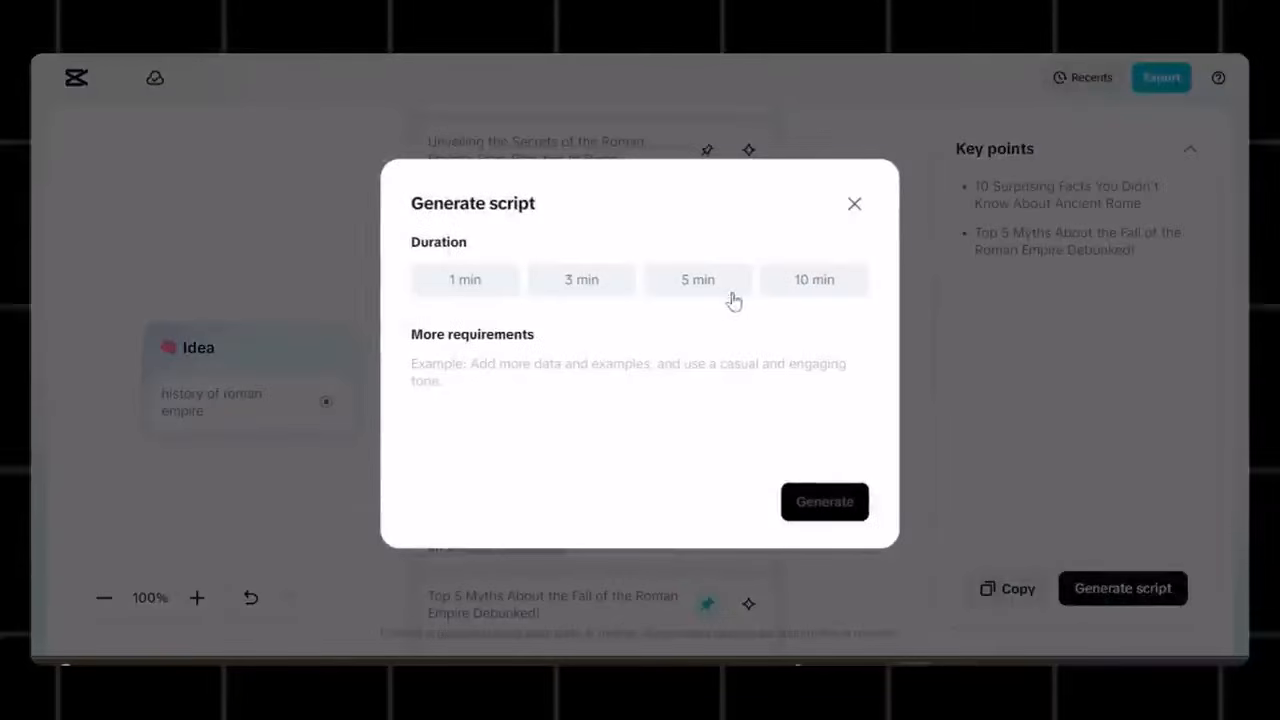
left_click(697, 279)
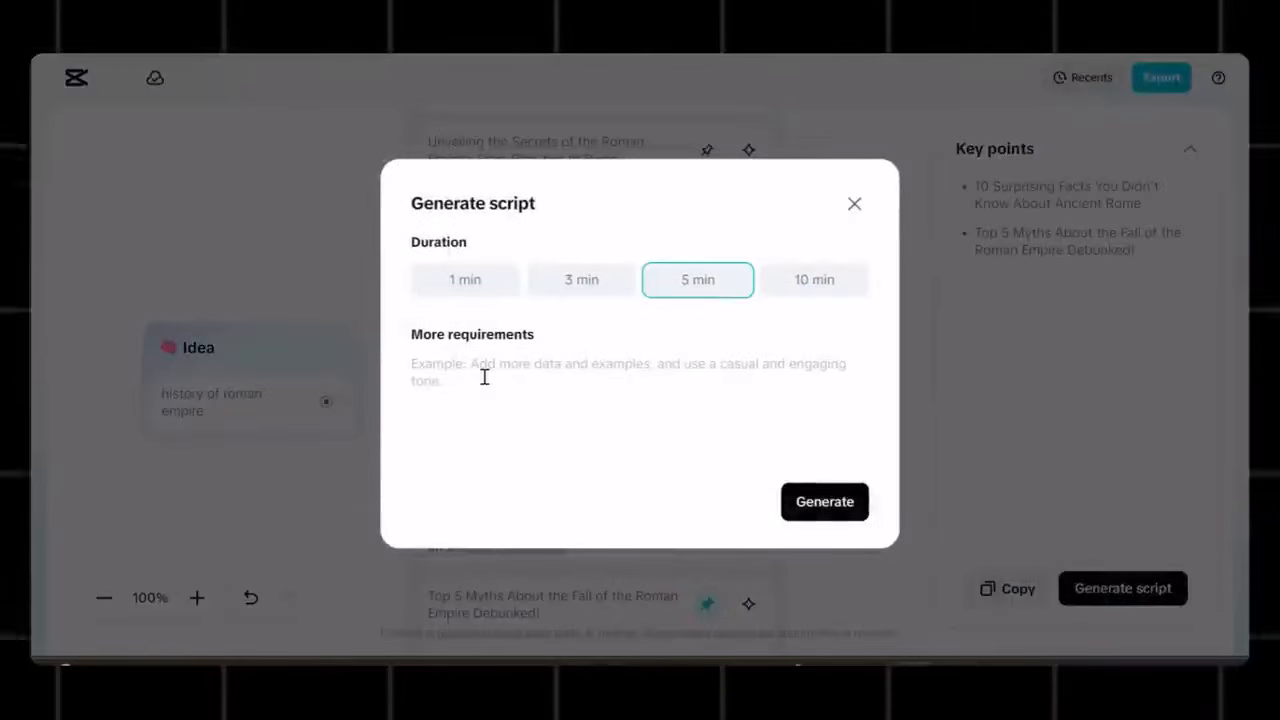
type("Roman EMp")
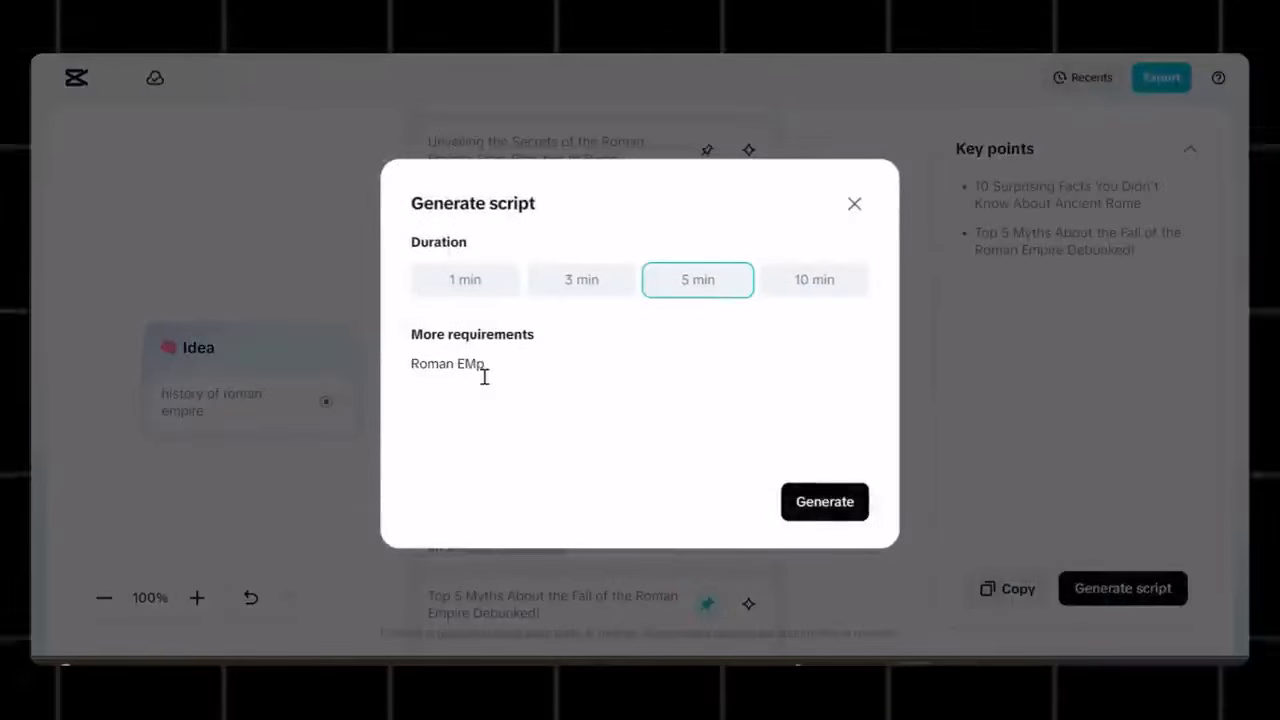
type("Roman Empire, history of")
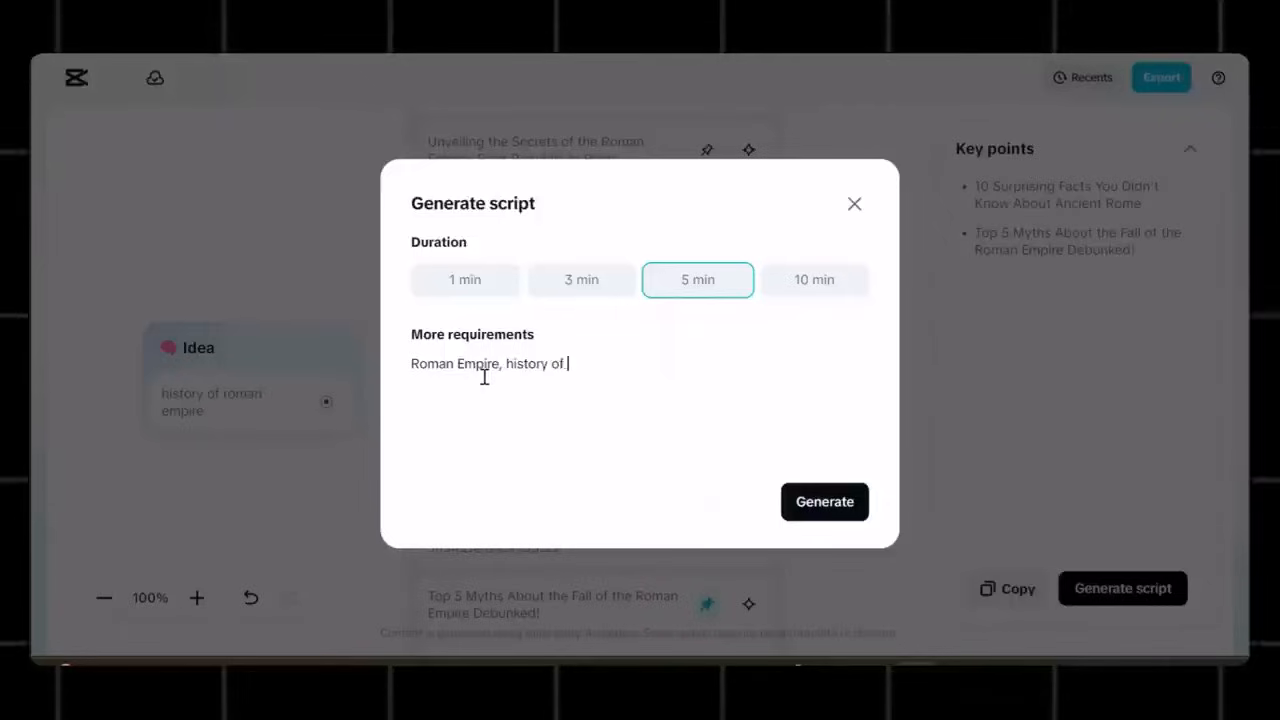
type("roman empire, facts abou")
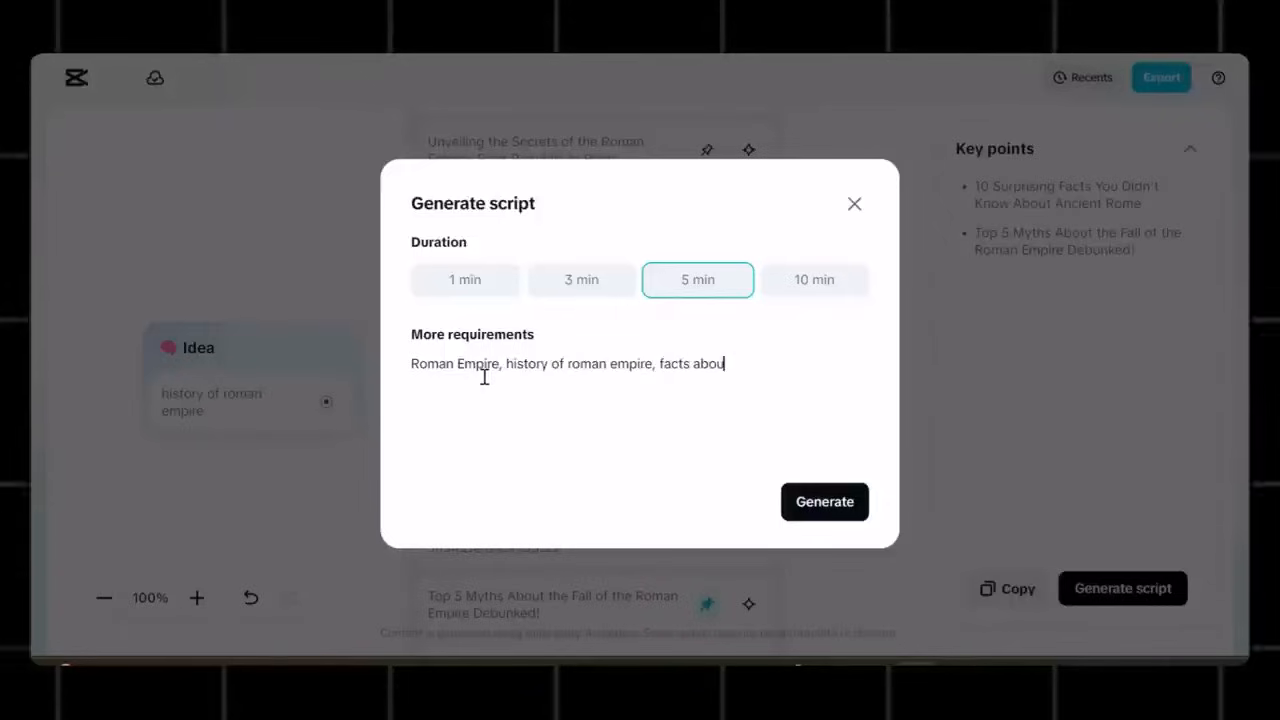
type("t roman history")
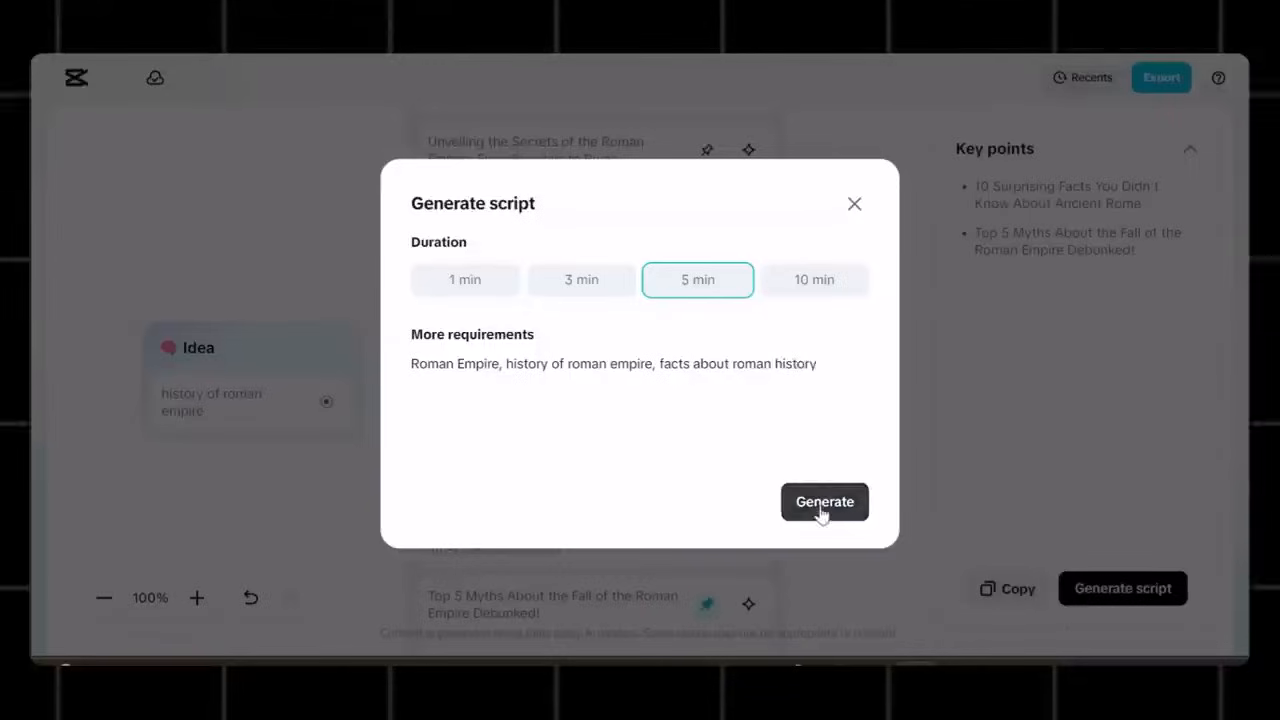
left_click(824, 501)
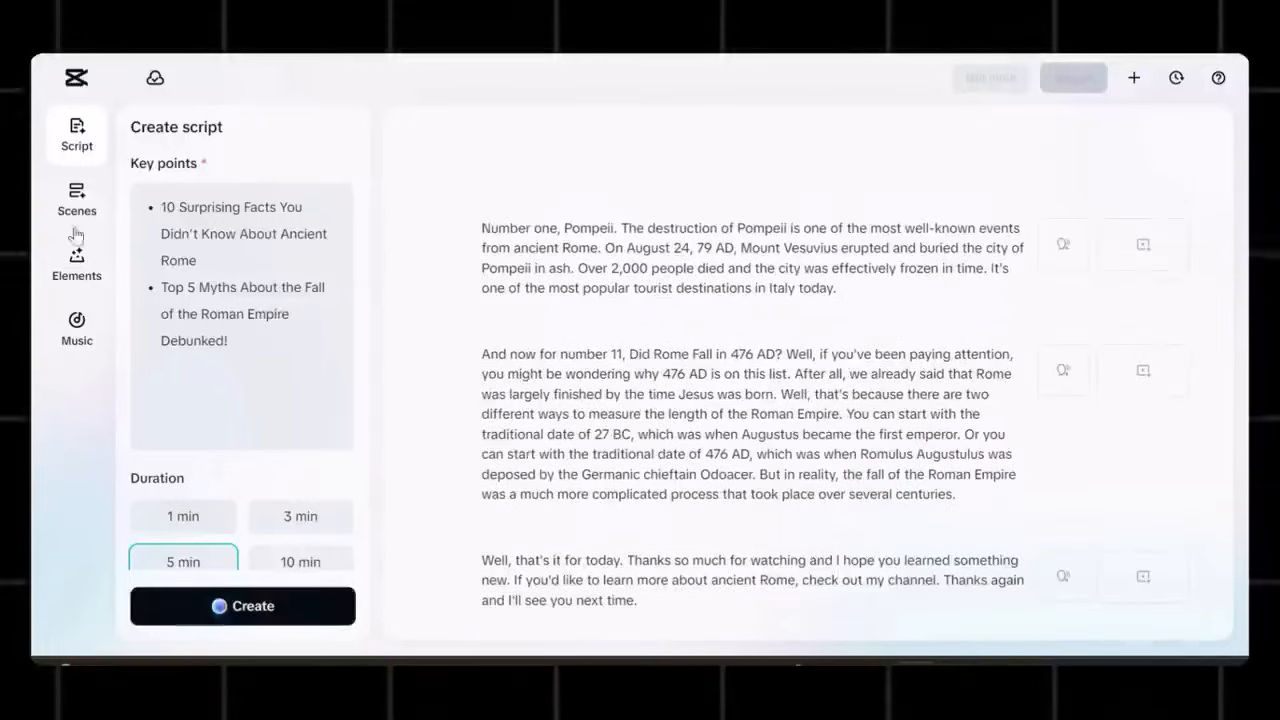
Choose Generate AI media under Scenes > Media and browse the Style thumbnails
left_click(76, 200)
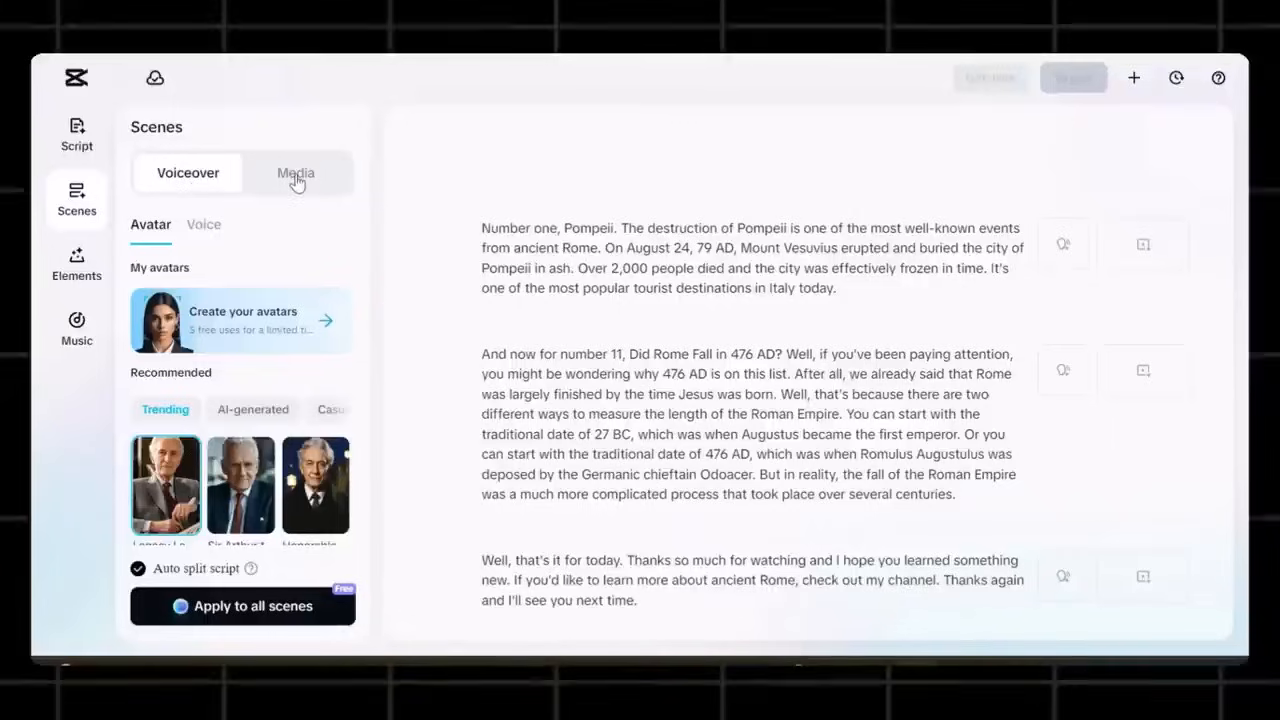
left_click(296, 172)
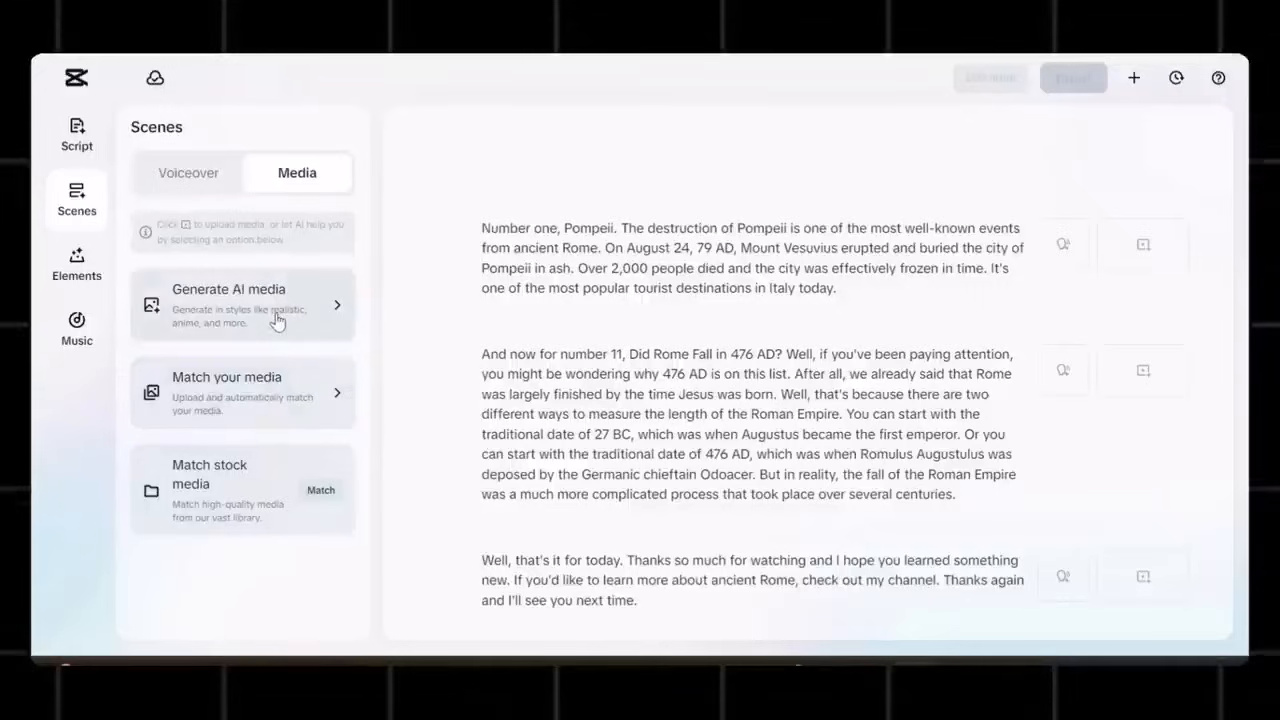
left_click(242, 305)
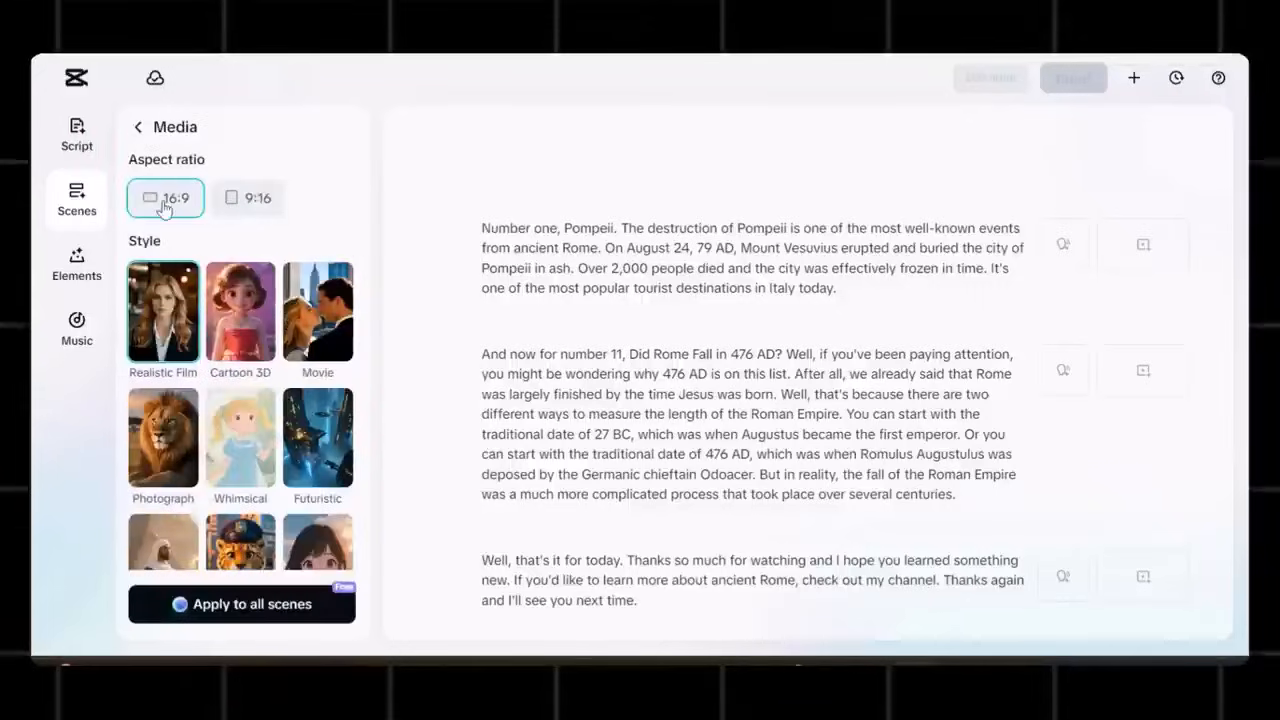
mouse_move(238, 205)
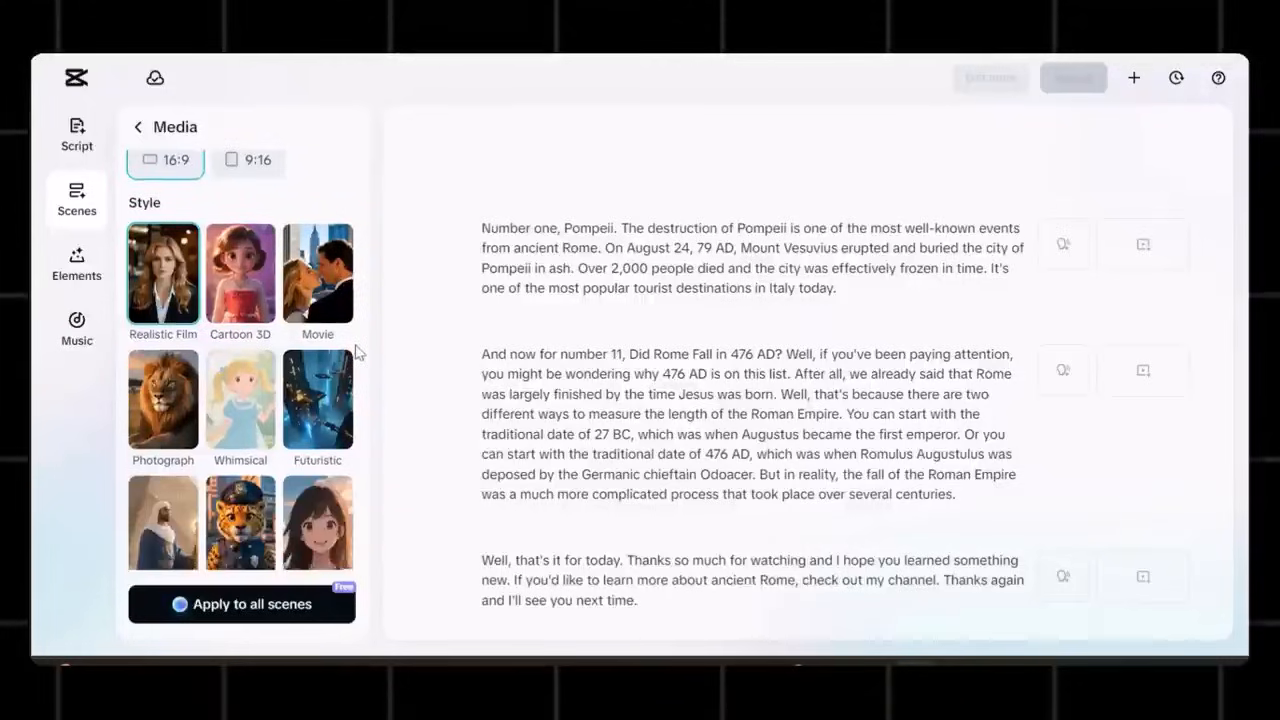
scroll("down", 3)
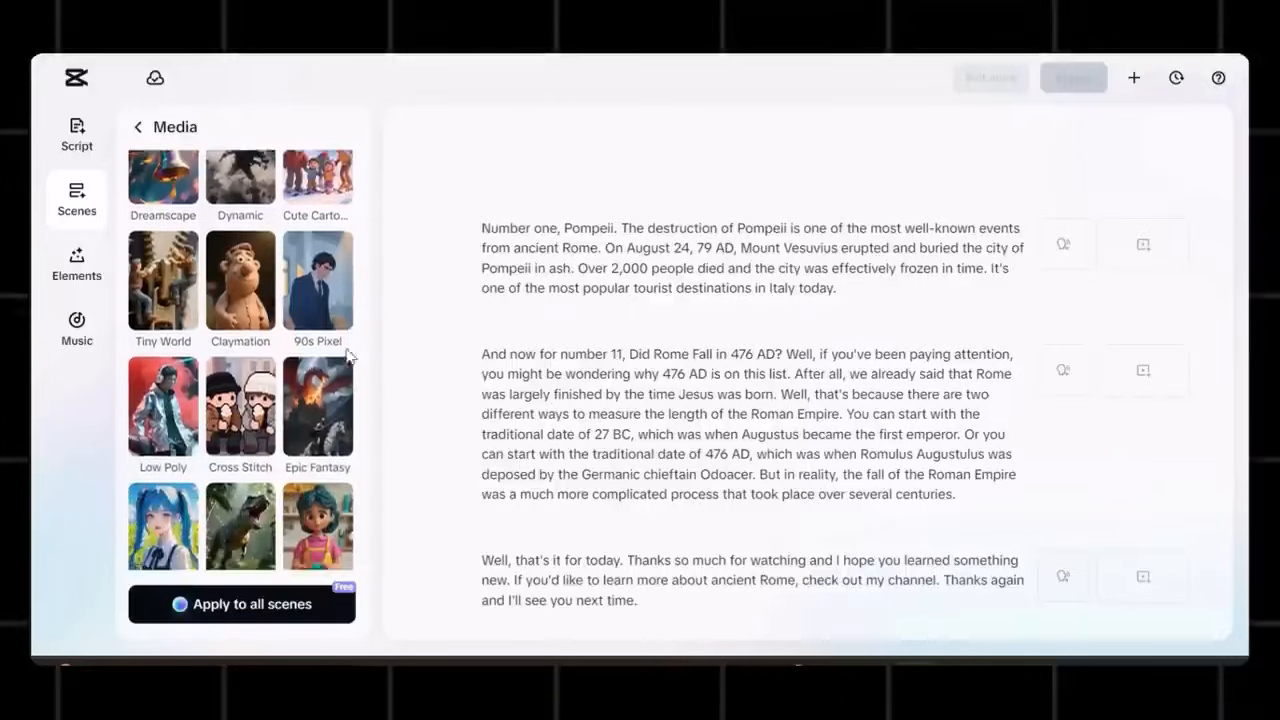
scroll("down", 3)
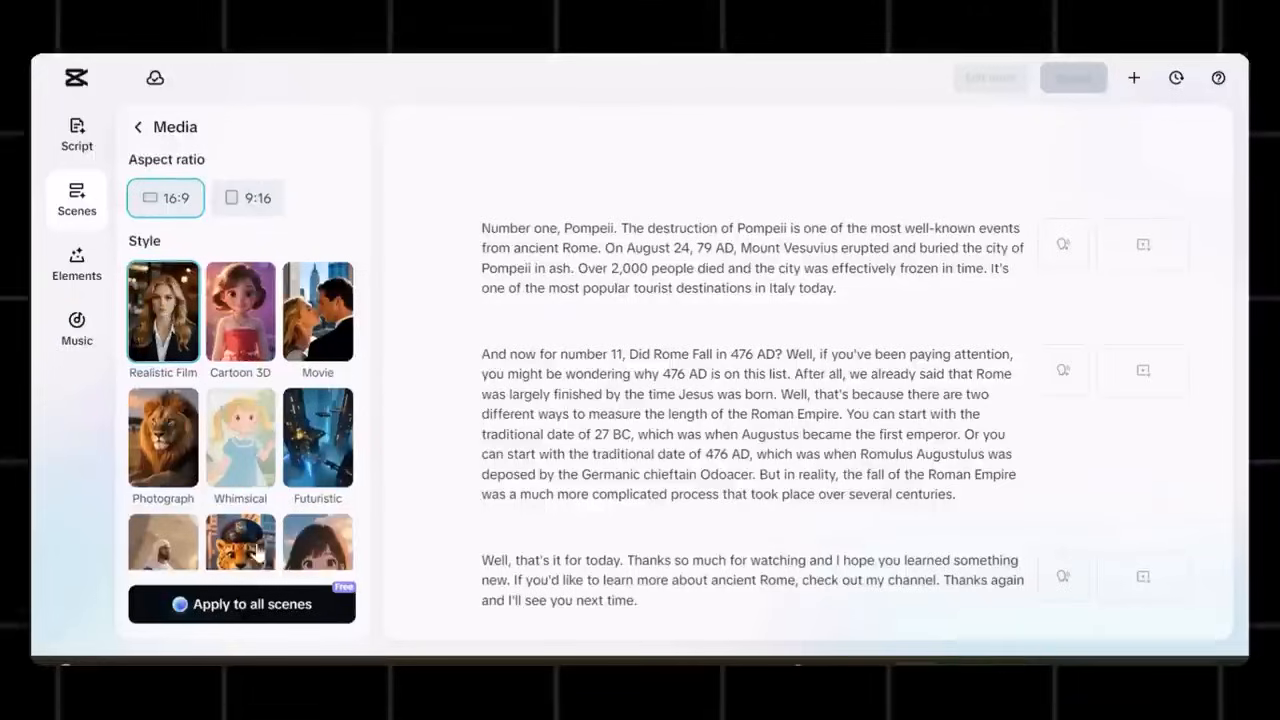
mouse_move(150, 377)
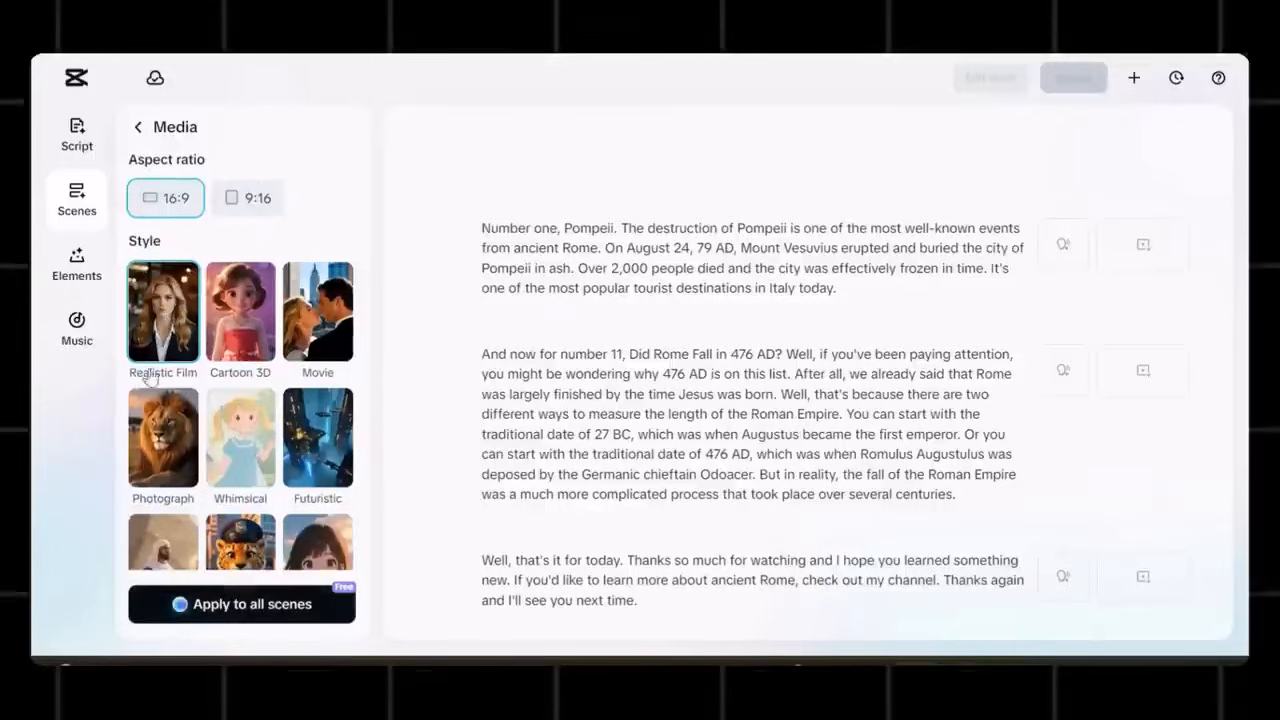
mouse_move(197, 625)
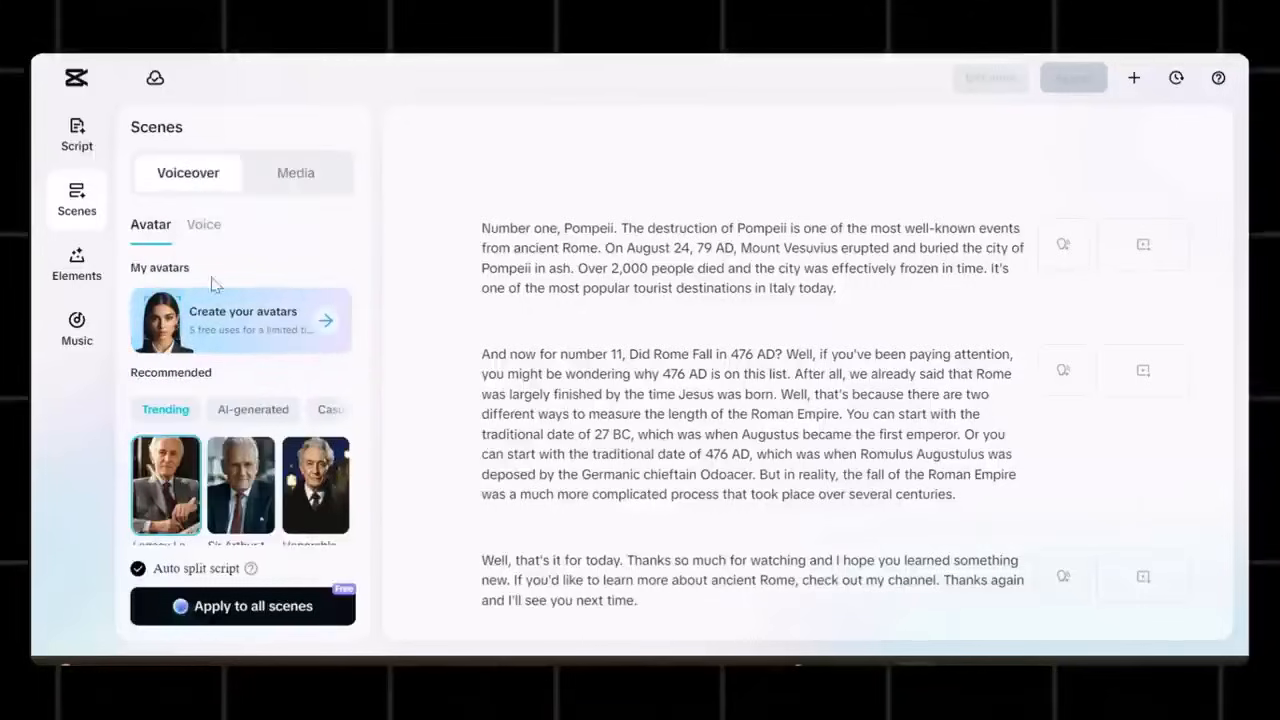
mouse_move(197, 230)
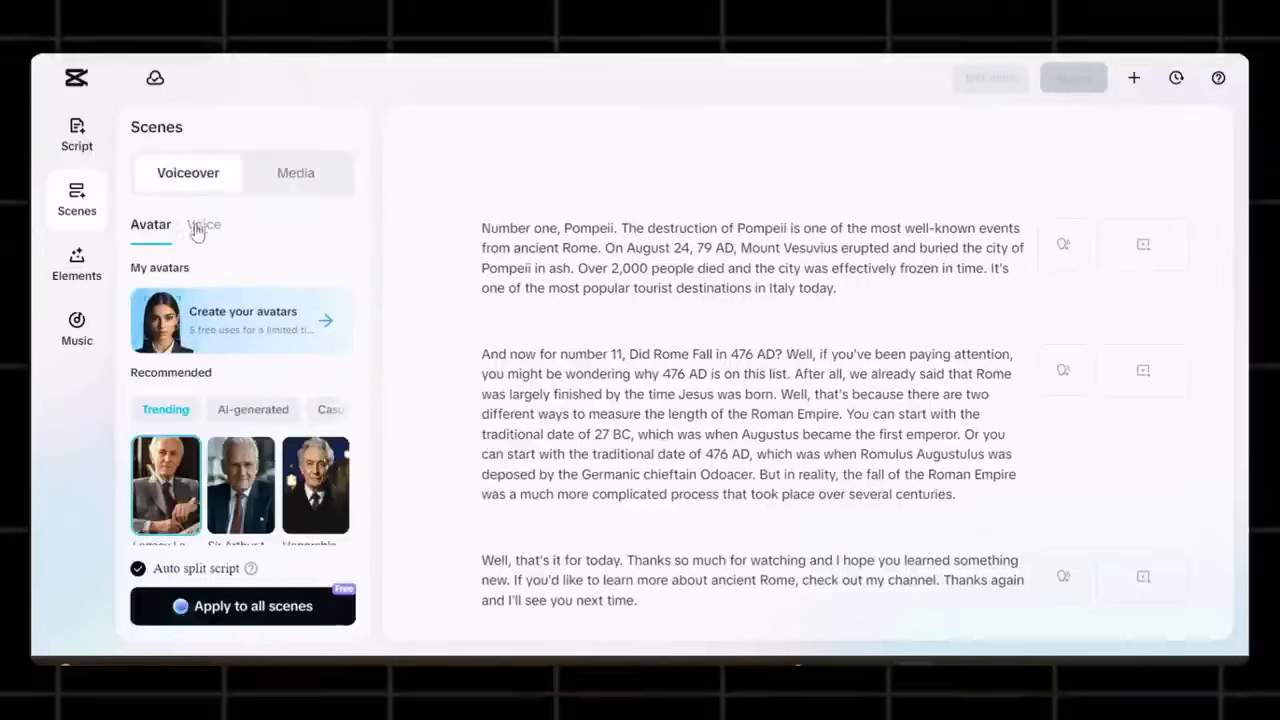
Show the recommended voices in the Scenes Voiceover Voice tab
left_click(204, 224)
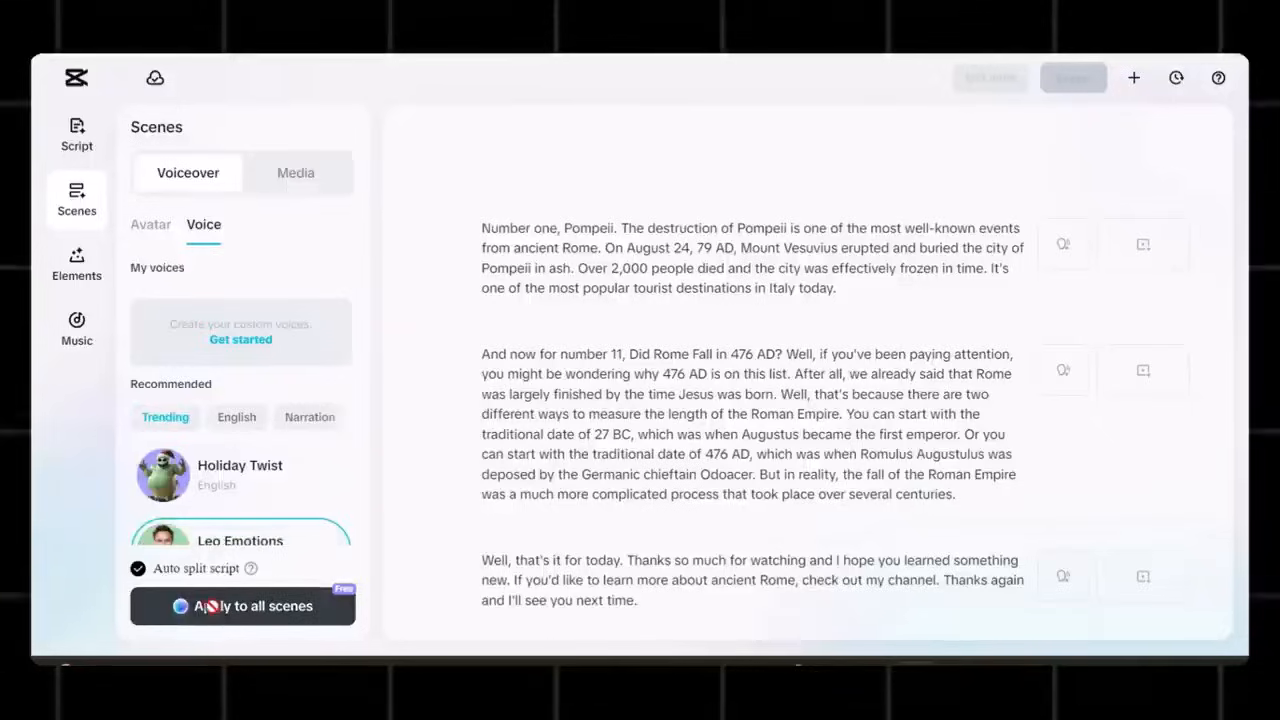
Apply Leo Emotions narration and AI media to all scenes, then play the preview
left_click(242, 605)
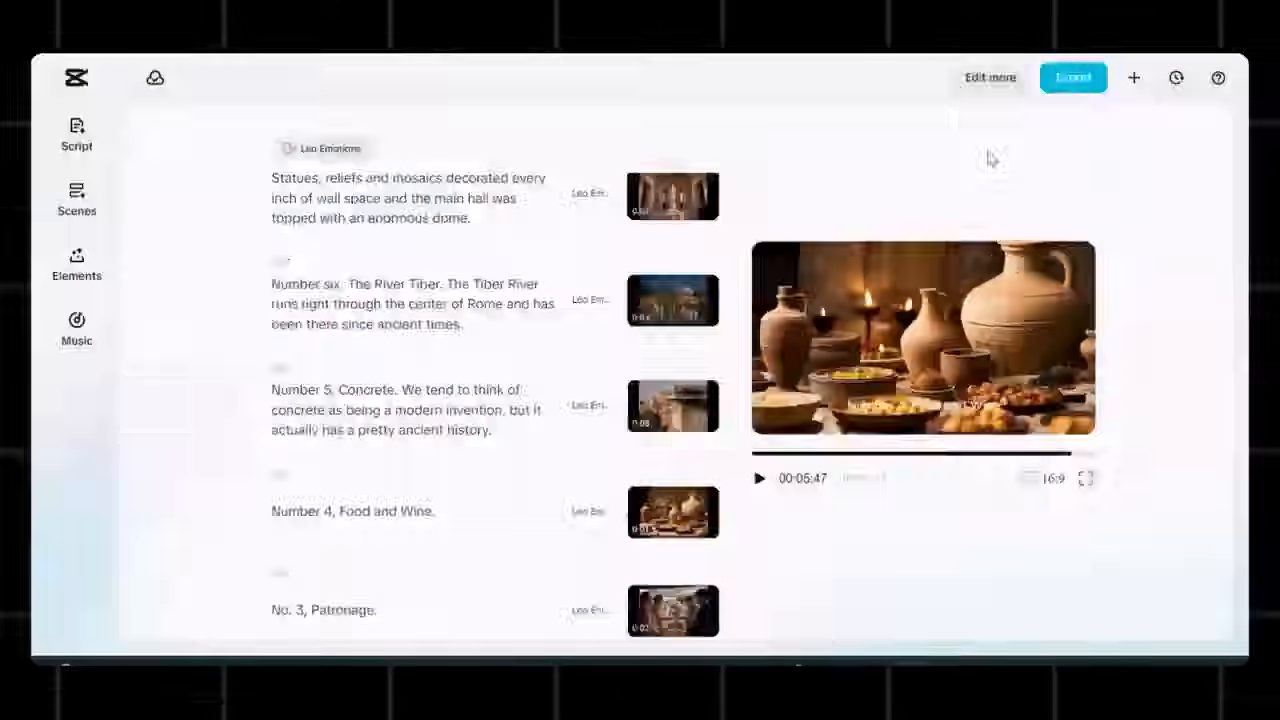
left_click(1073, 77)
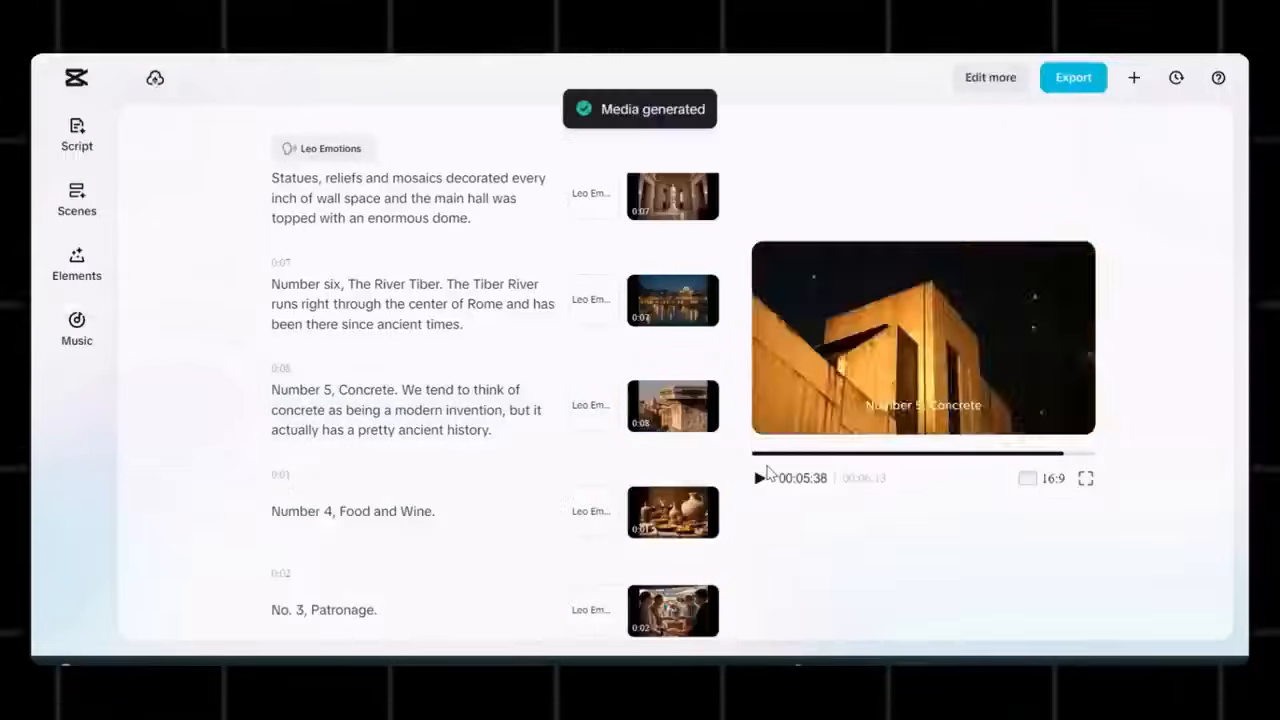
left_click(76, 265)
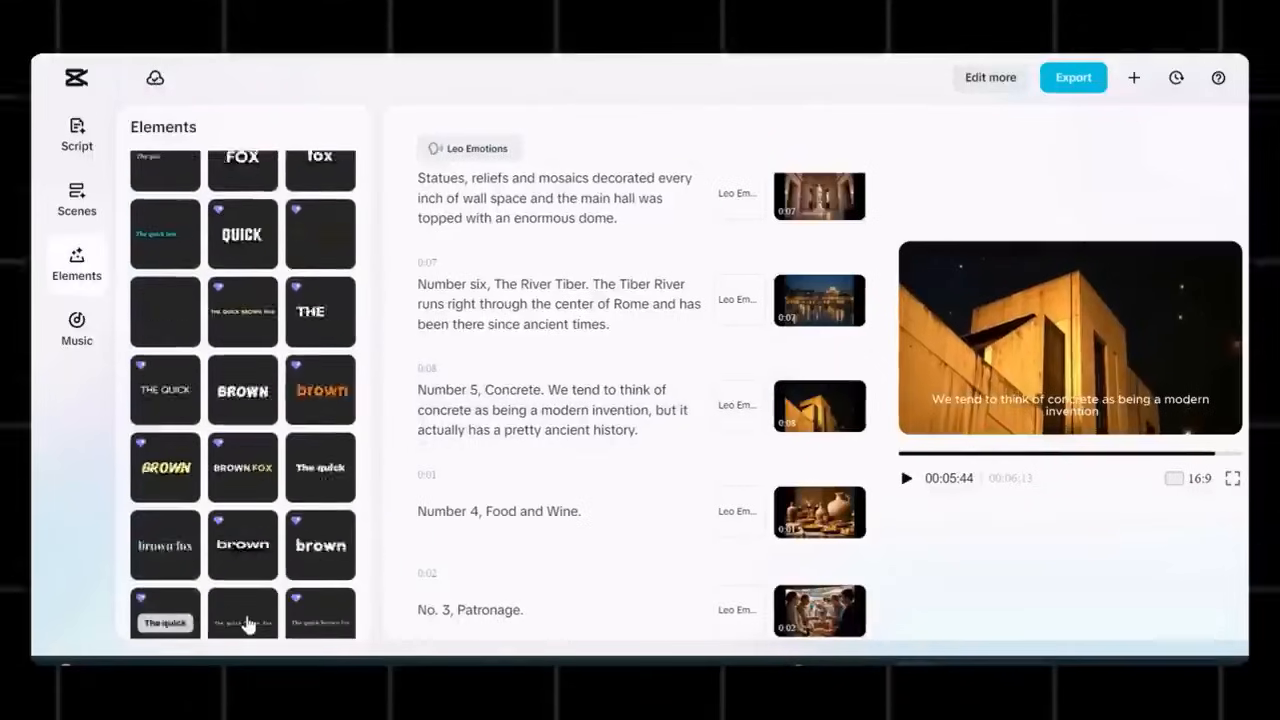
Export the Rome video at Recommended quality, 720p, mp4, 24fps
left_click(1072, 77)
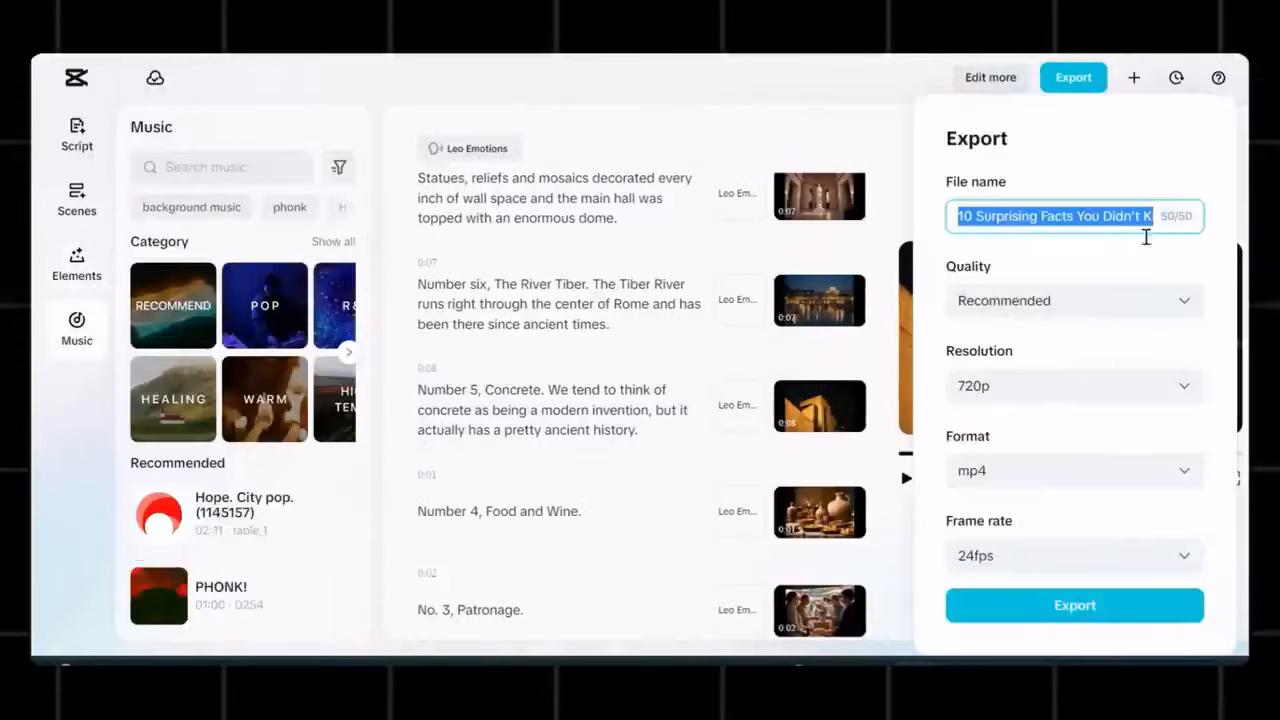
left_click(1074, 605)
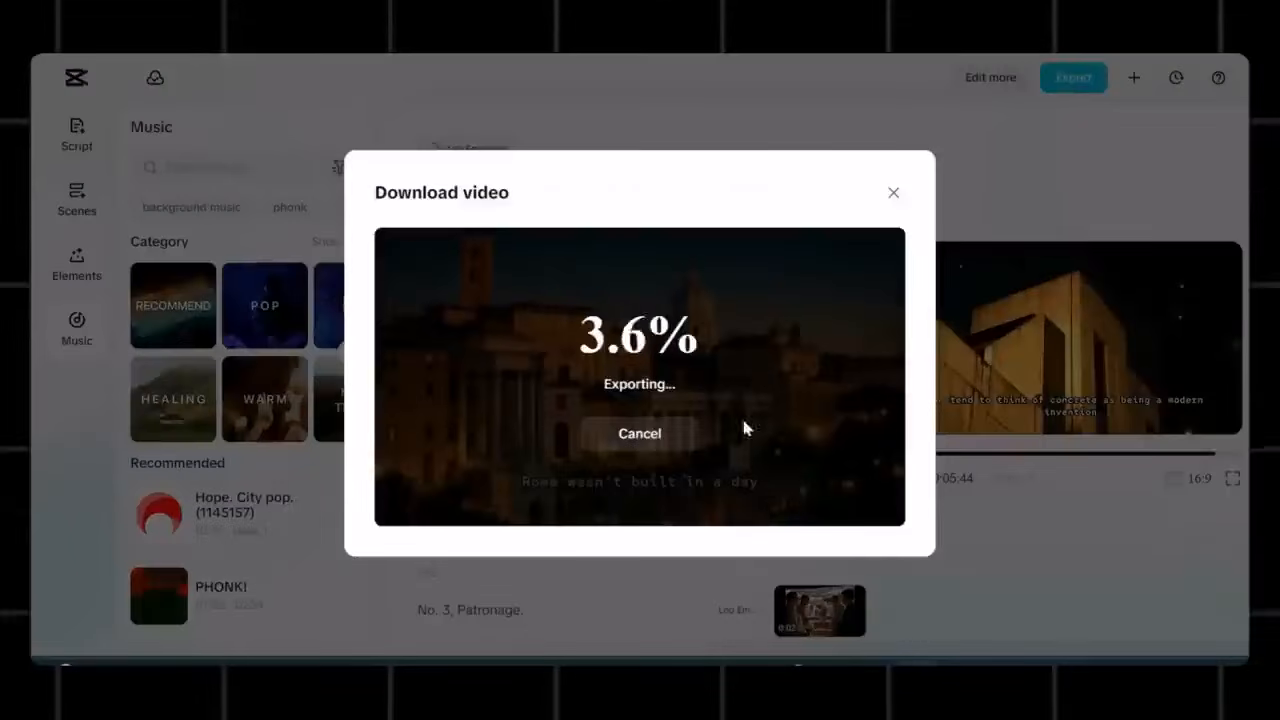
mouse_move(780, 420)
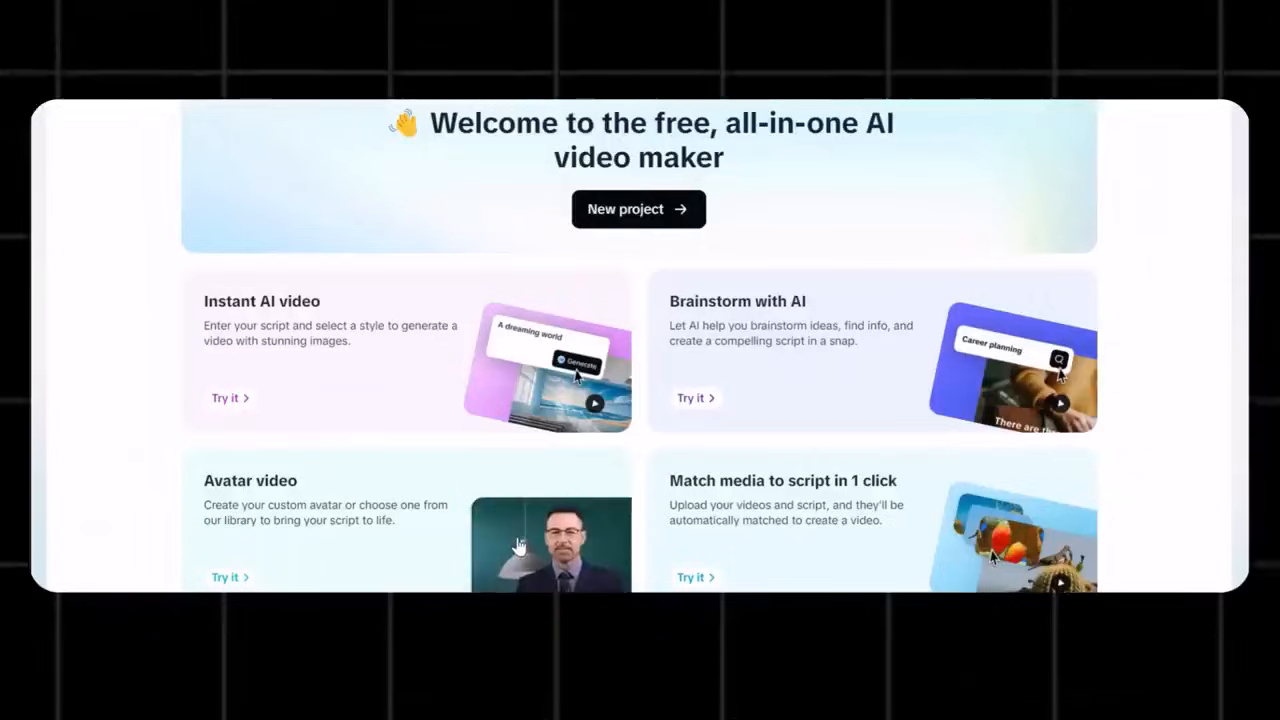
mouse_move(533, 495)
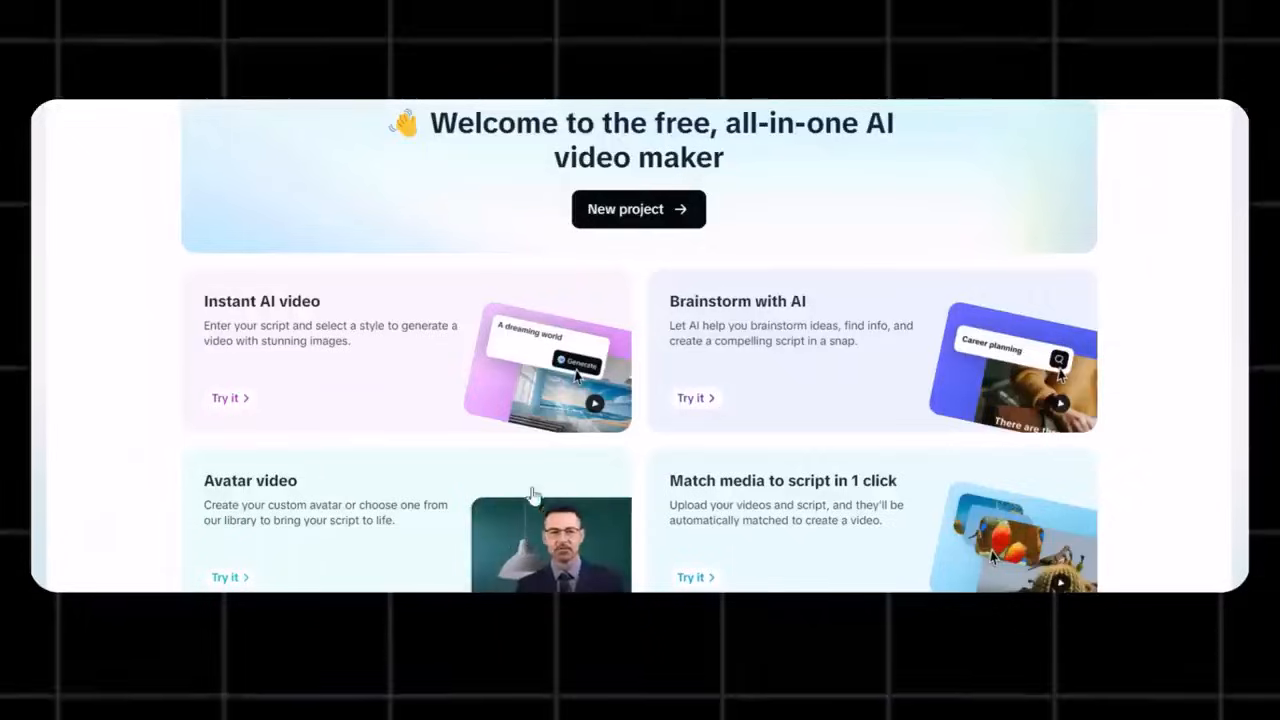
mouse_move(342, 570)
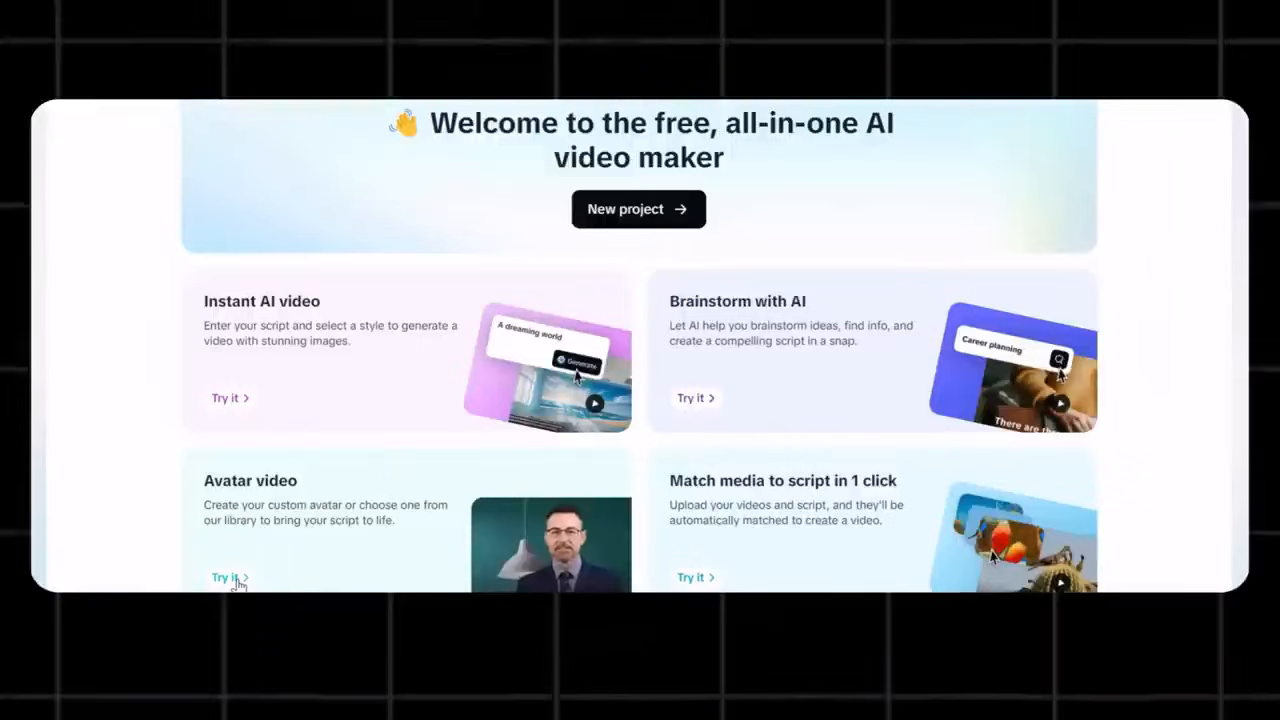
Create an avatar video with the older man in a dark suit and a never-give-up script
left_click(224, 577)
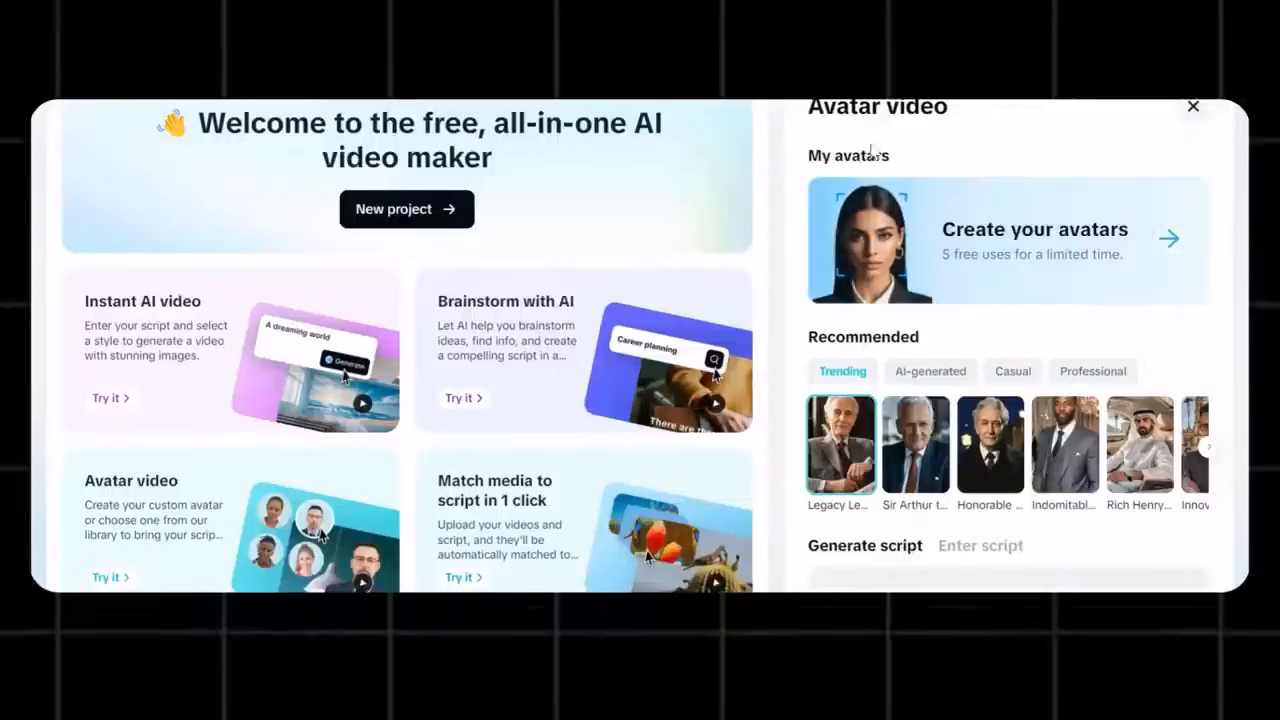
mouse_move(875, 162)
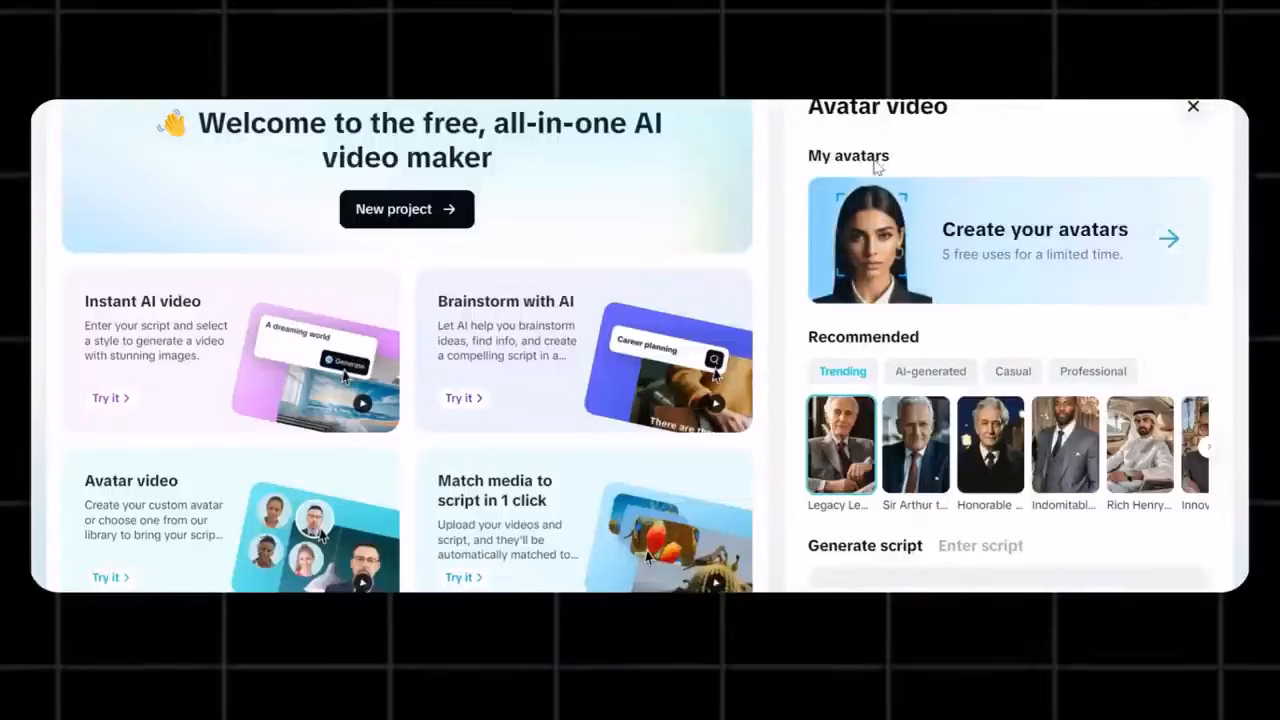
mouse_move(895, 380)
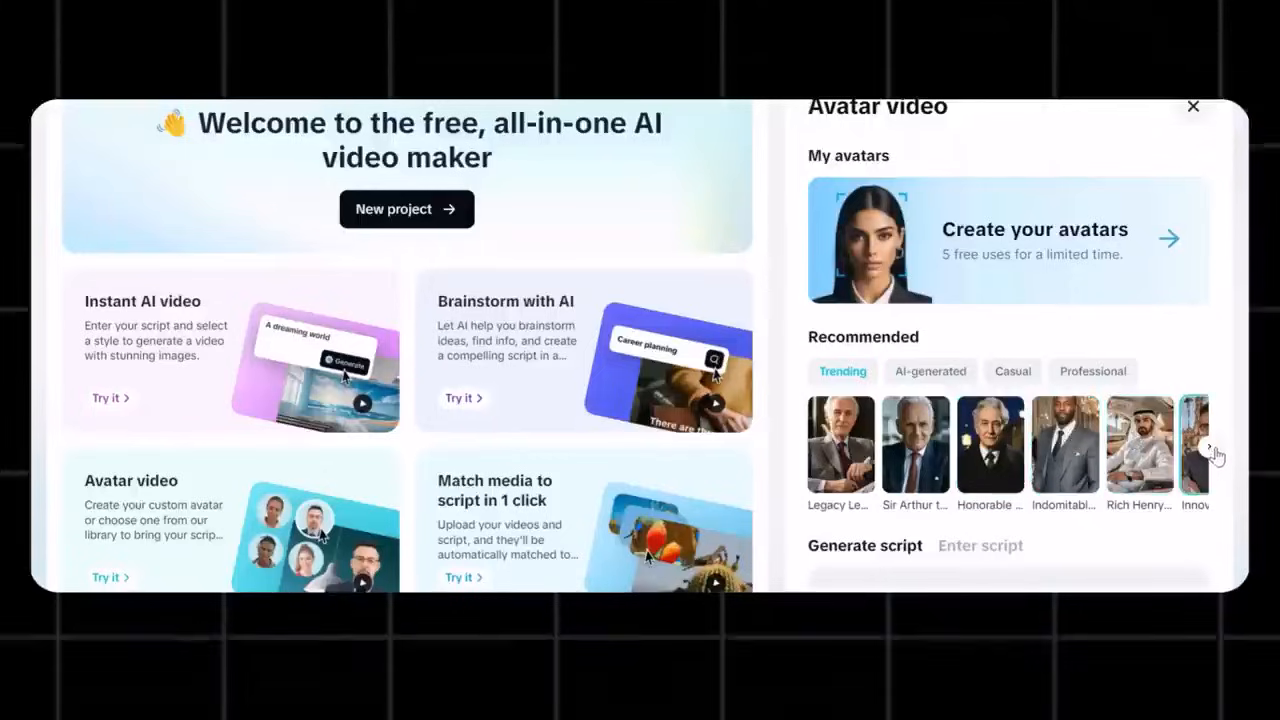
left_click(1210, 445)
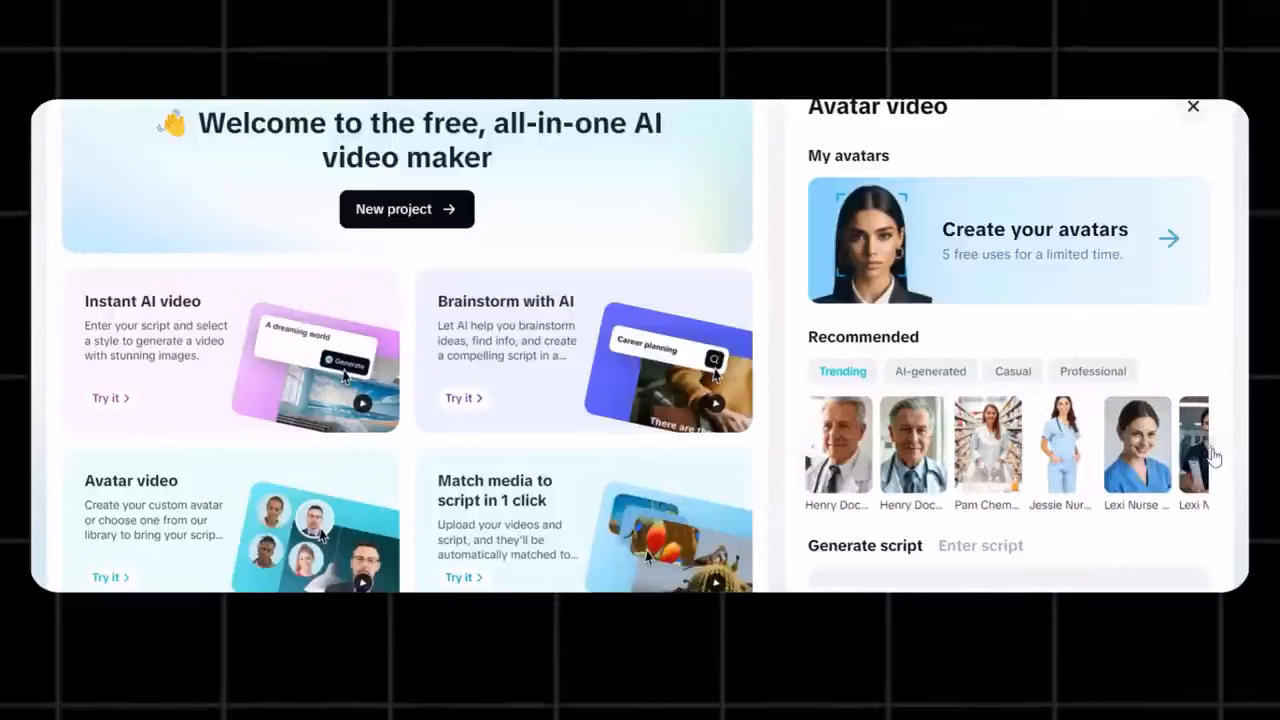
left_click(1210, 447)
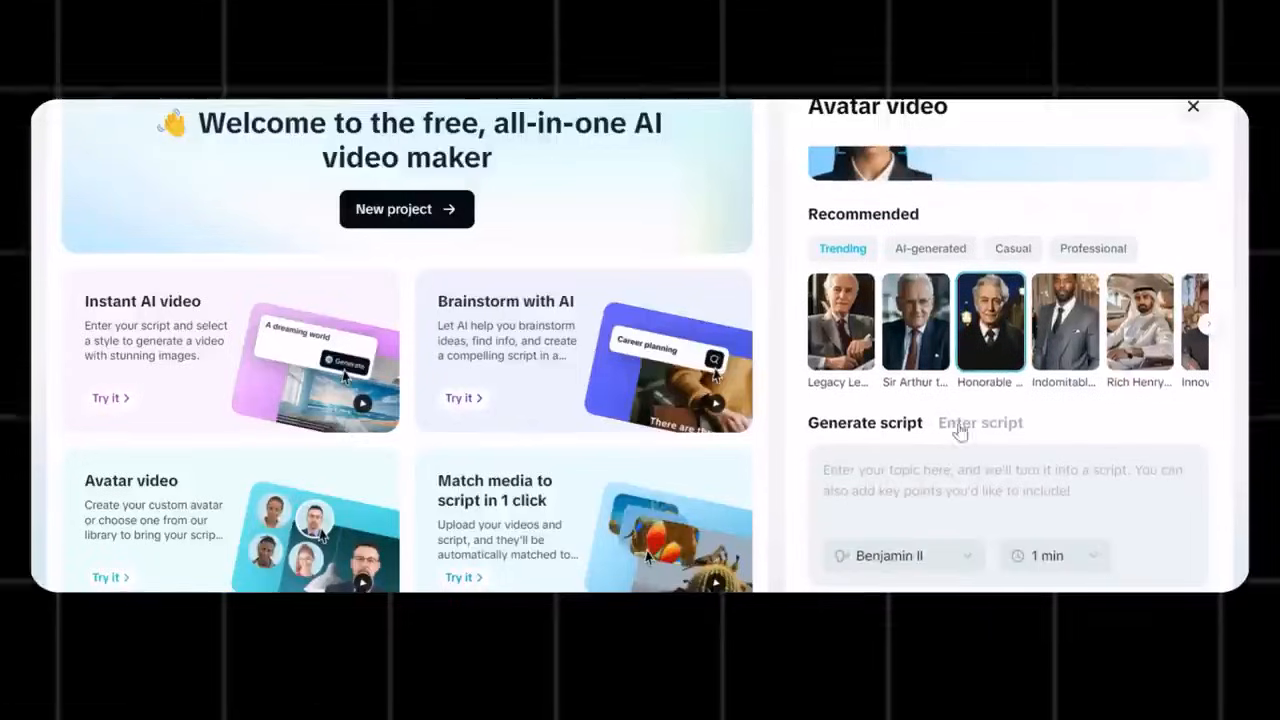
left_click(980, 422)
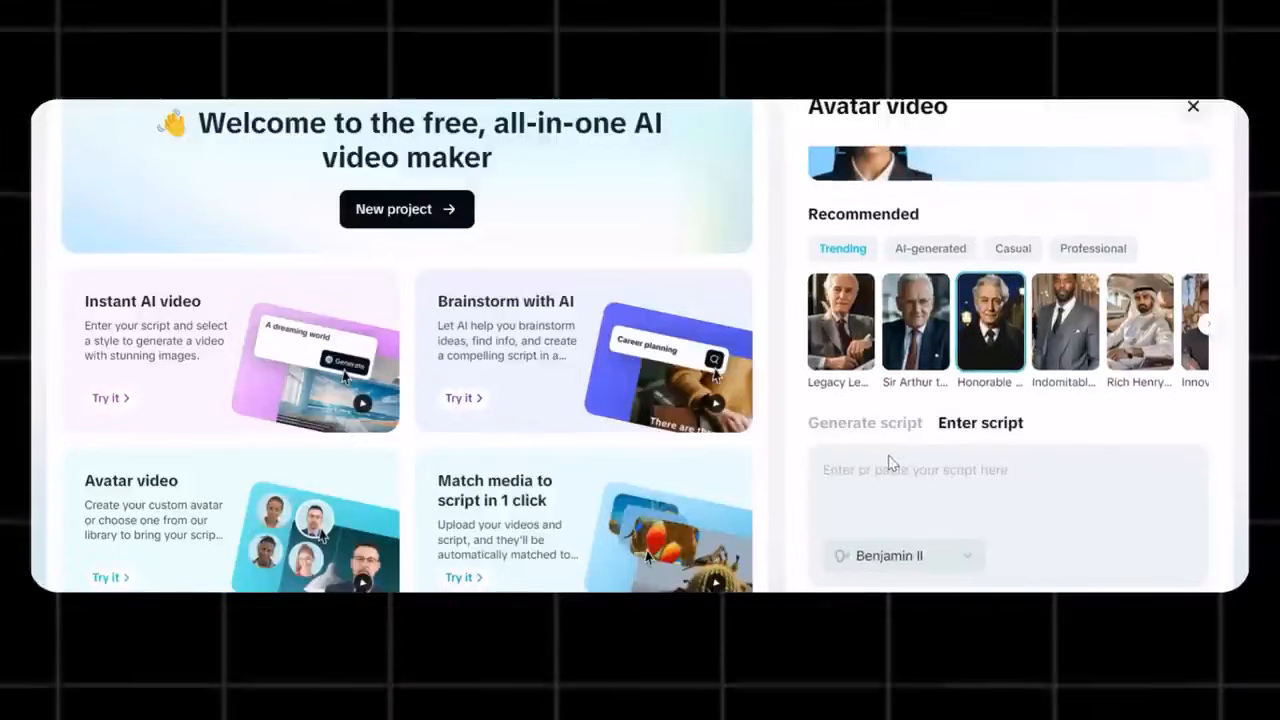
type("a larger accomplishment. Don't be afraid to fail, because failure is a stepping stone to success. Stay focused, keep moving forward, and never give up on your dreams.")
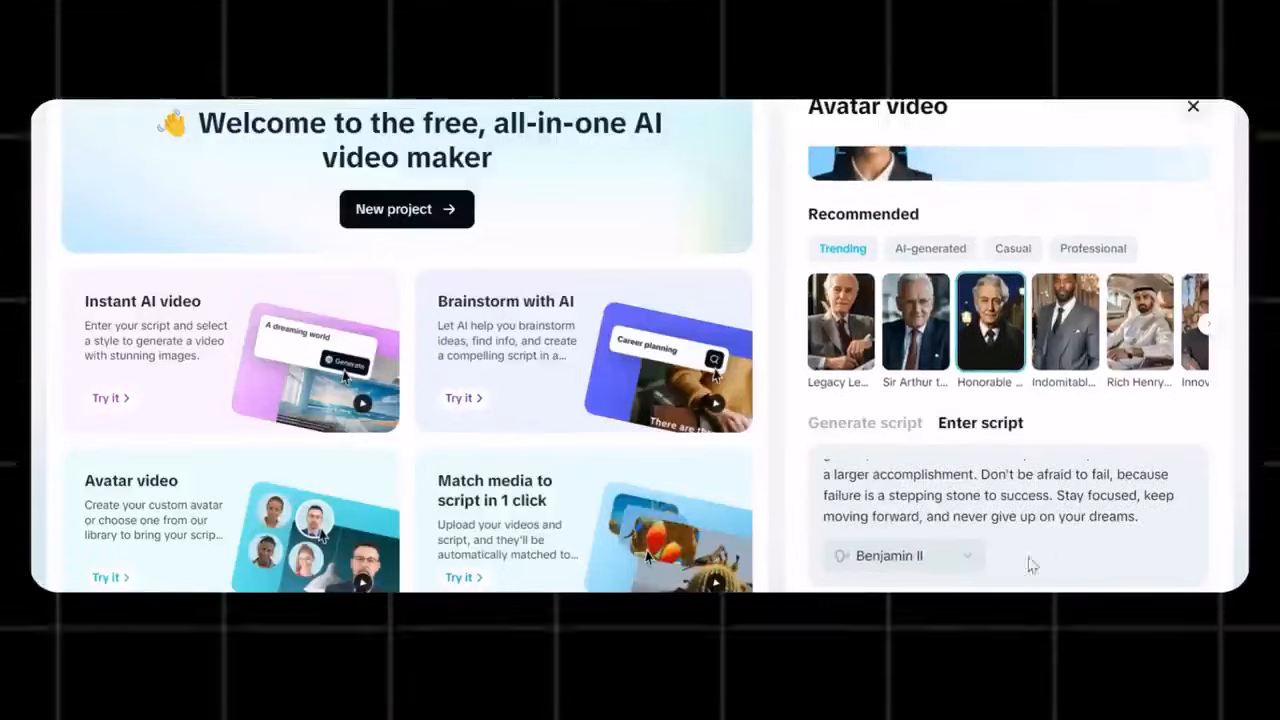
left_click(903, 555)
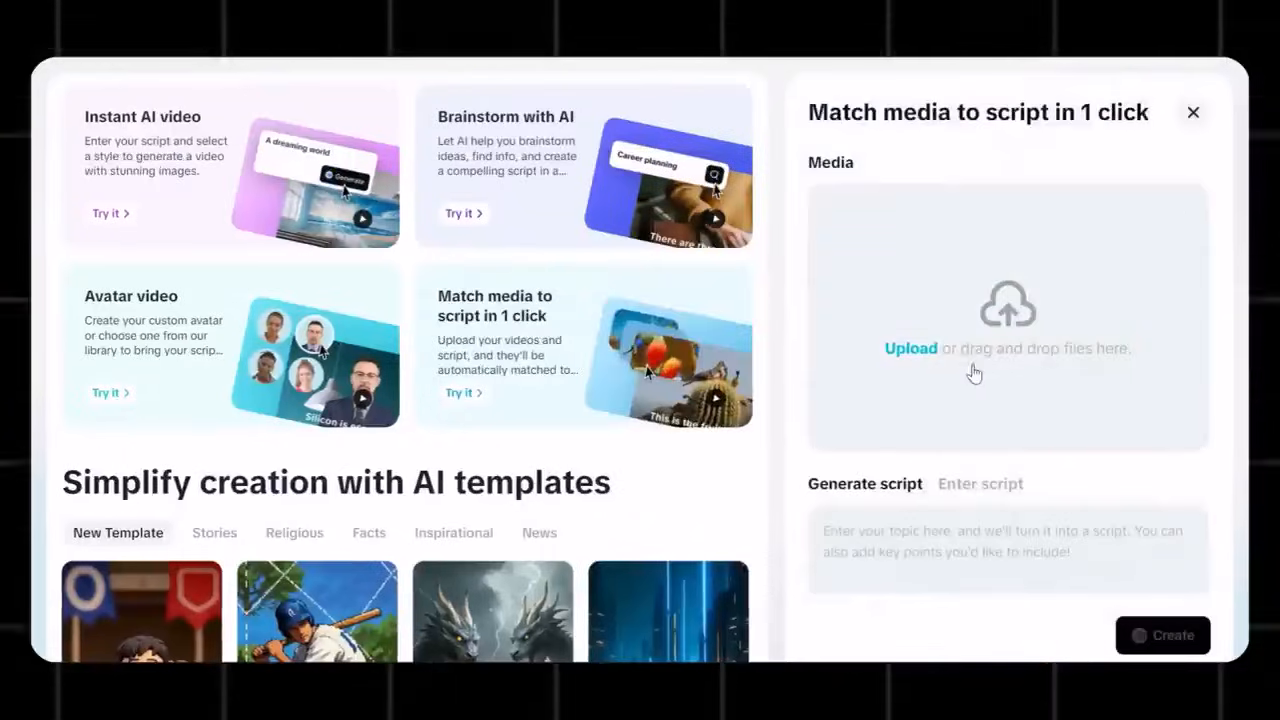
mouse_move(932, 366)
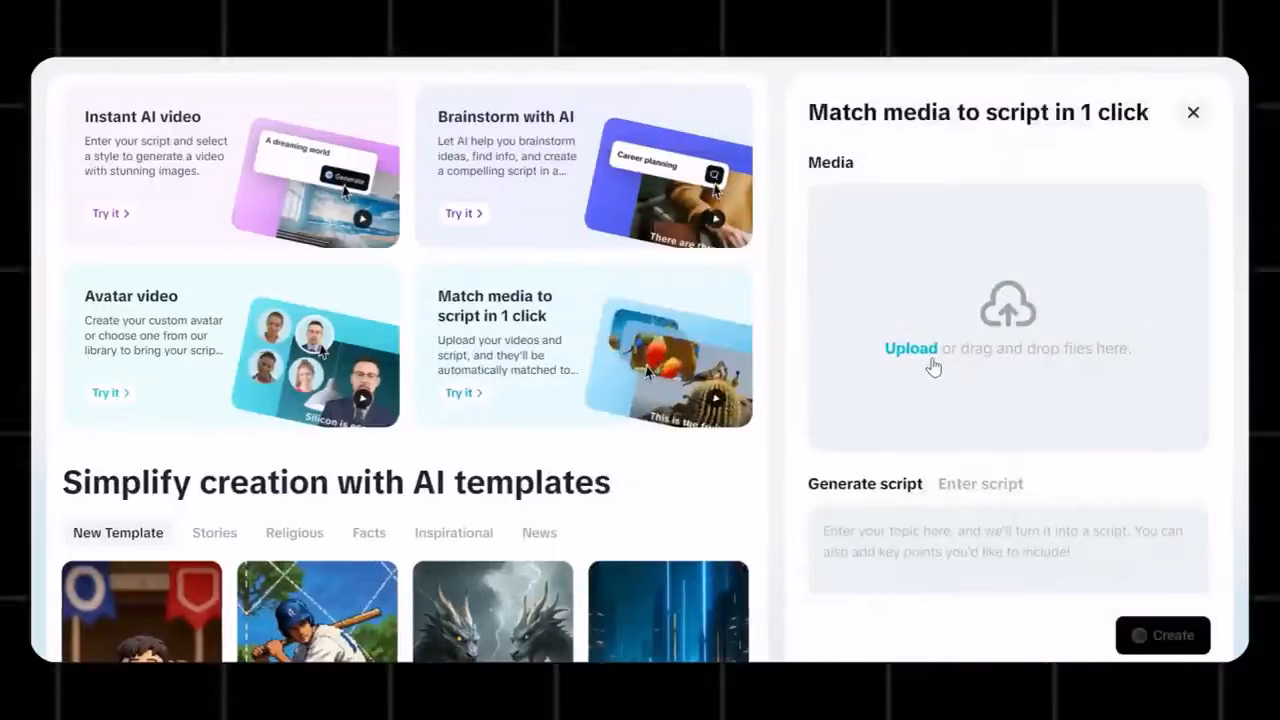
Upload the golden statue clips, paste the Happy Prince story, and choose Holiday Twist narration
left_click(910, 348)
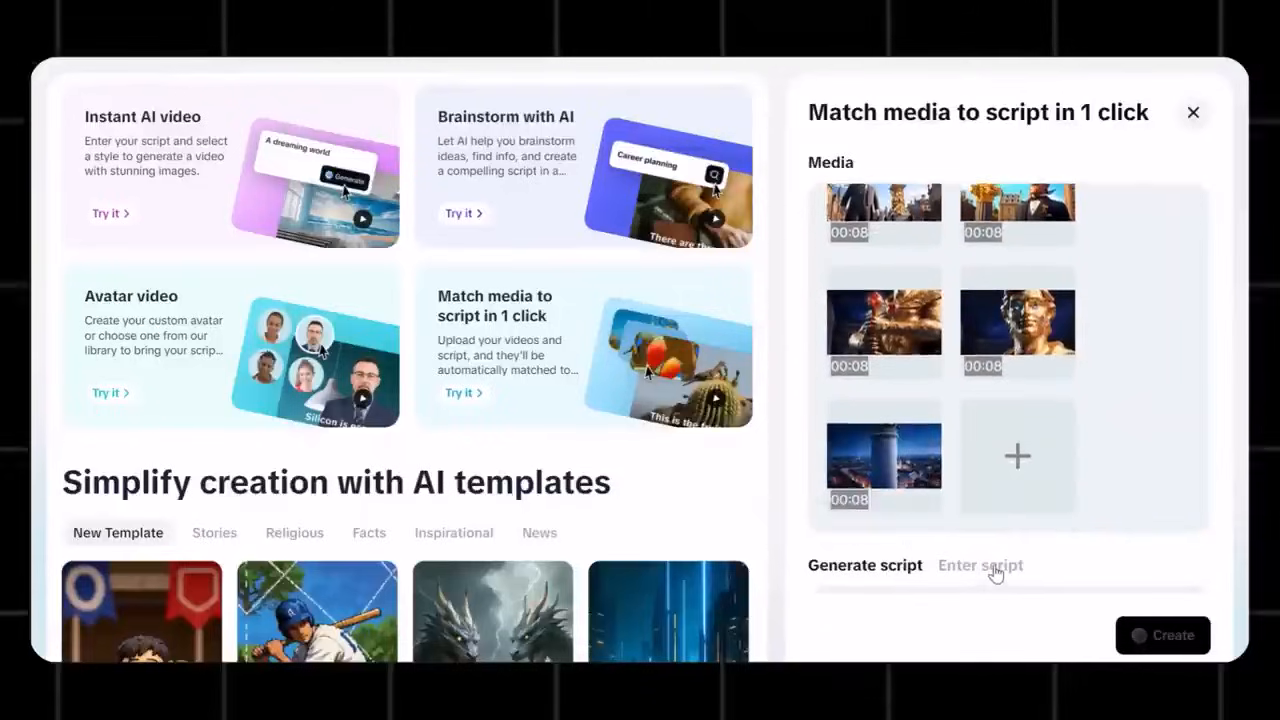
left_click(980, 564)
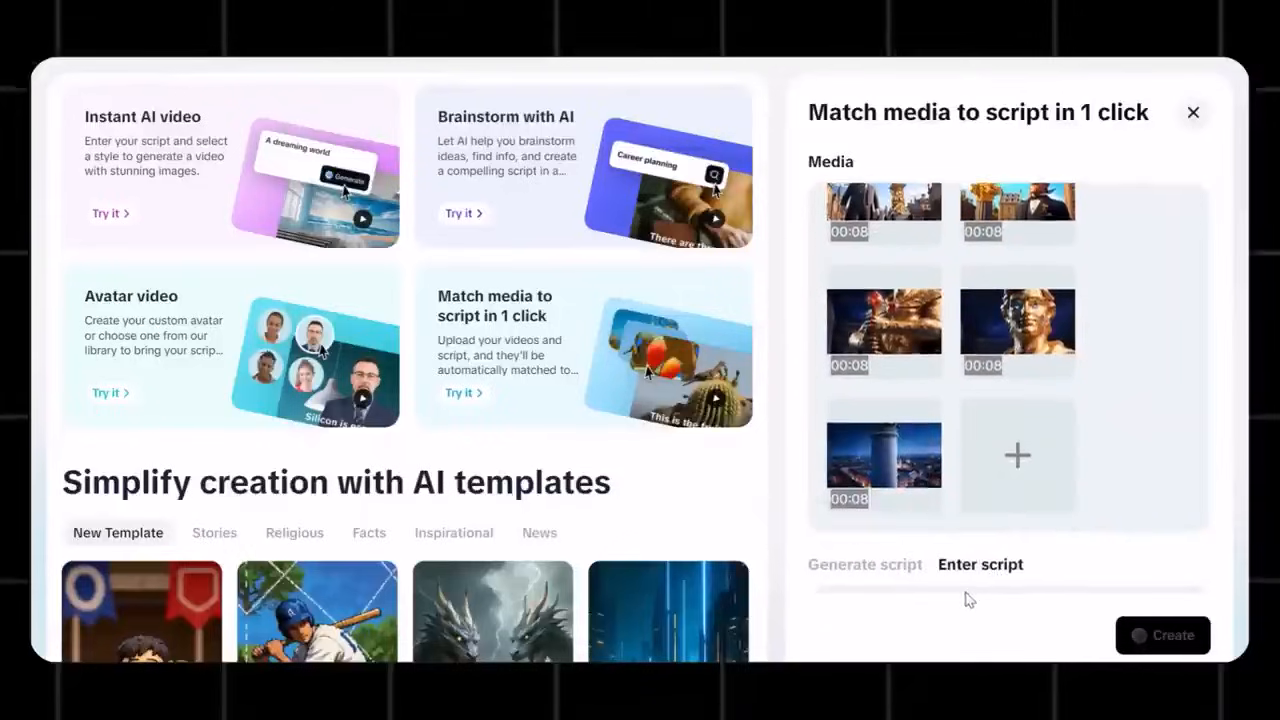
left_click(980, 564)
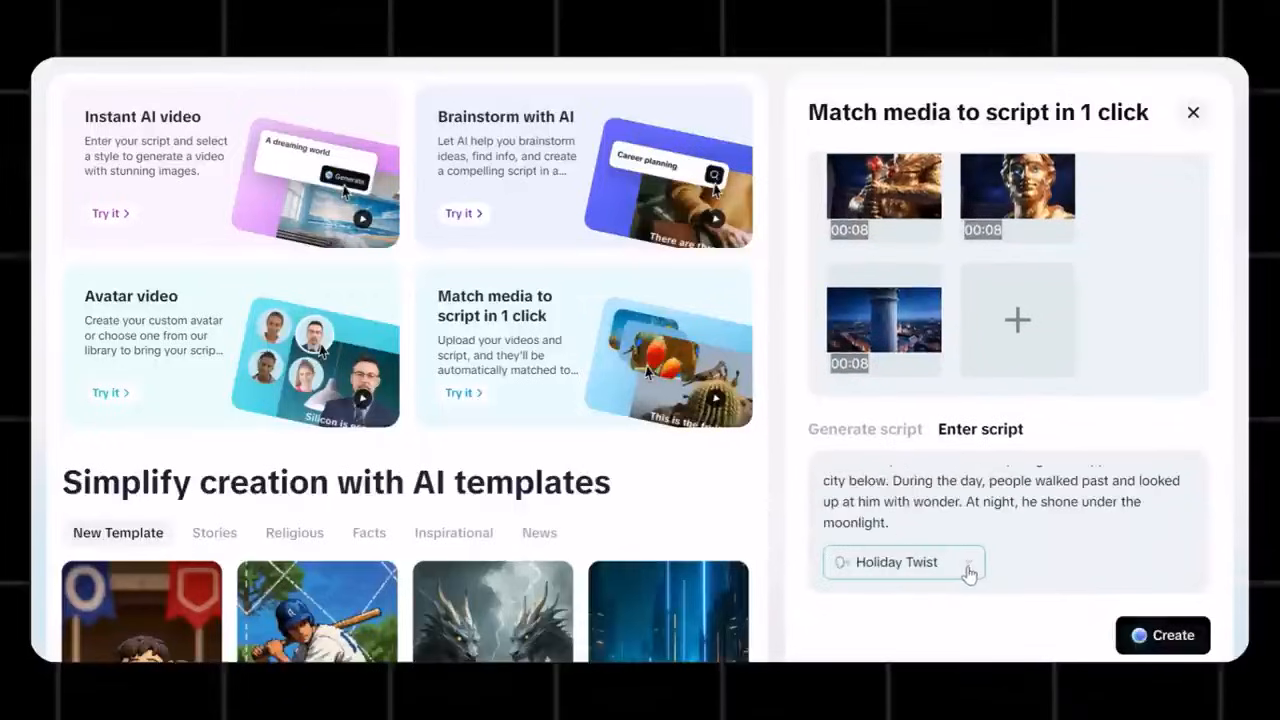
left_click(1162, 635)
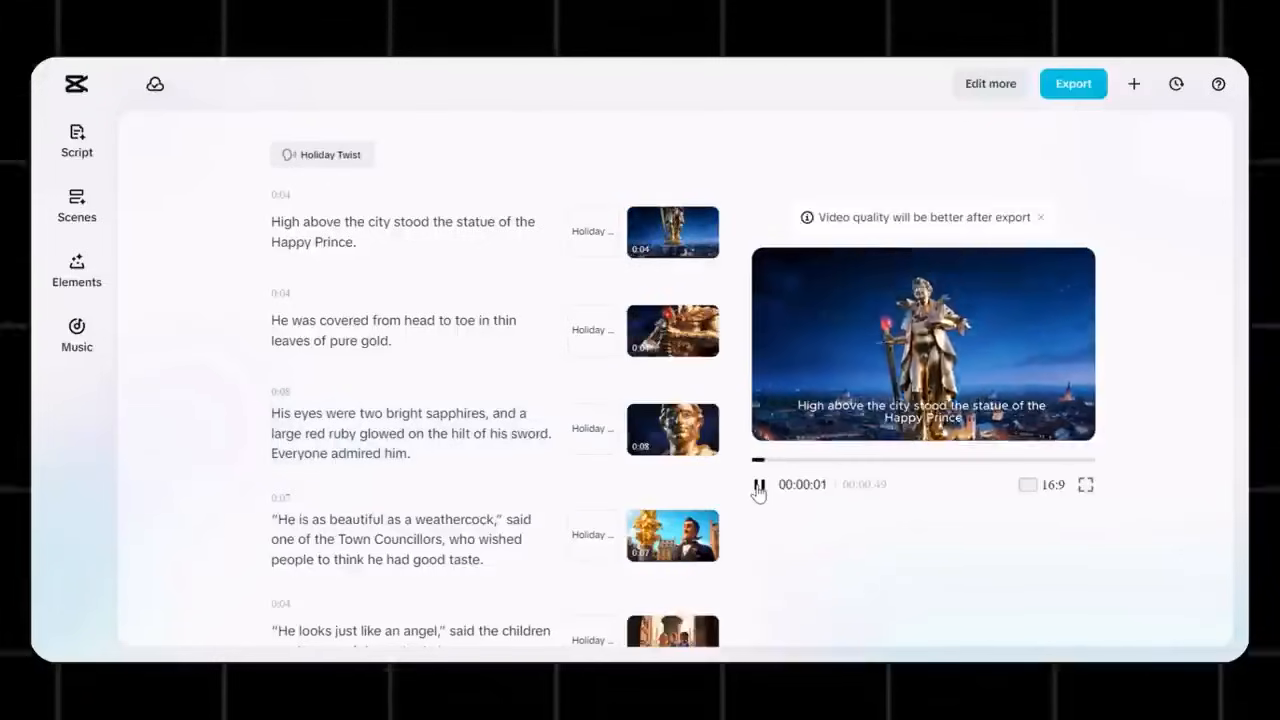
Play the 49-second Happy Prince video through to its end
left_click(759, 485)
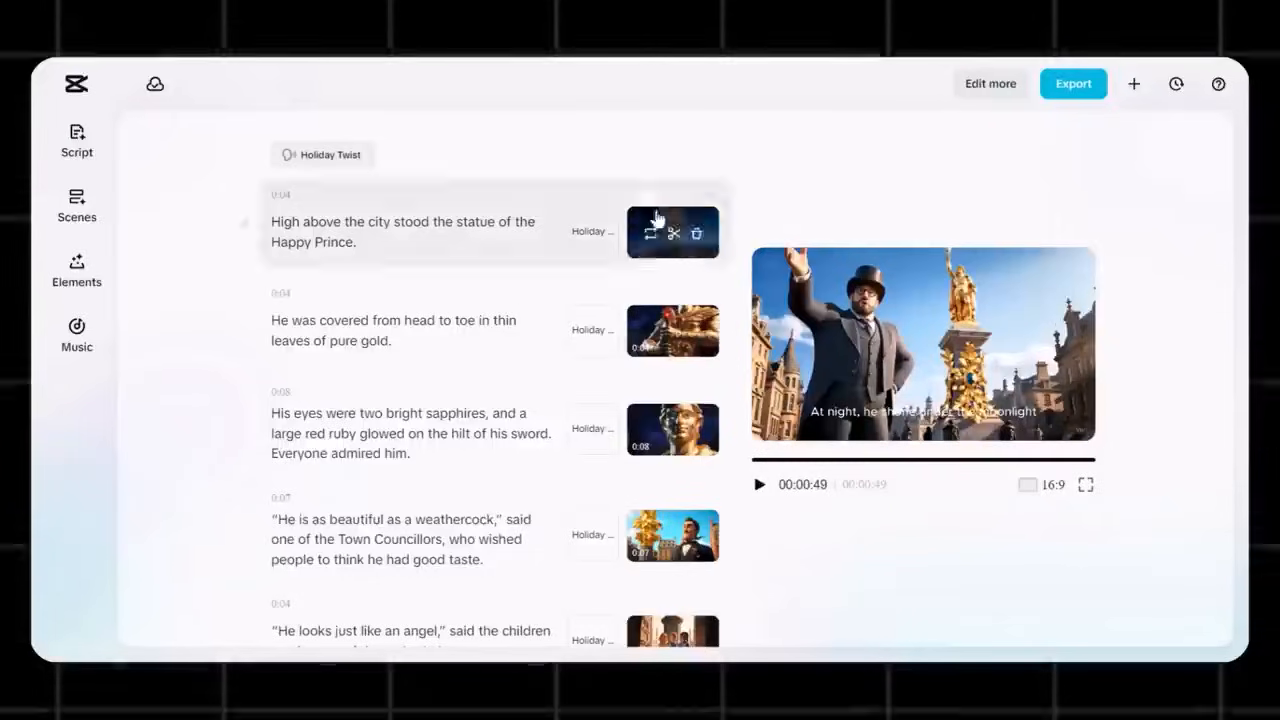
mouse_move(808, 549)
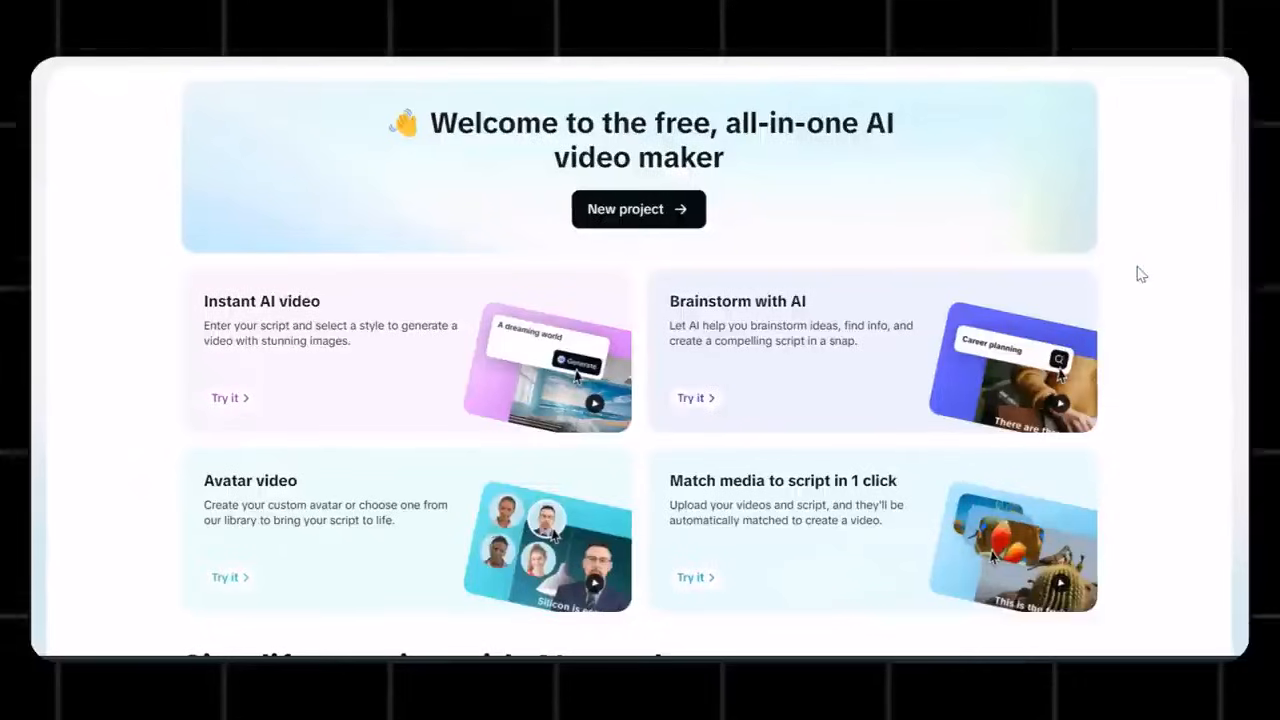
Remake the Cleopatra Live Stories template about Hitler born in modern America
scroll("down", 3)
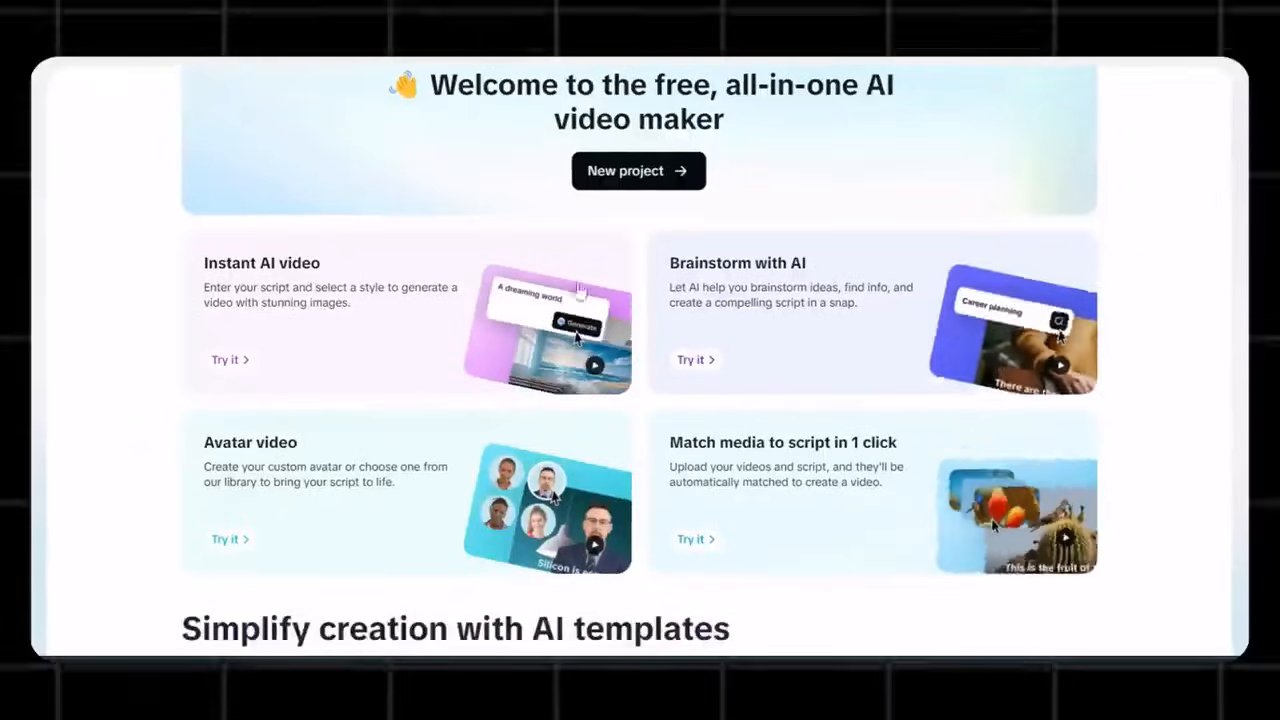
scroll("down", 3)
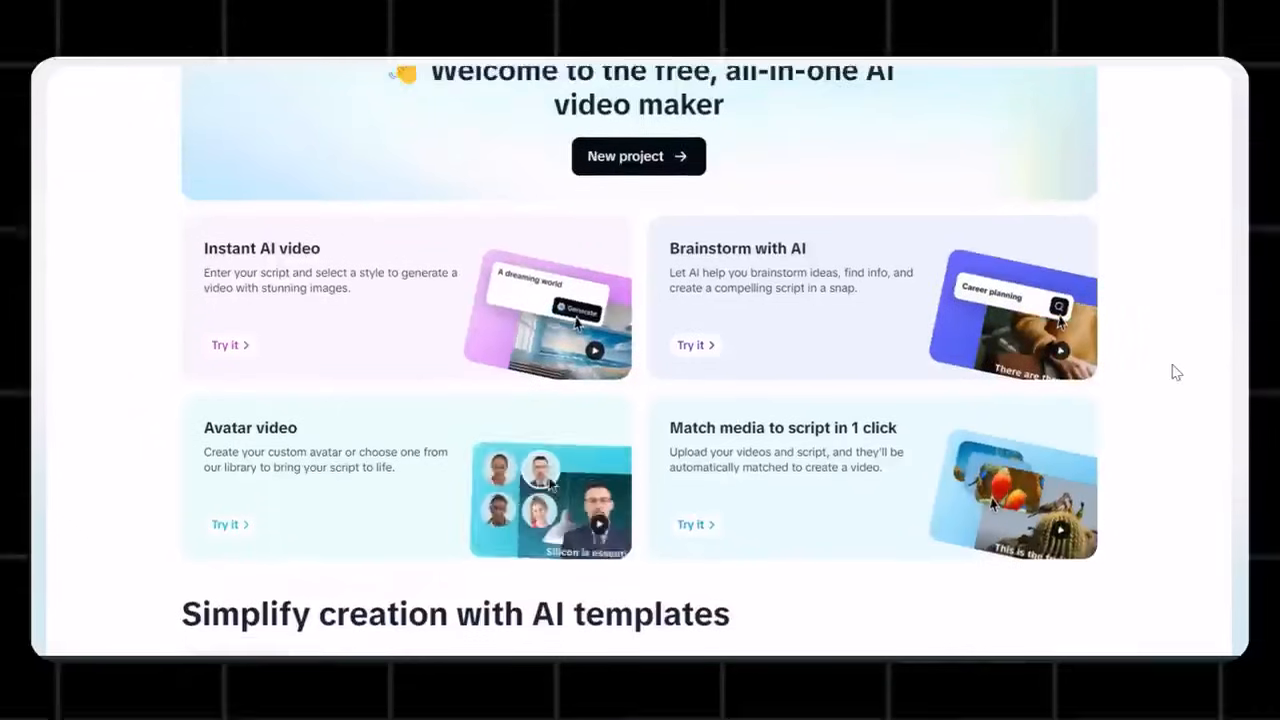
scroll("down", 3)
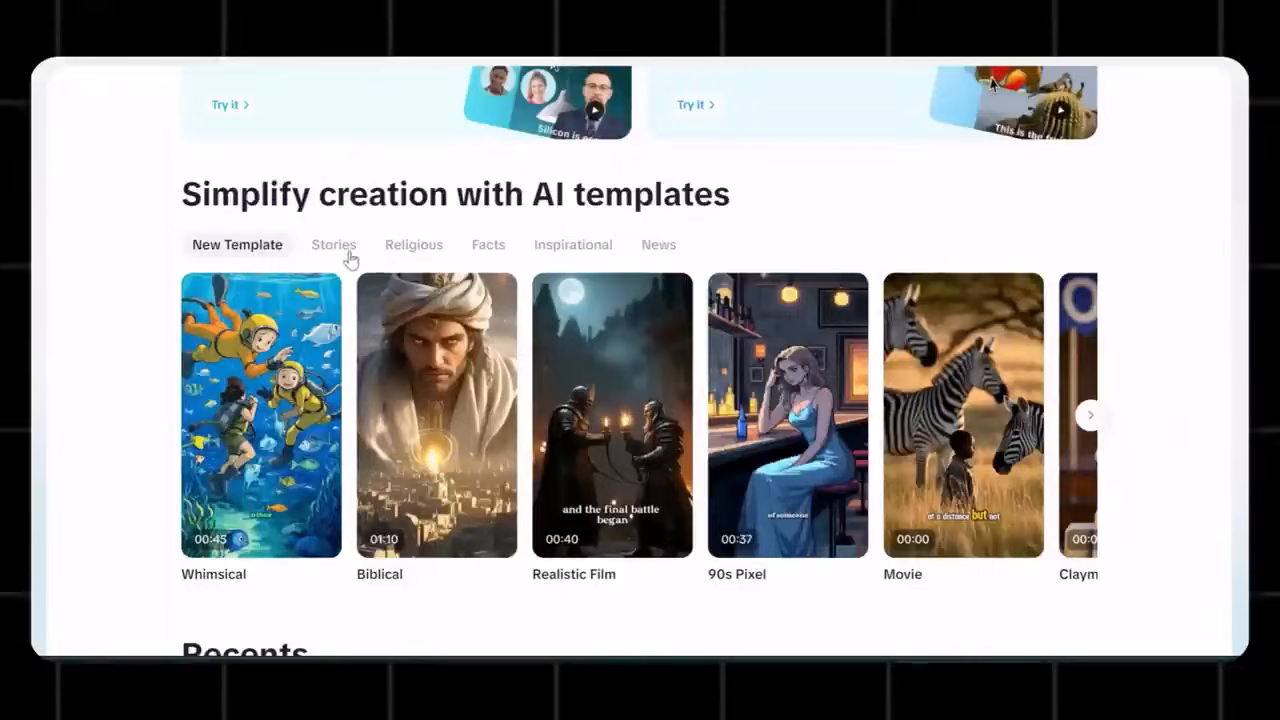
mouse_move(658, 248)
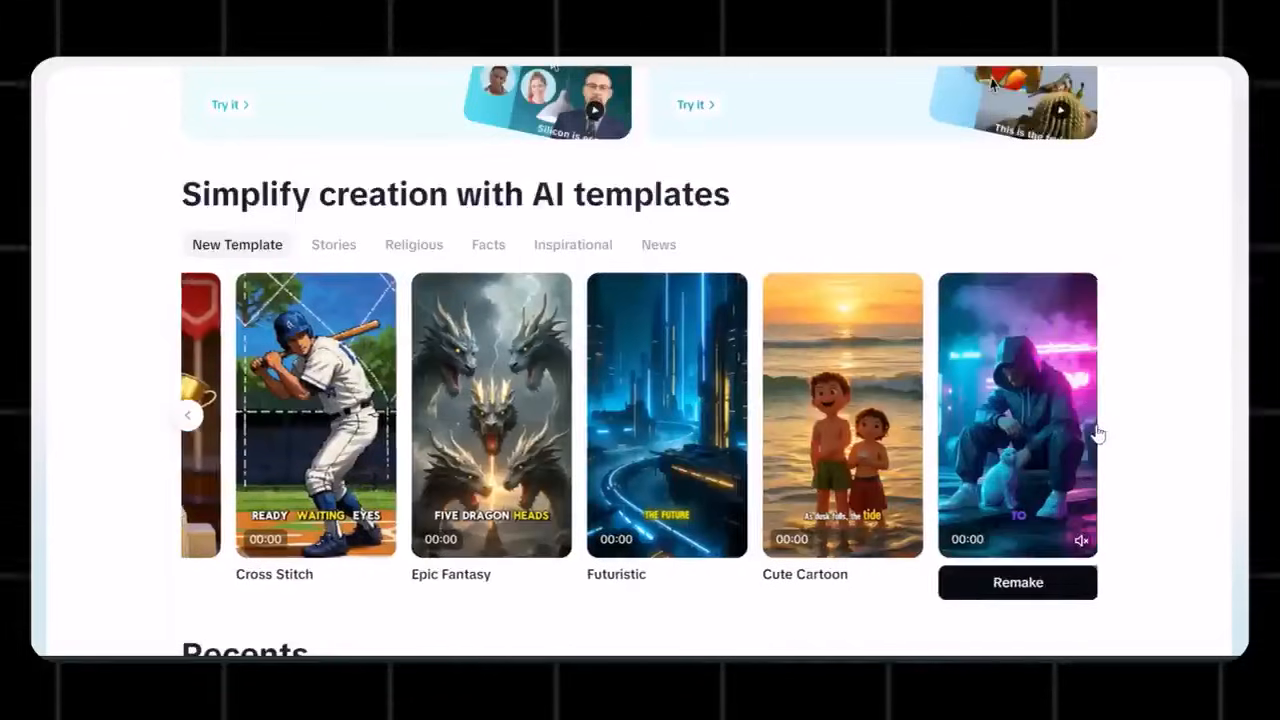
left_click(333, 244)
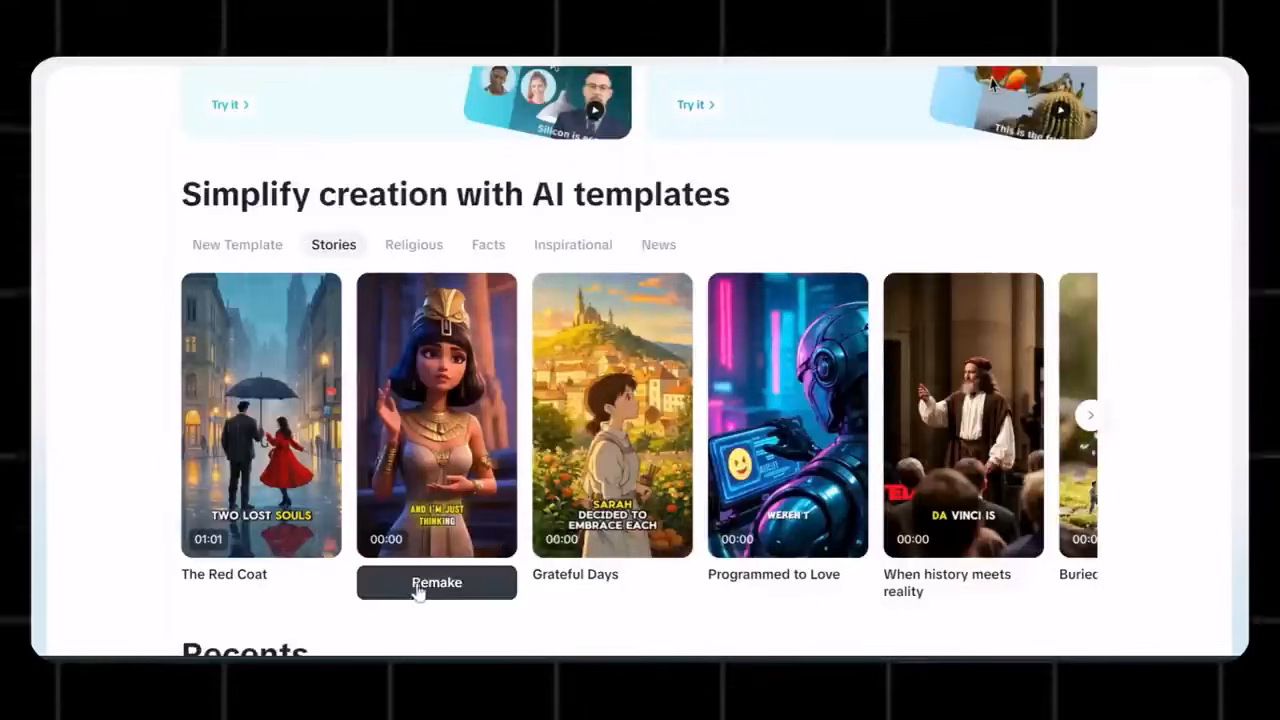
left_click(436, 582)
type("What if Hitler was born in modern day America")
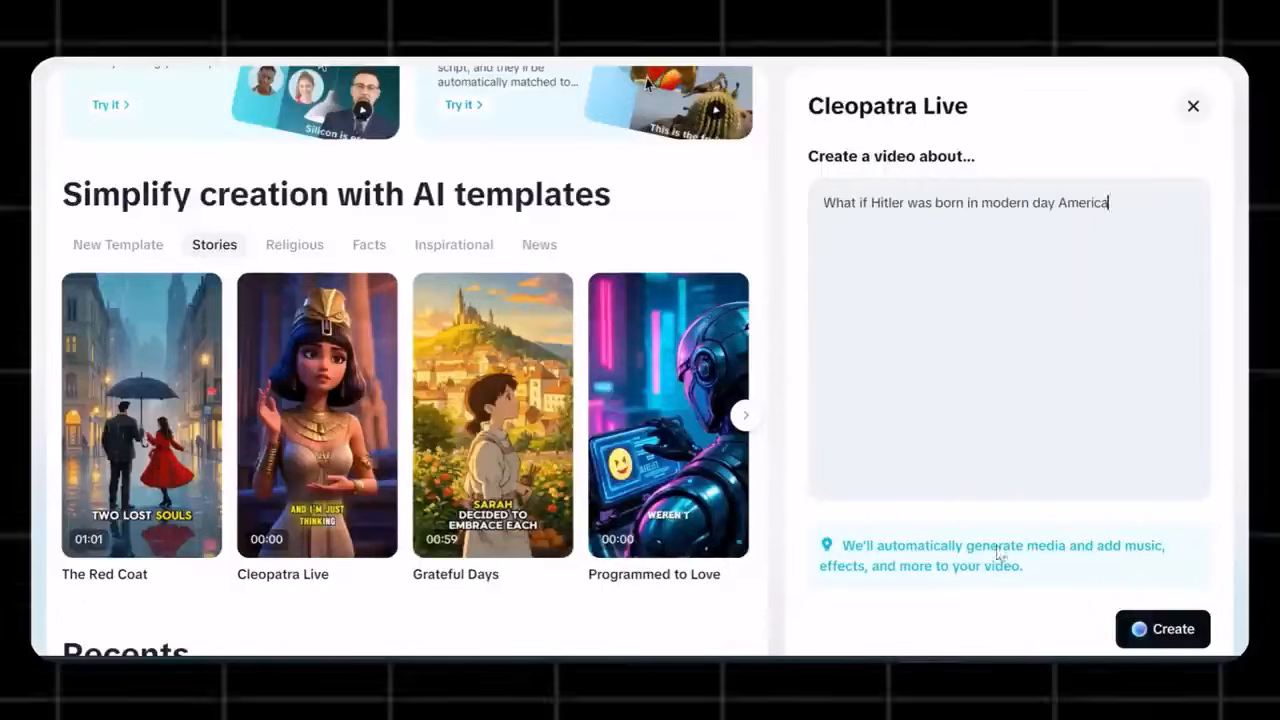
left_click(1162, 629)
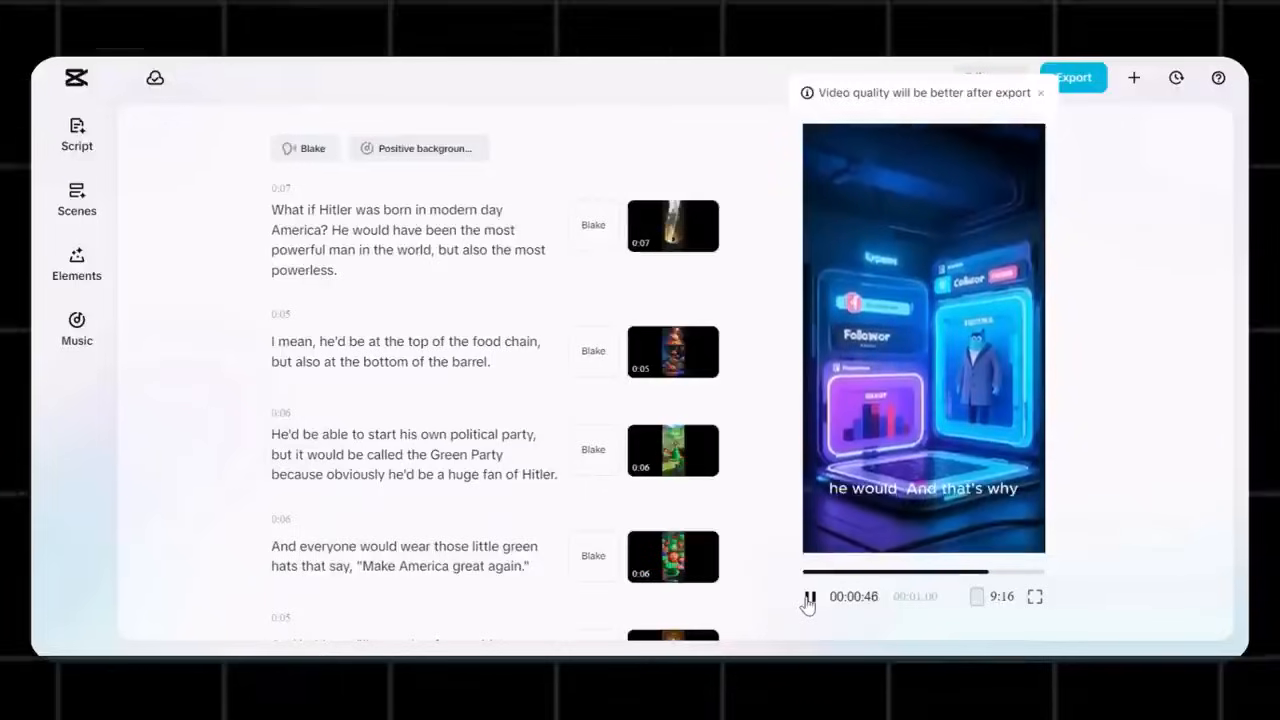
Pause the preview, then browse the Facts and News template tabs down to Recents
left_click(810, 596)
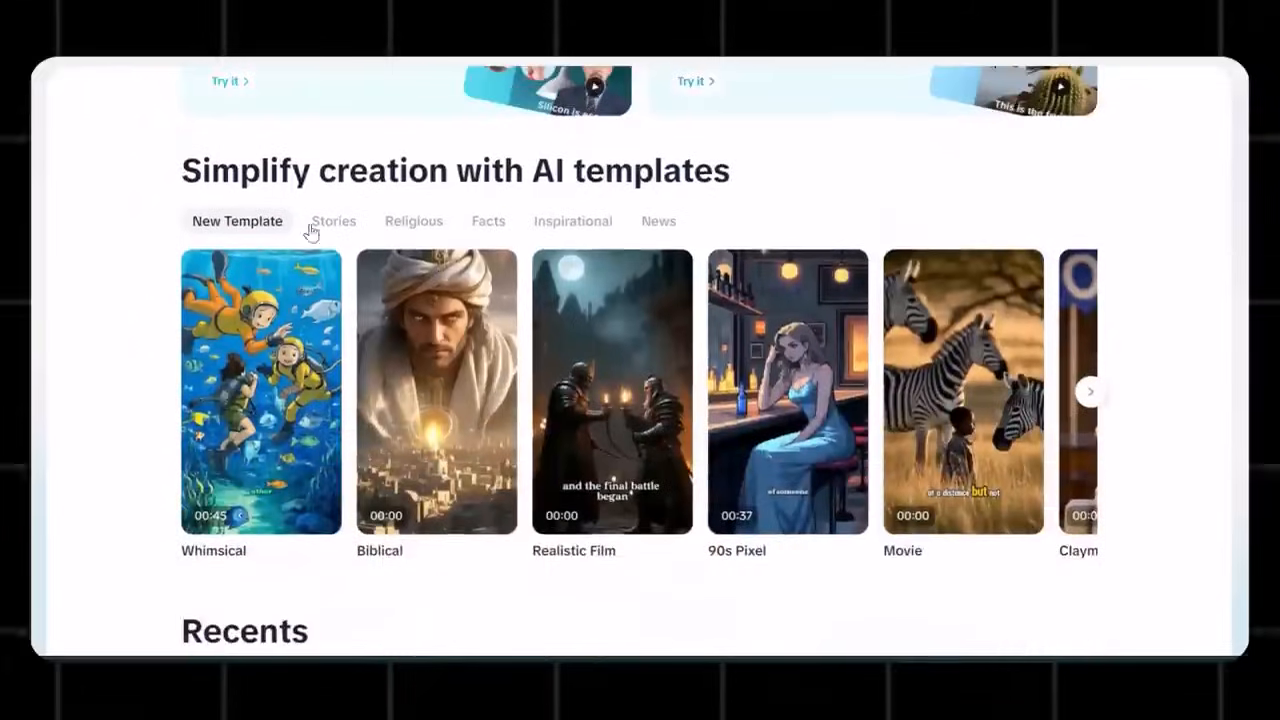
left_click(488, 221)
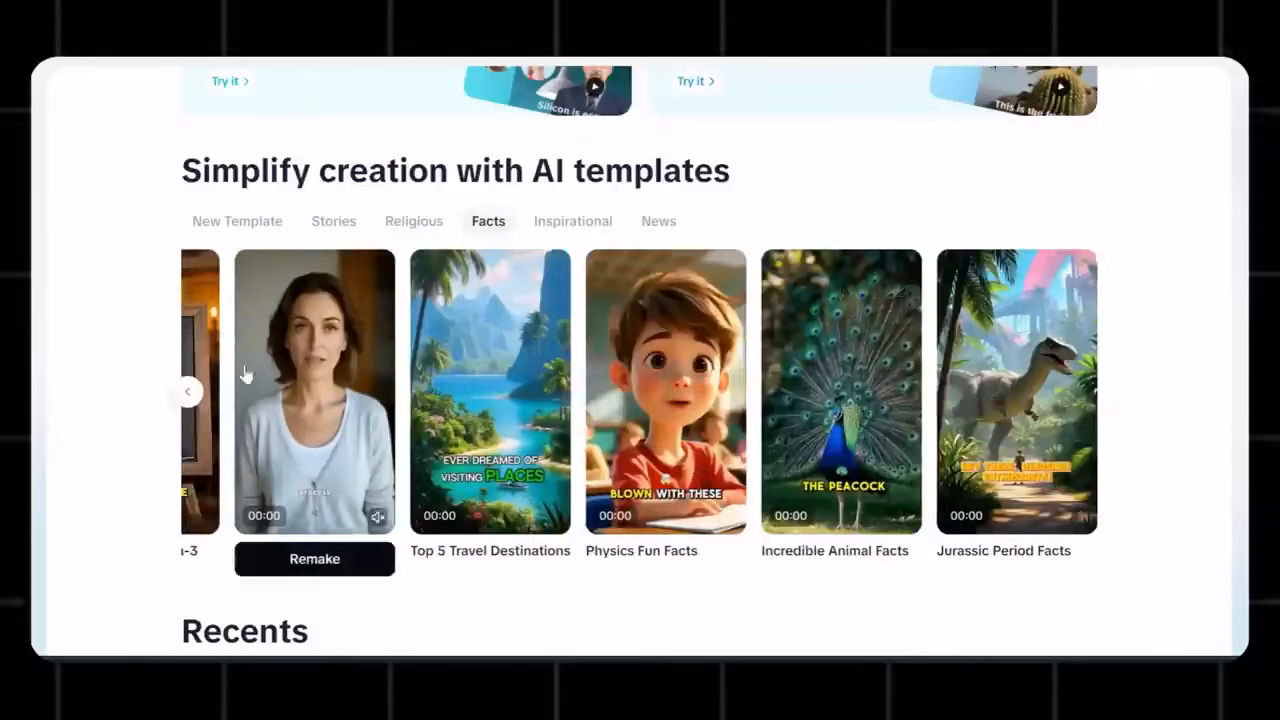
left_click(658, 221)
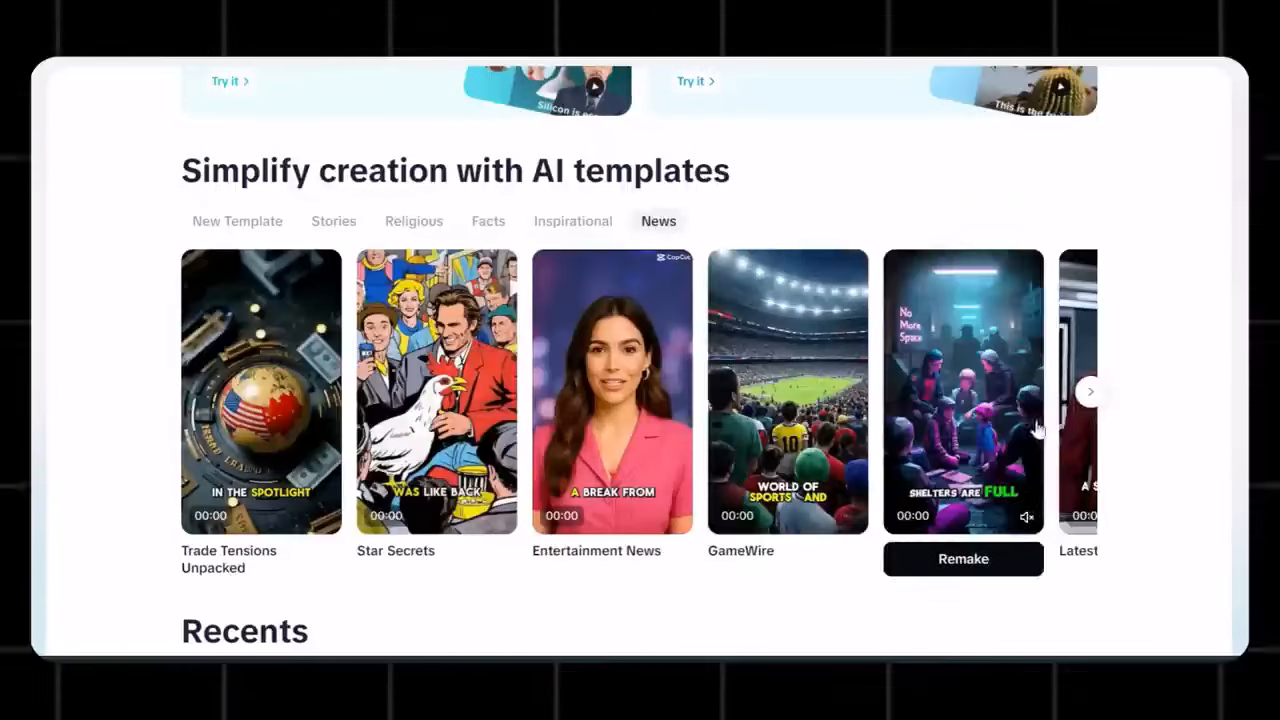
scroll("down", 3)
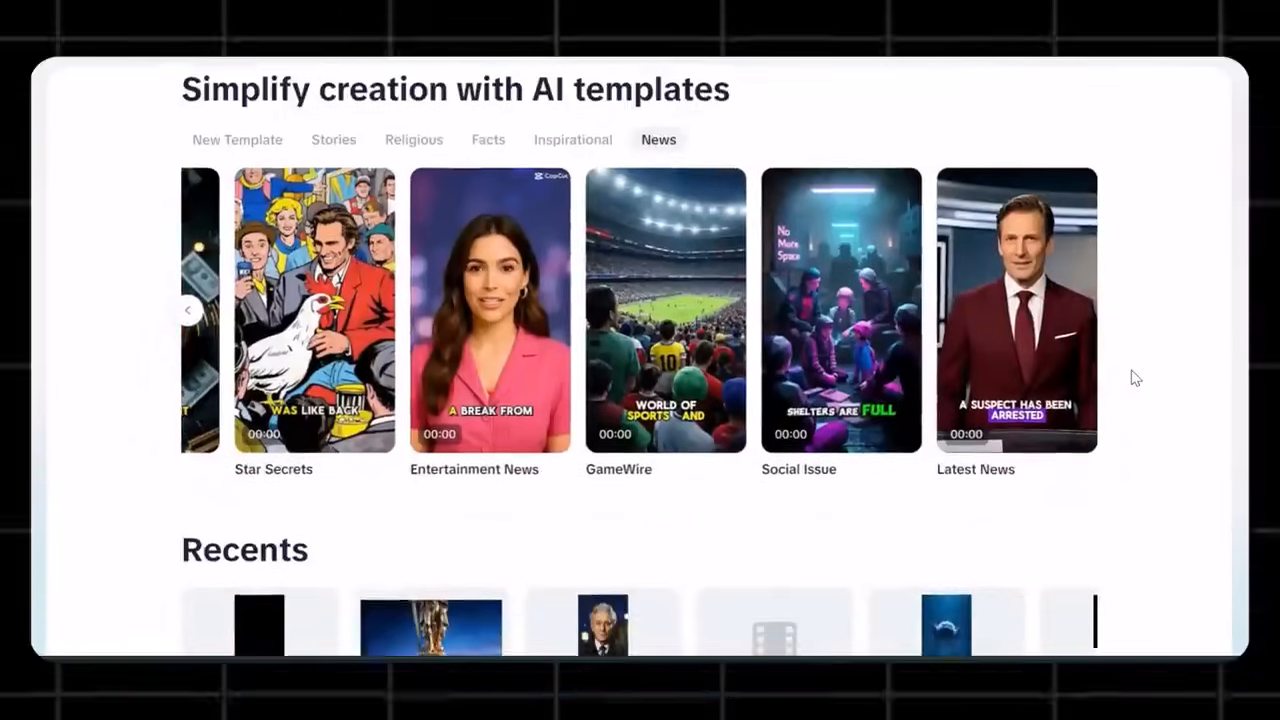
scroll("down", 3)
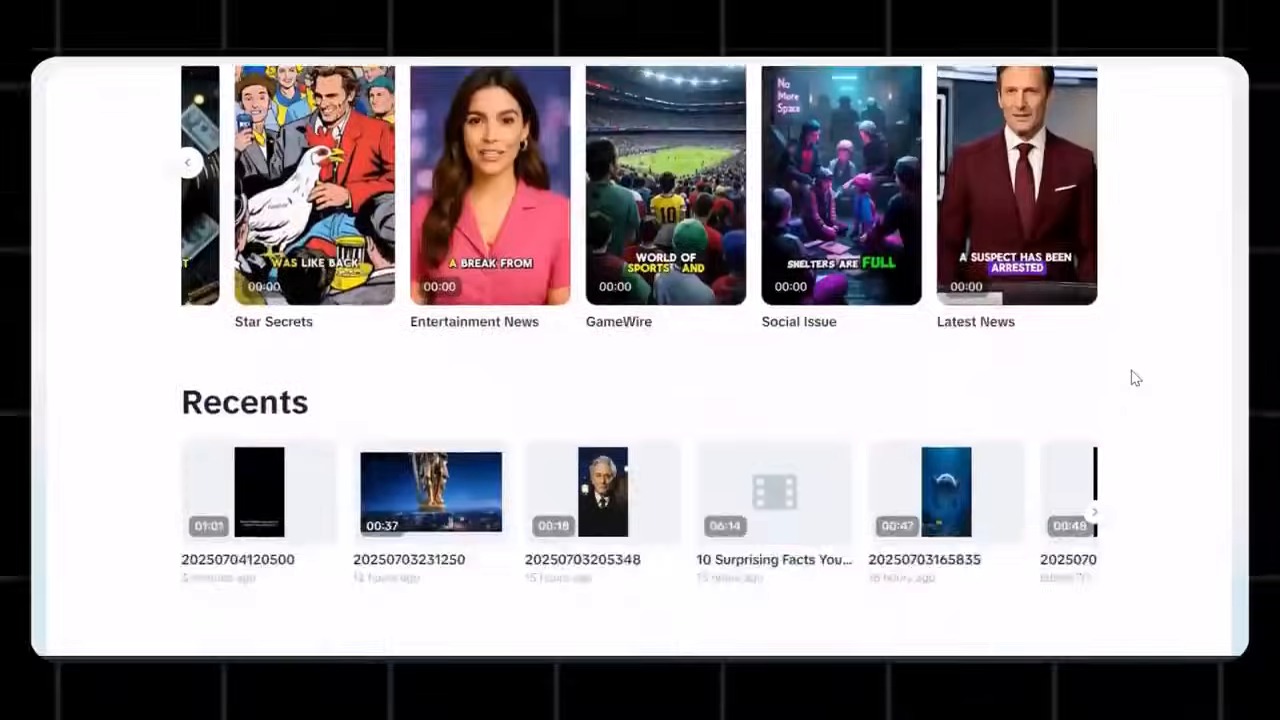